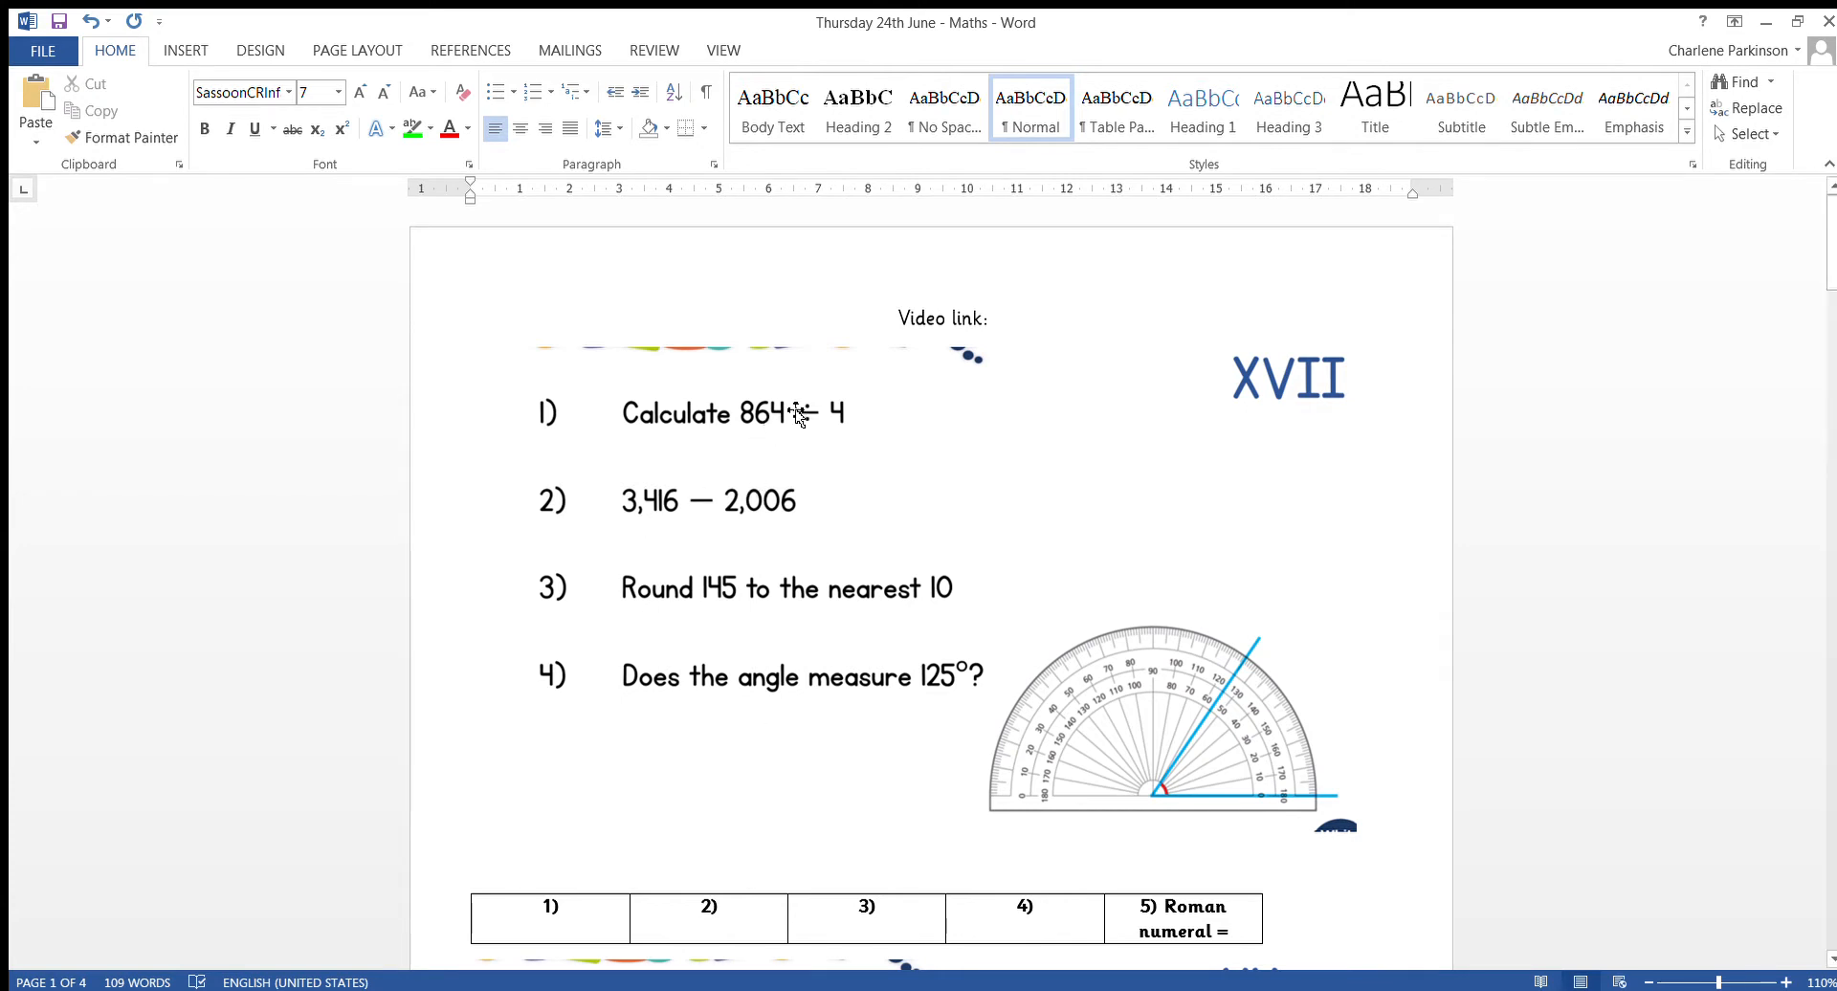
mouse_move(746, 439)
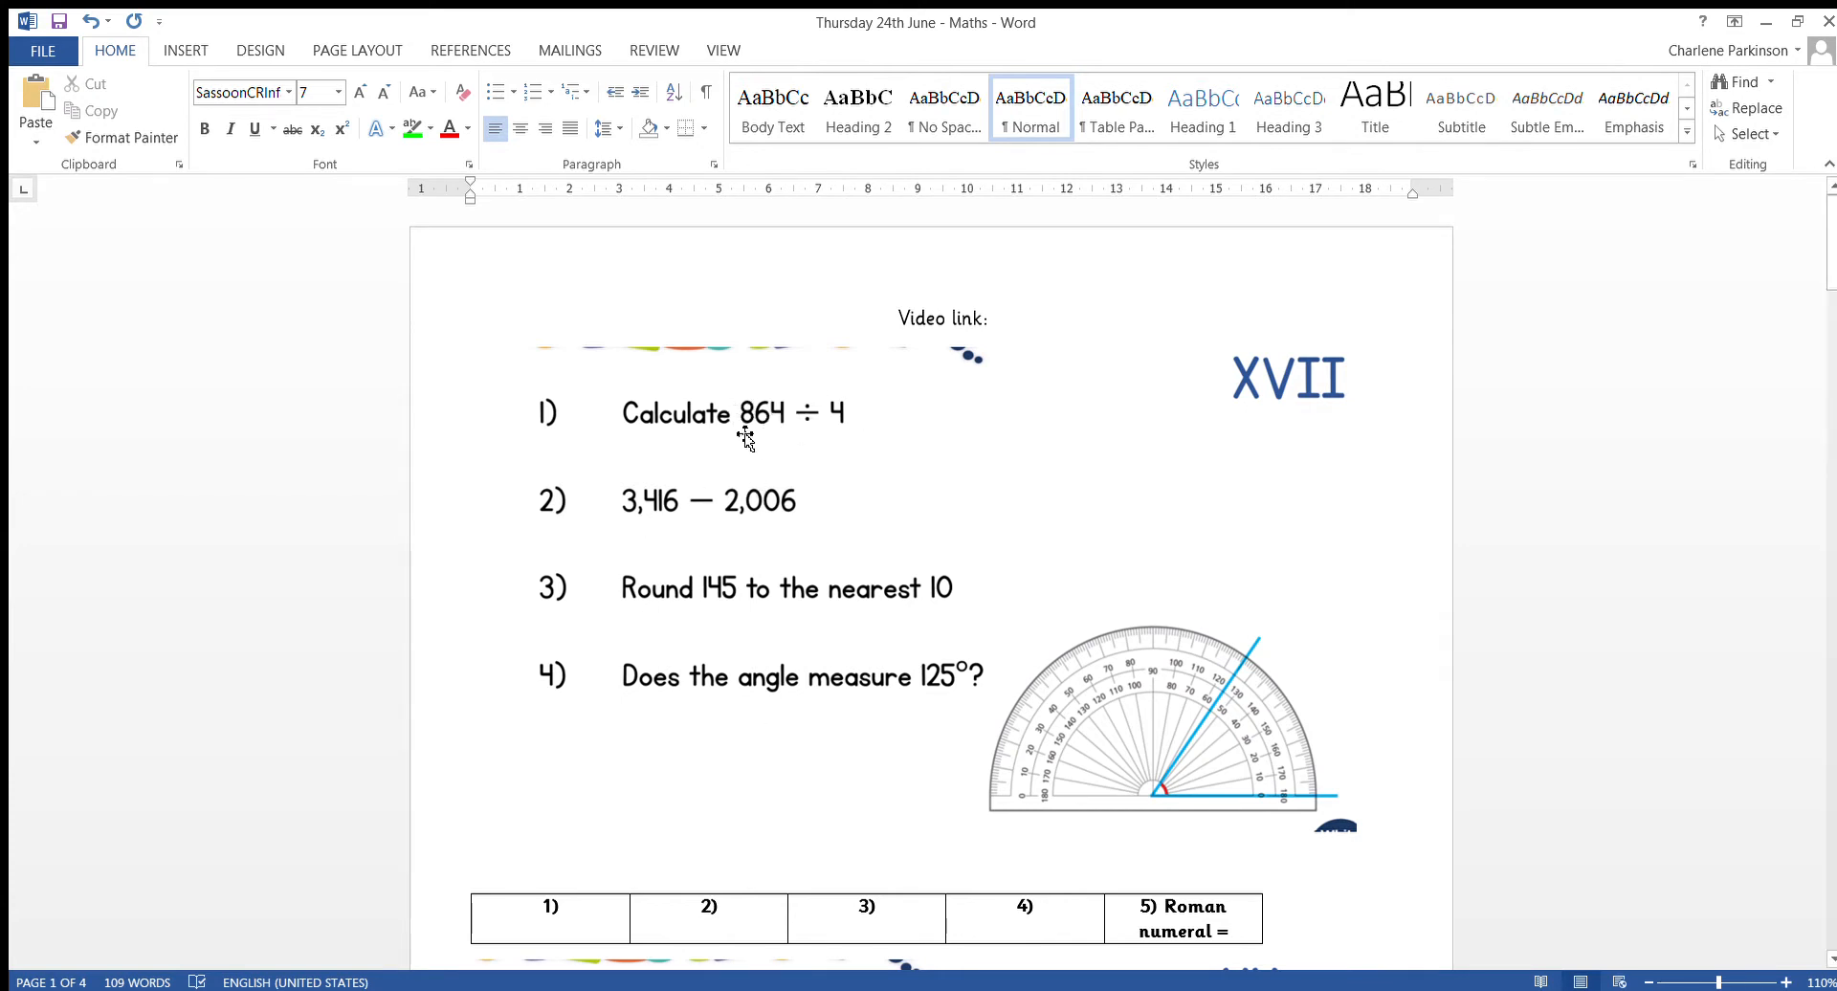
mouse_move(810, 450)
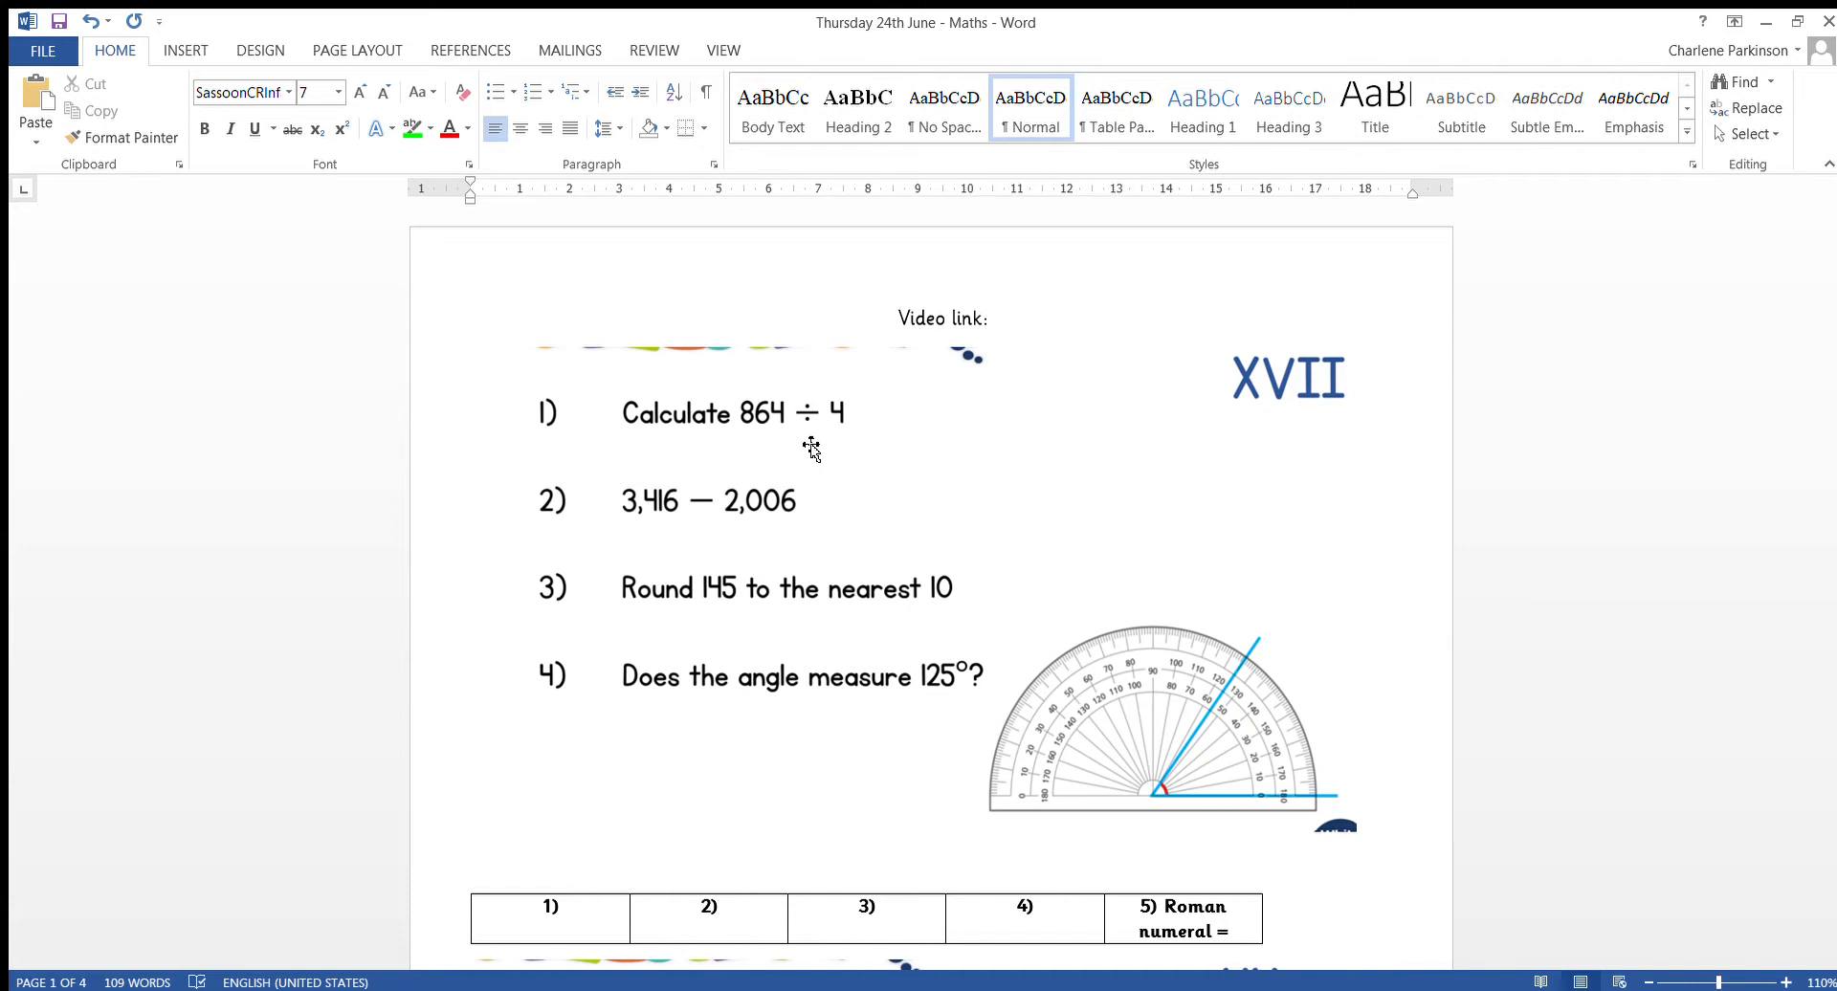
mouse_move(798, 480)
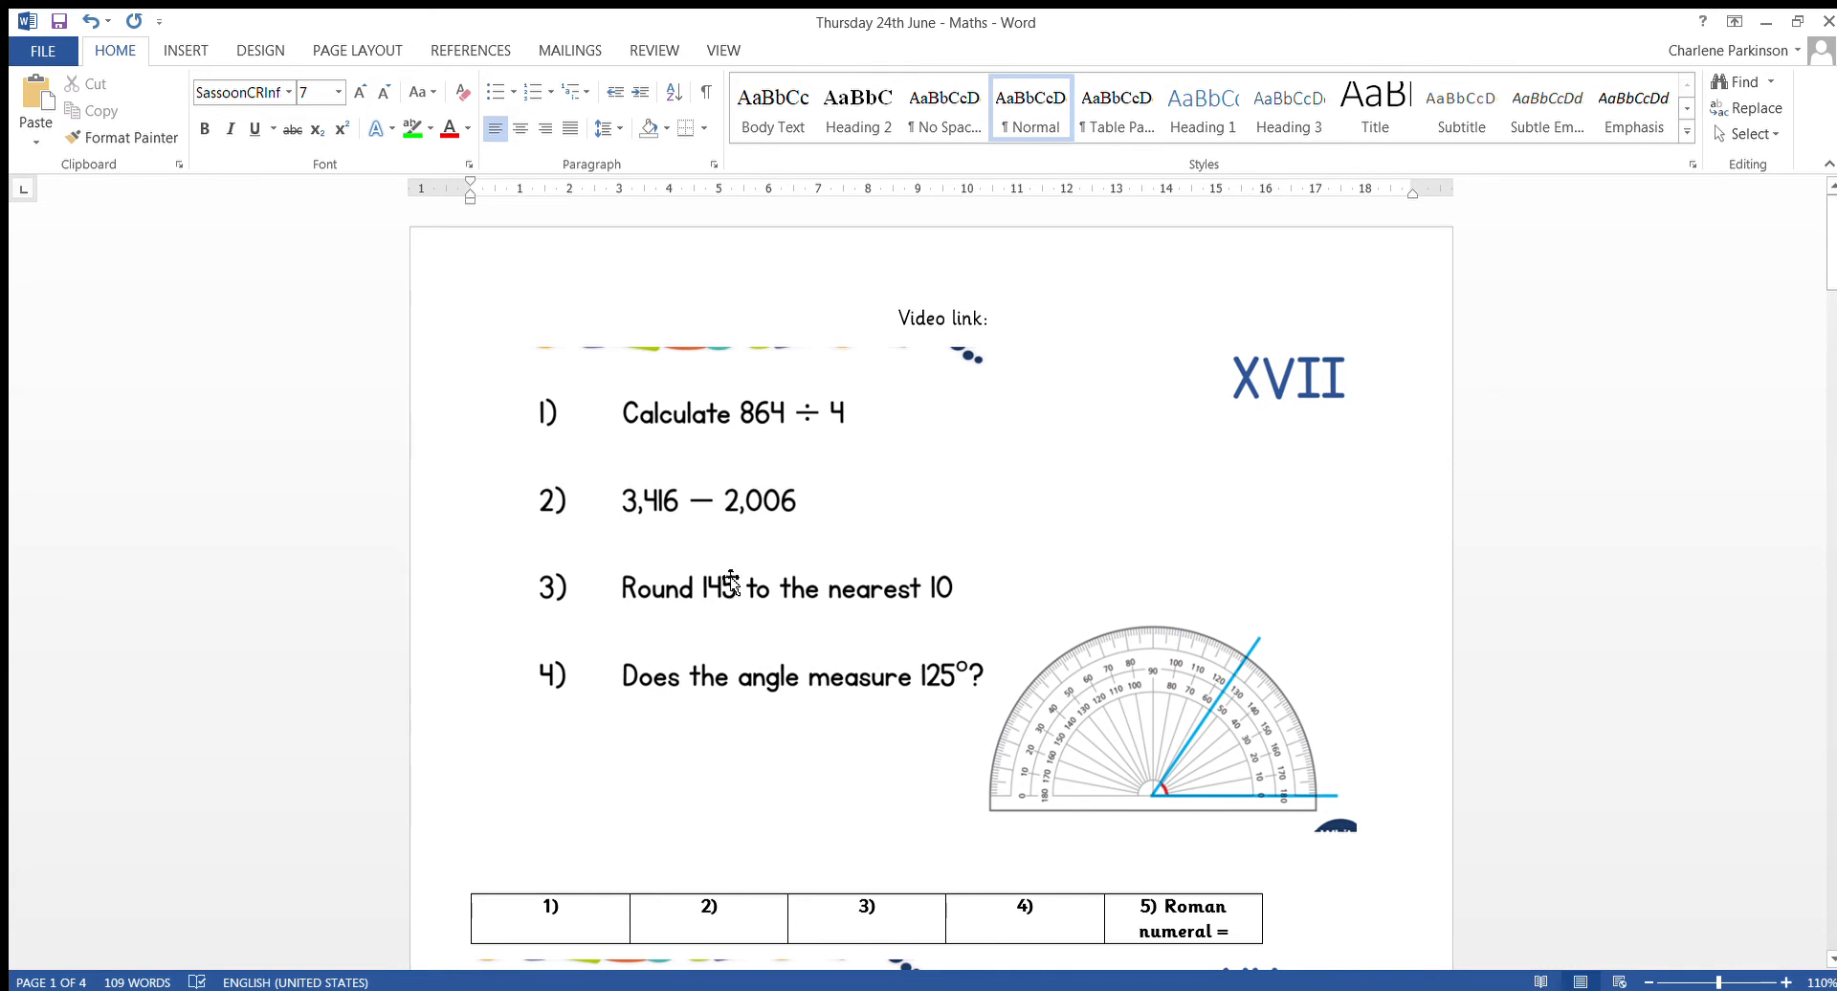
mouse_move(716, 620)
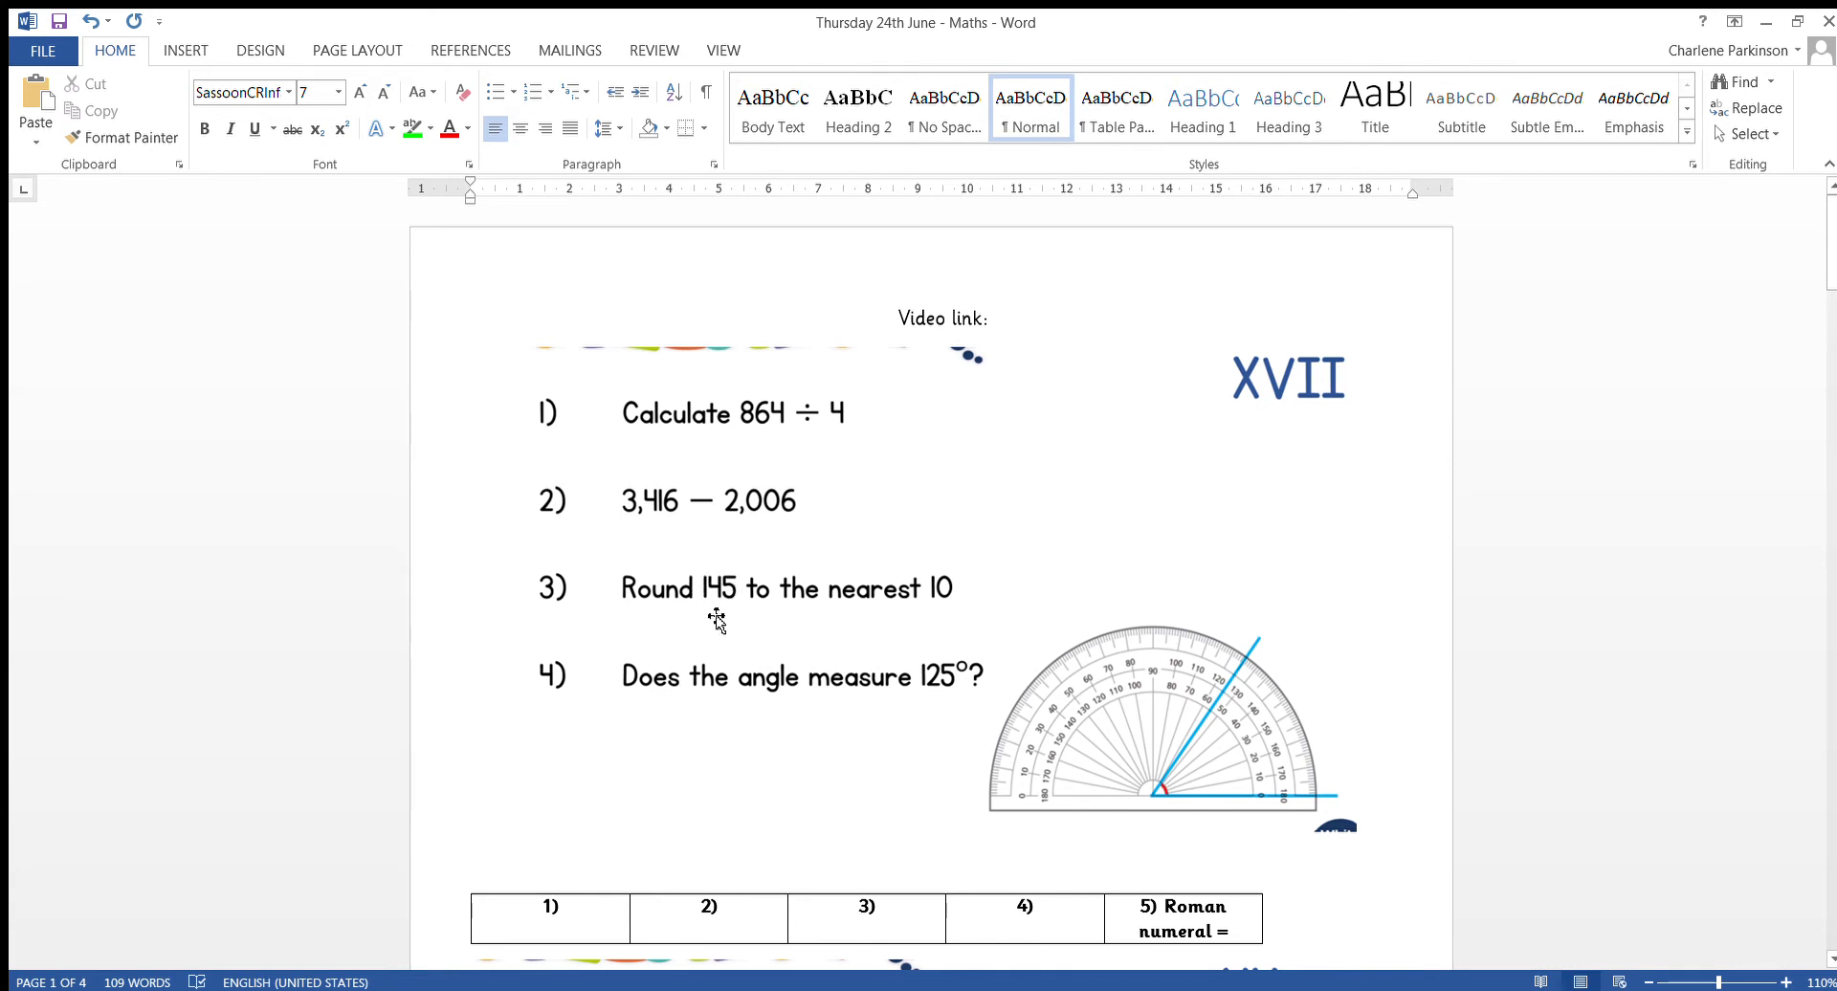
mouse_move(719, 638)
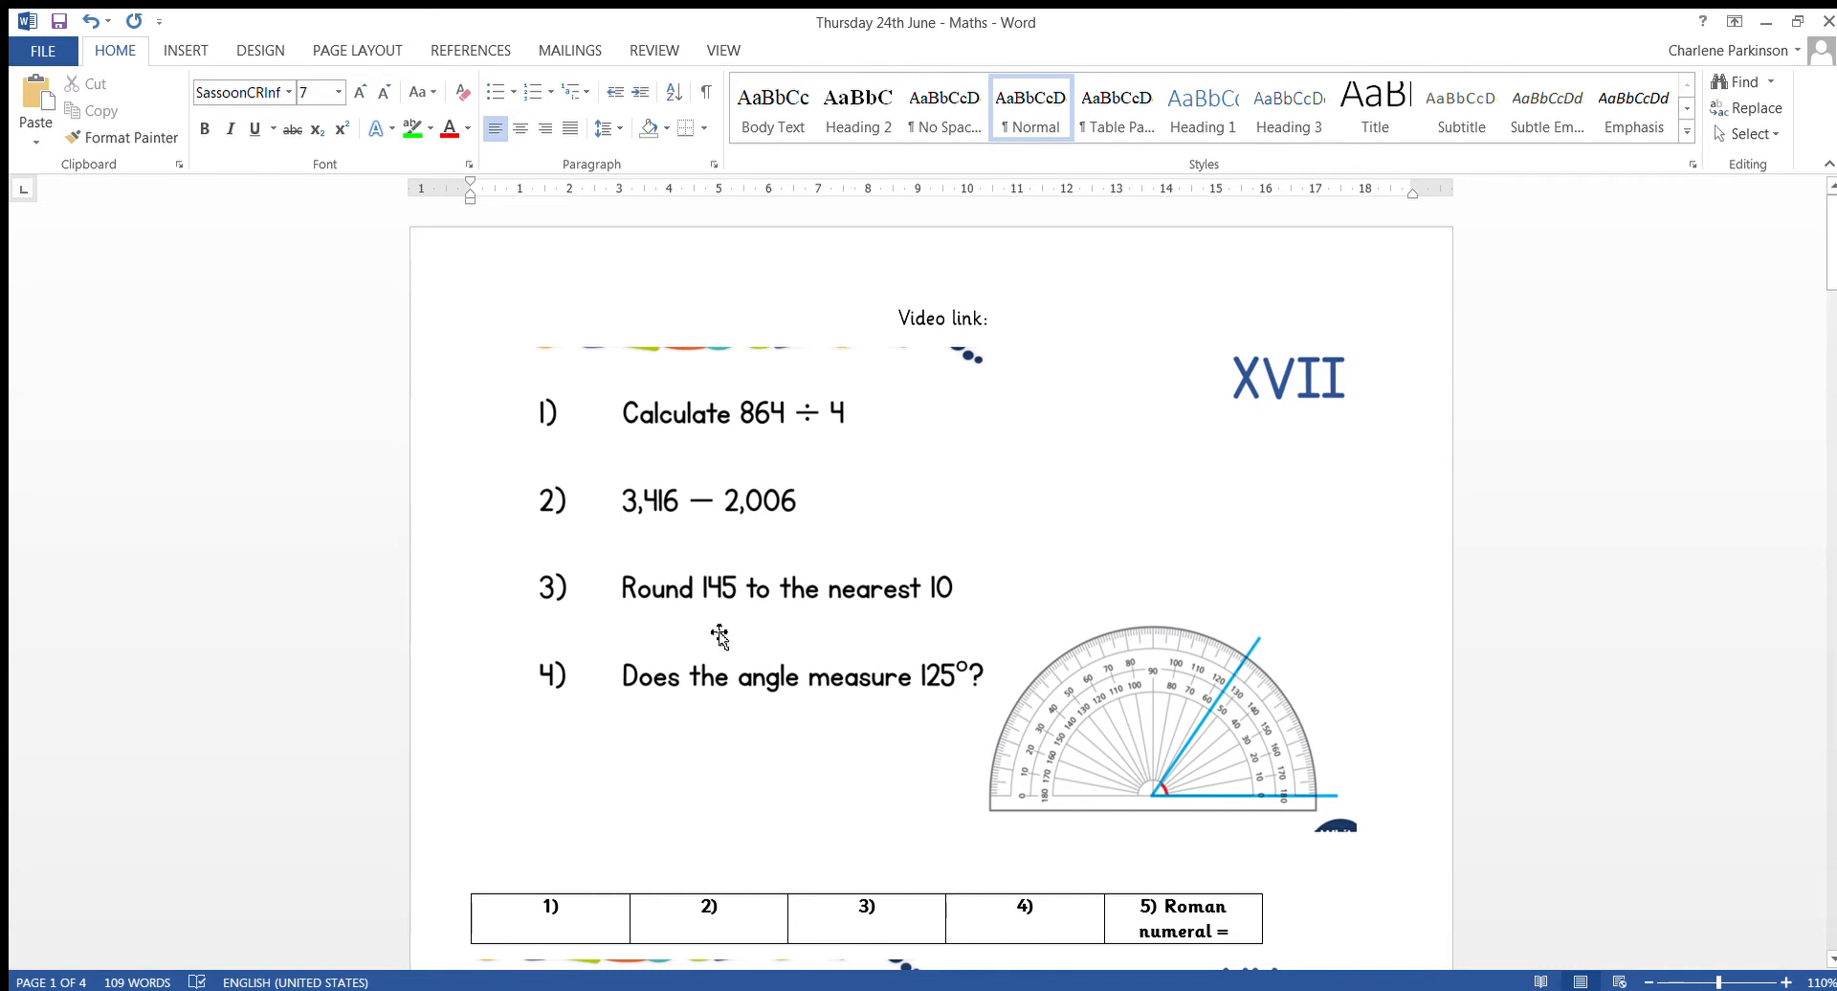
mouse_move(747, 606)
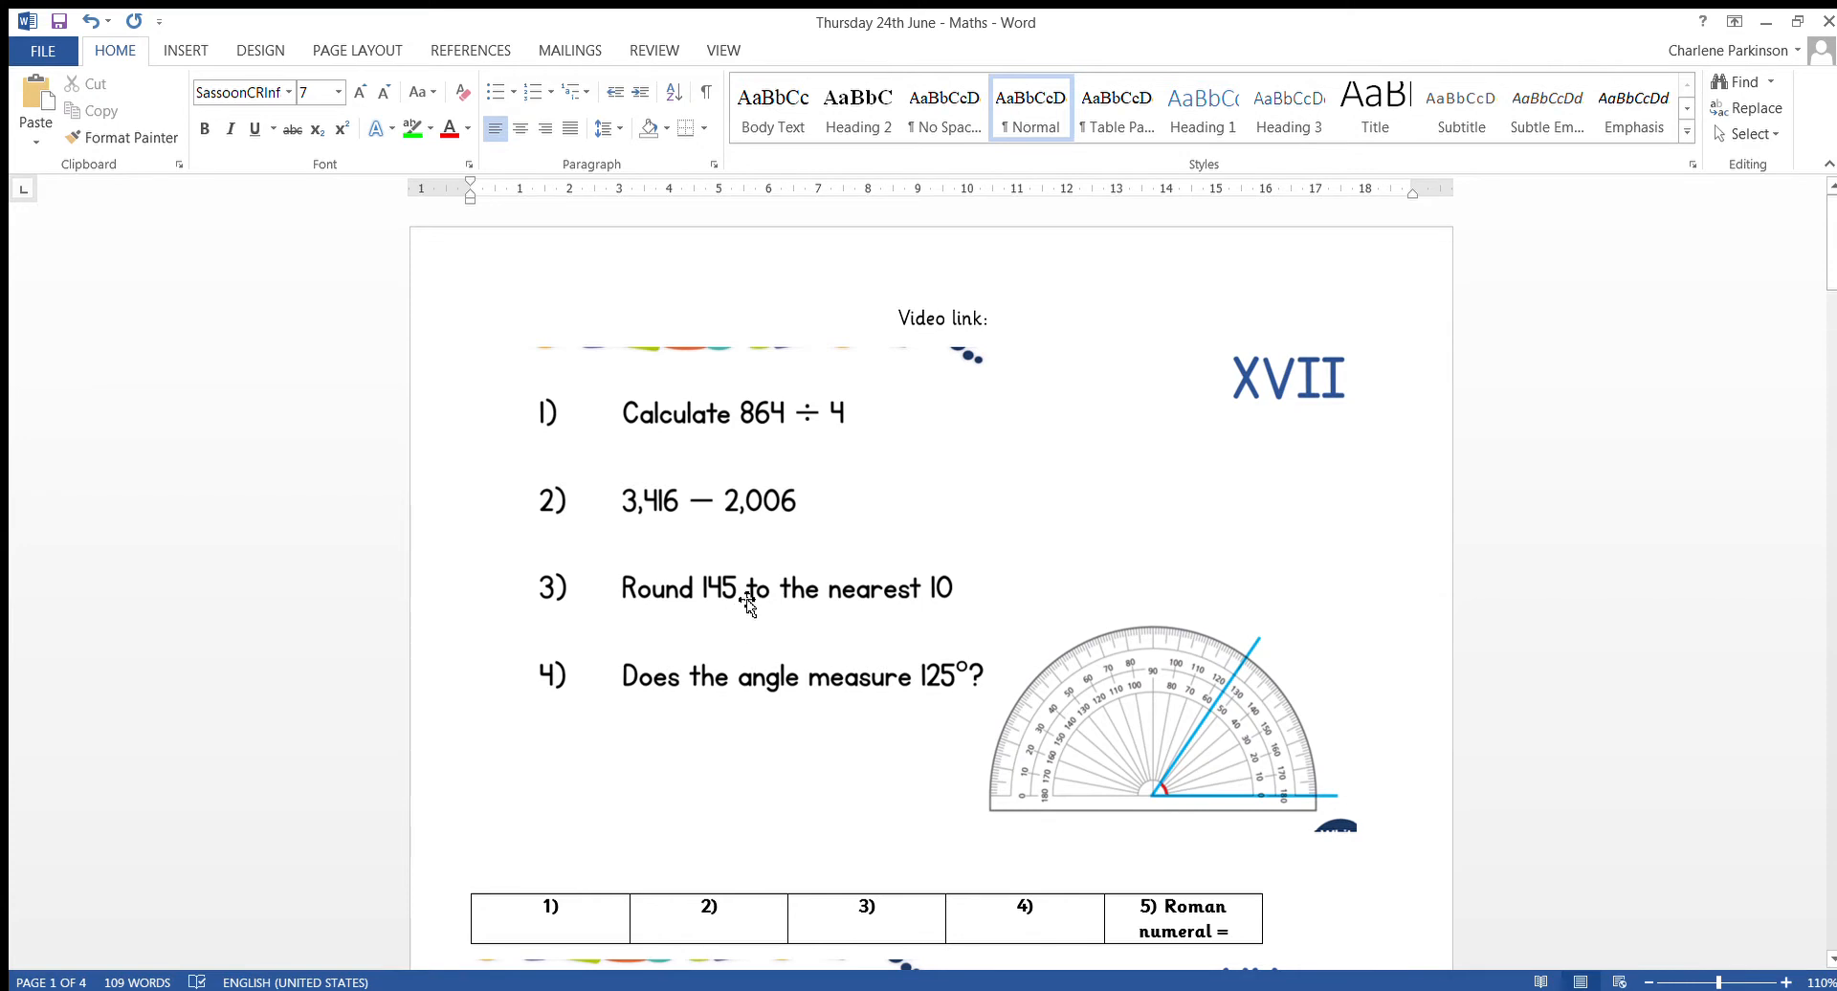
mouse_move(968, 645)
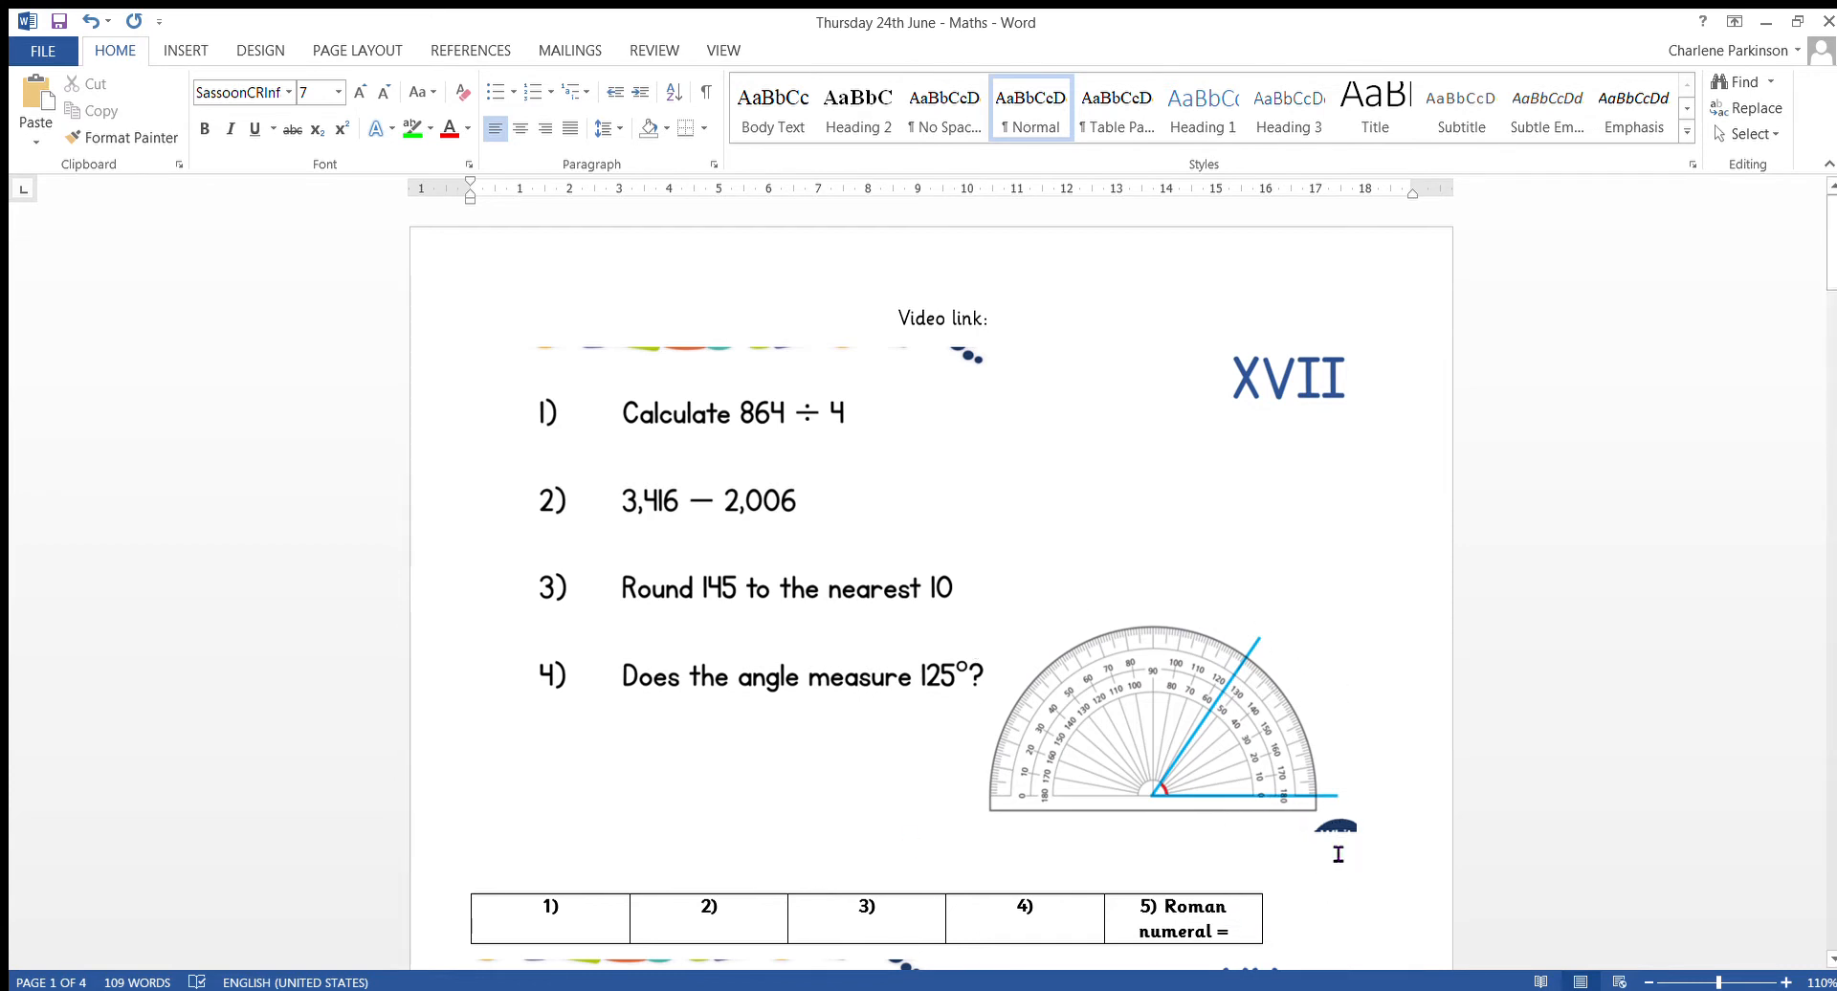
mouse_move(949, 685)
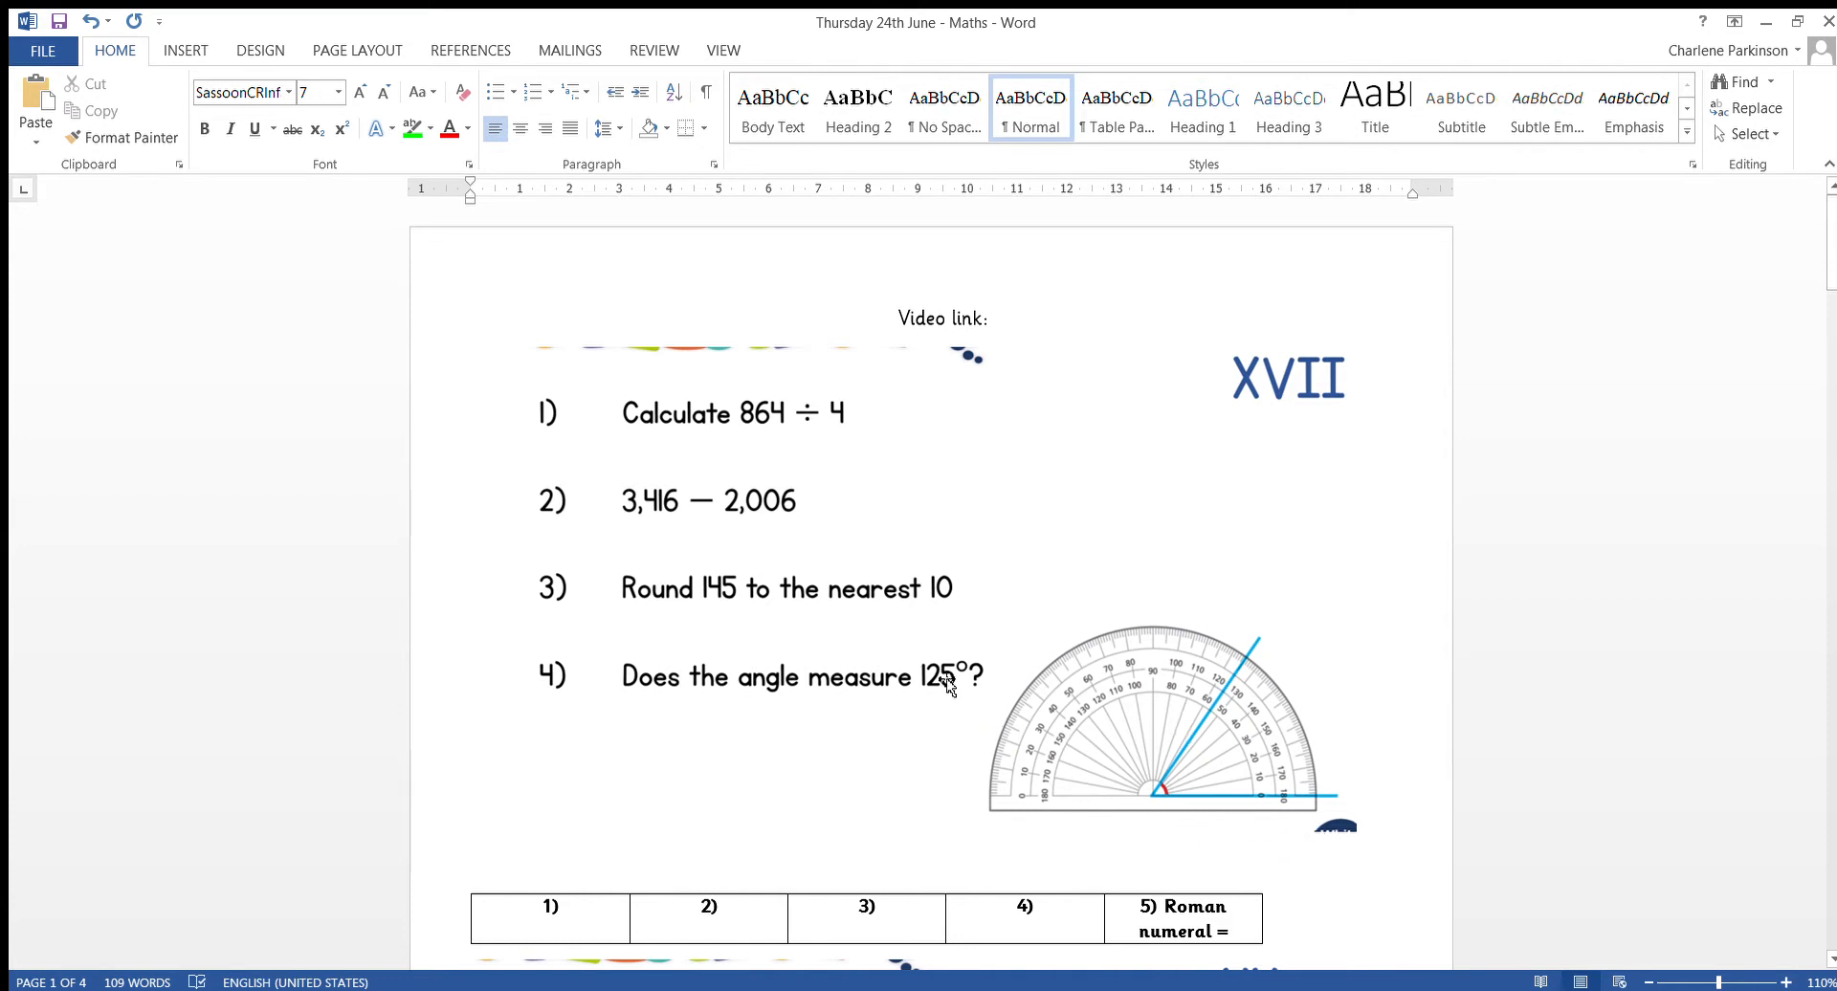
mouse_move(1011, 524)
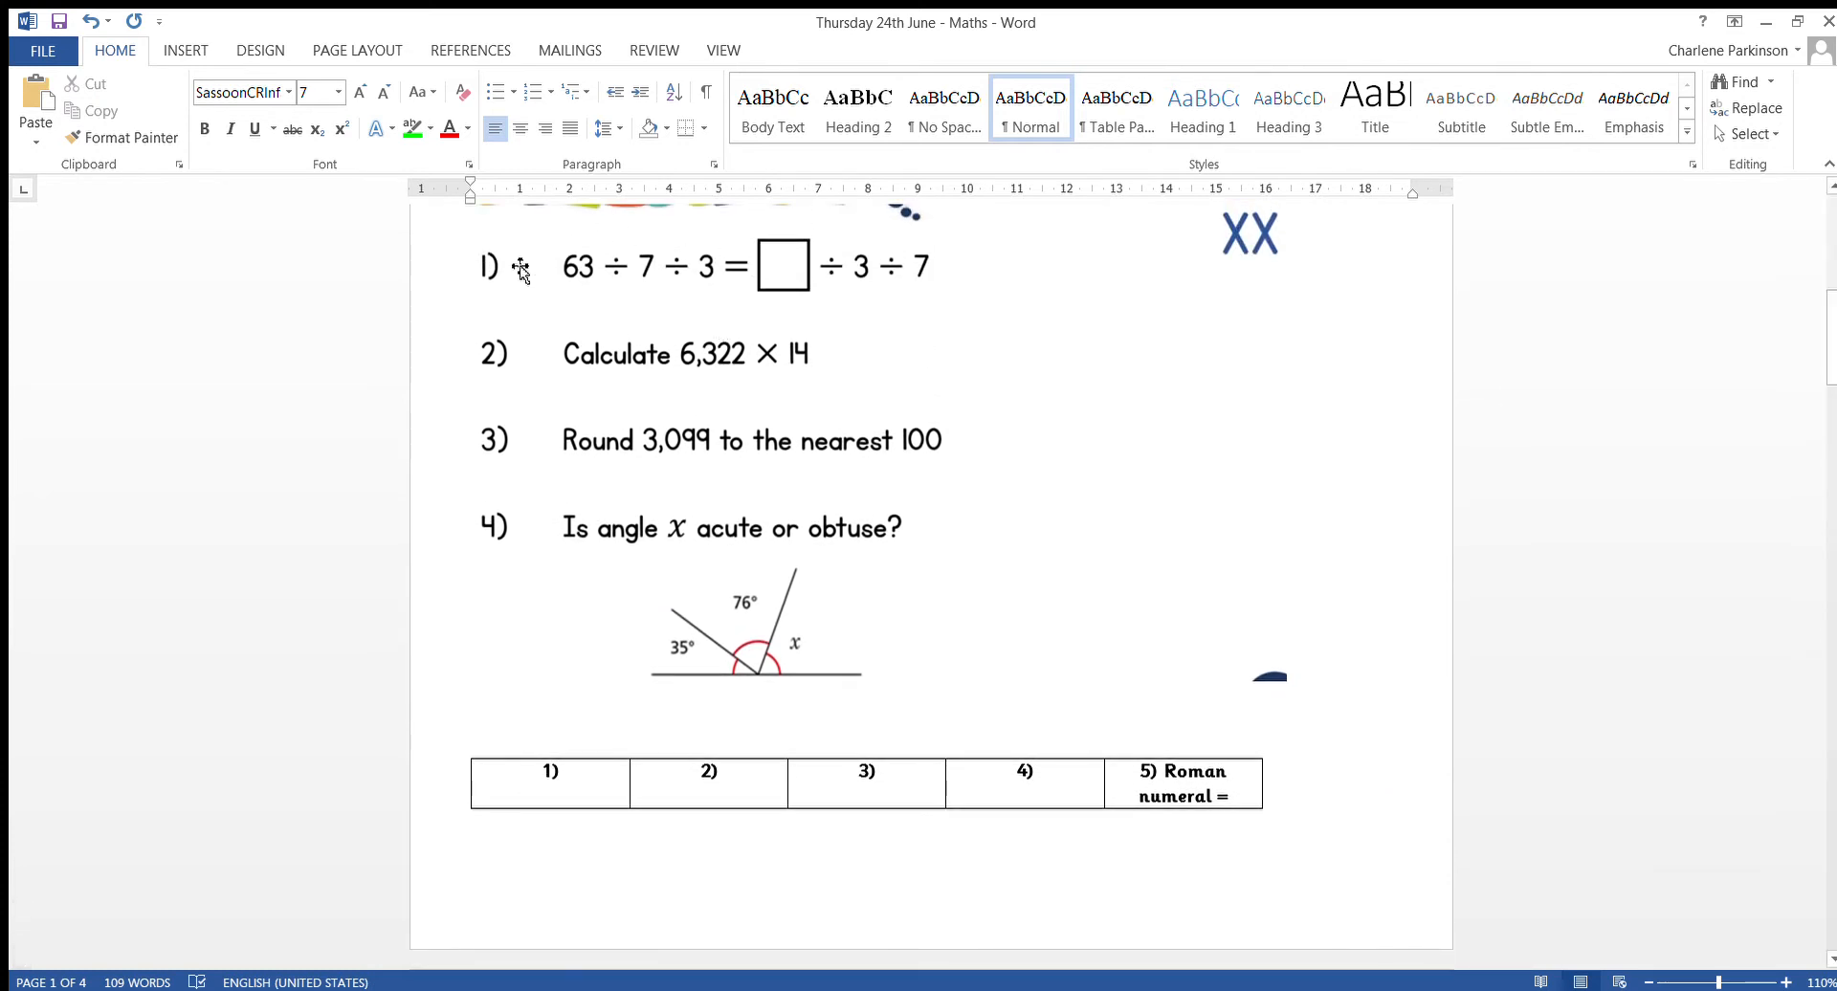
mouse_move(841, 246)
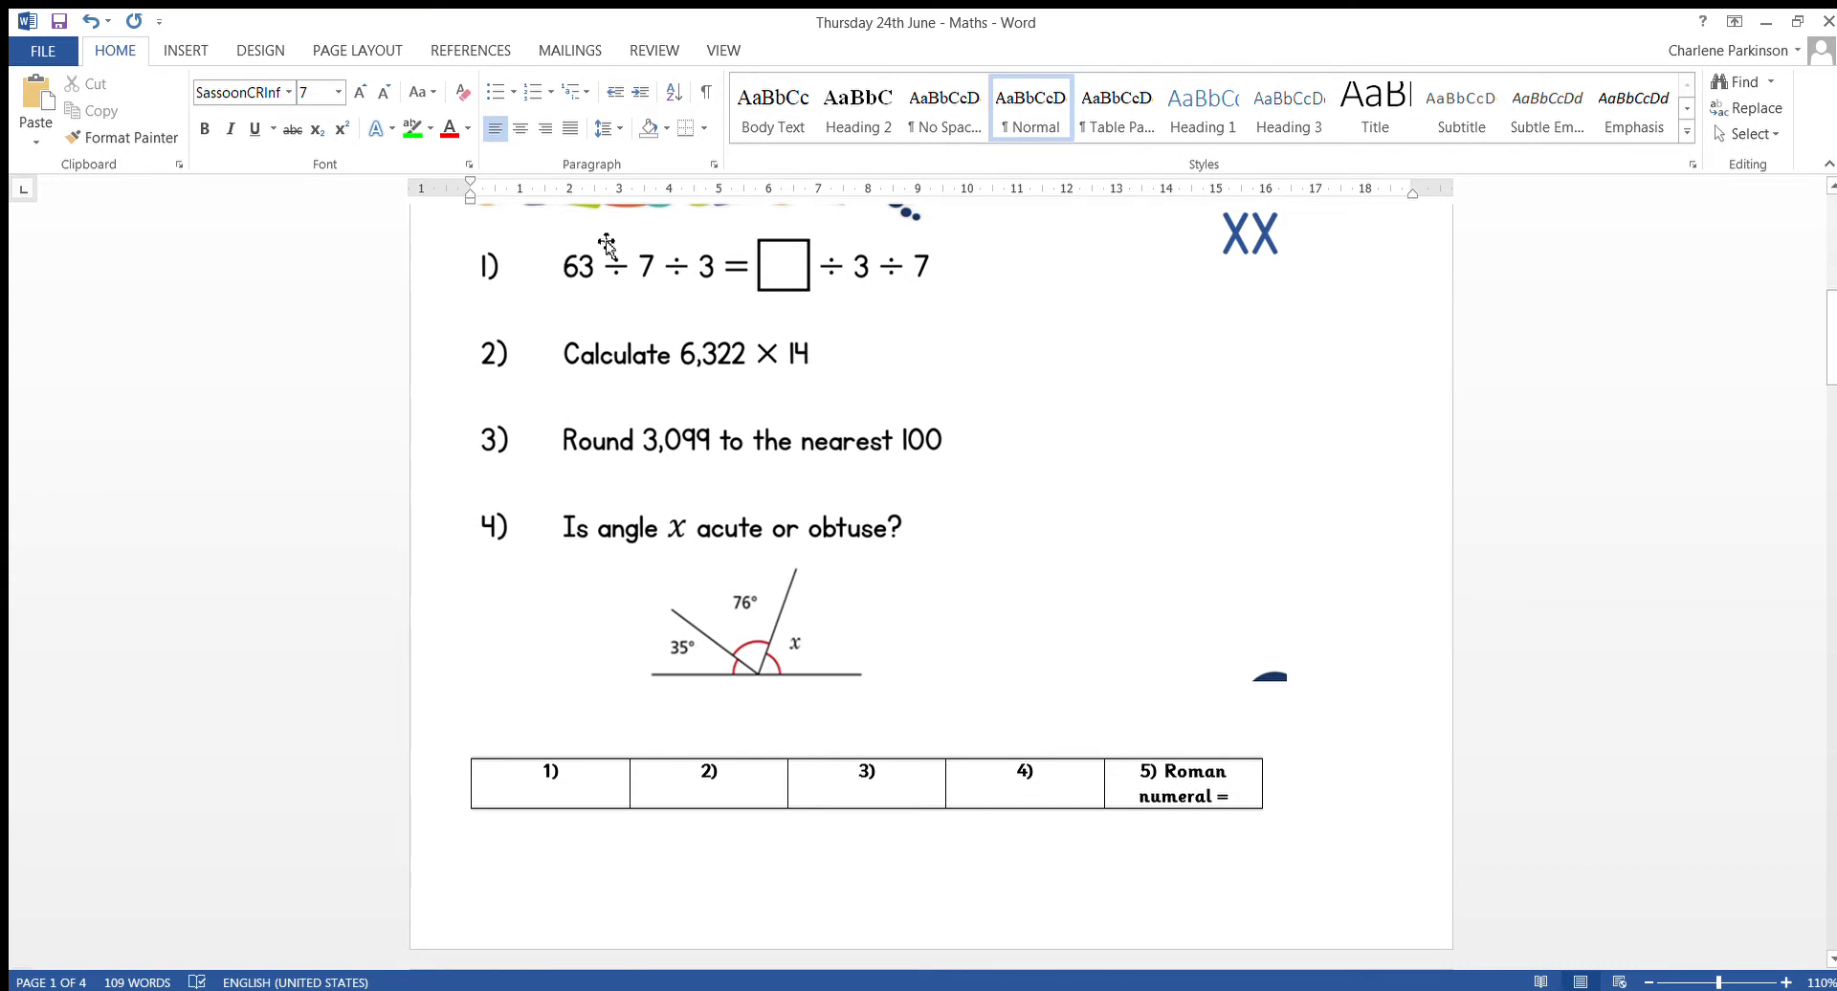
mouse_move(638, 309)
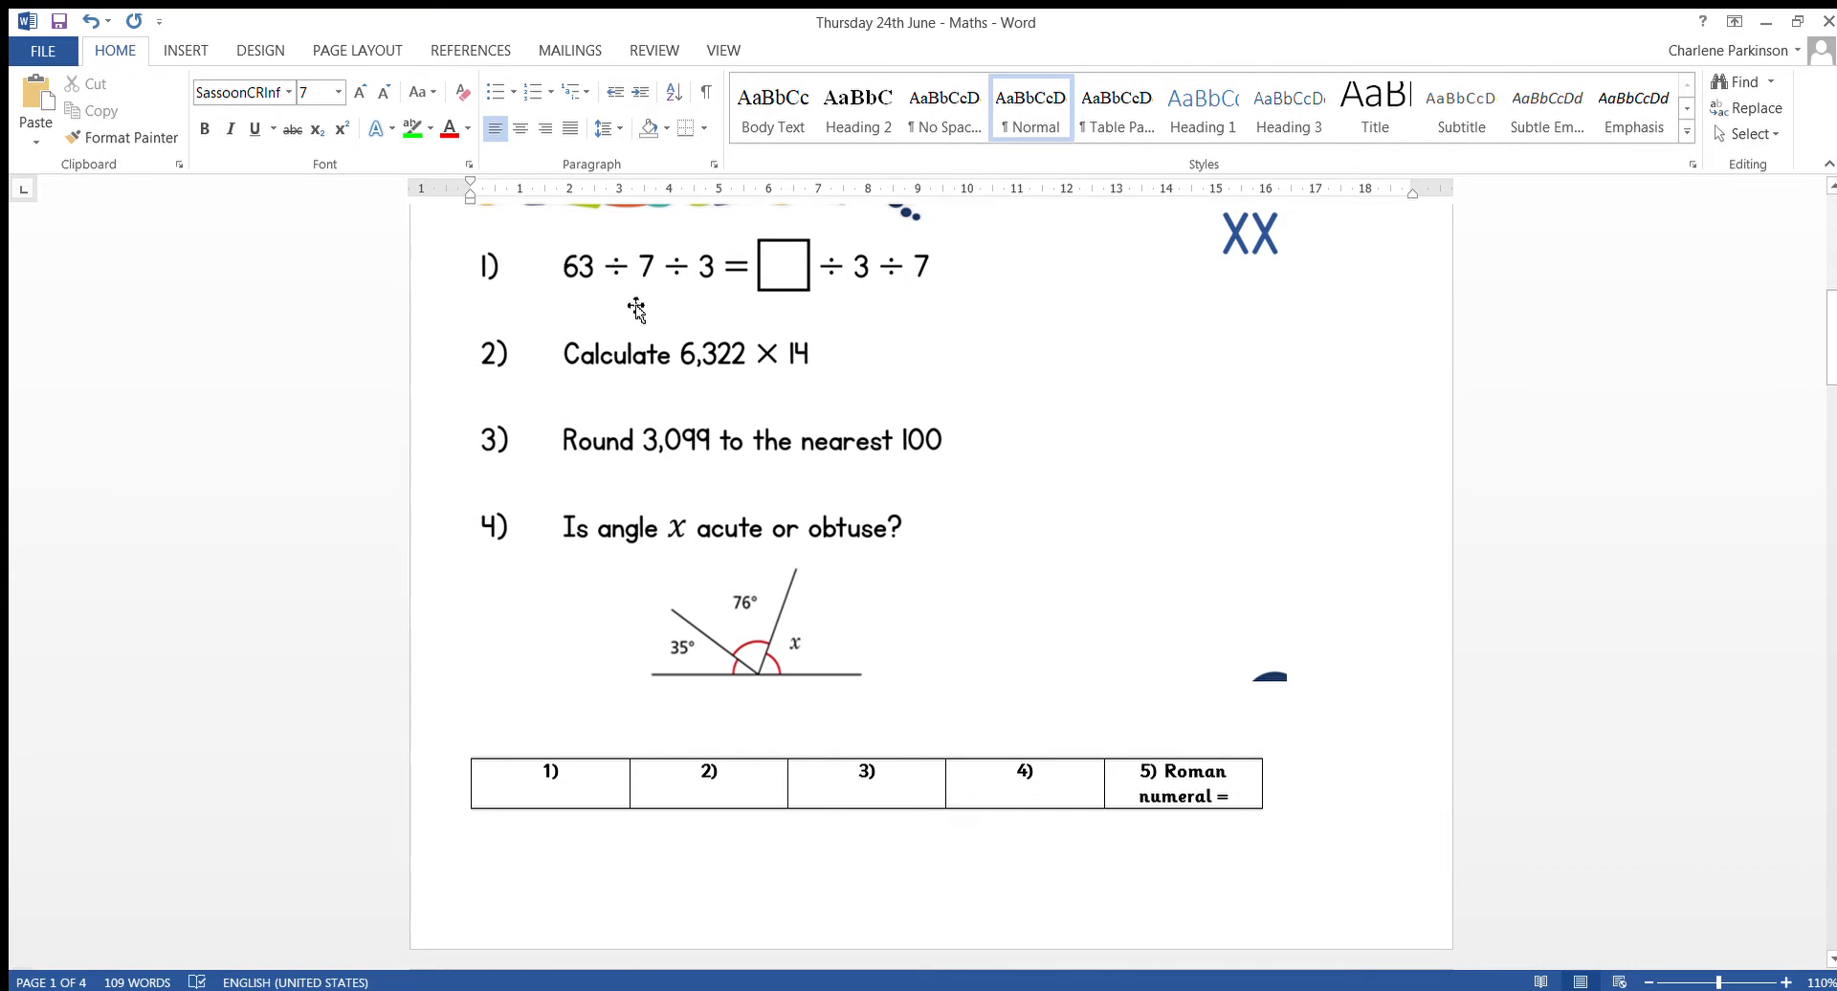
mouse_move(725, 281)
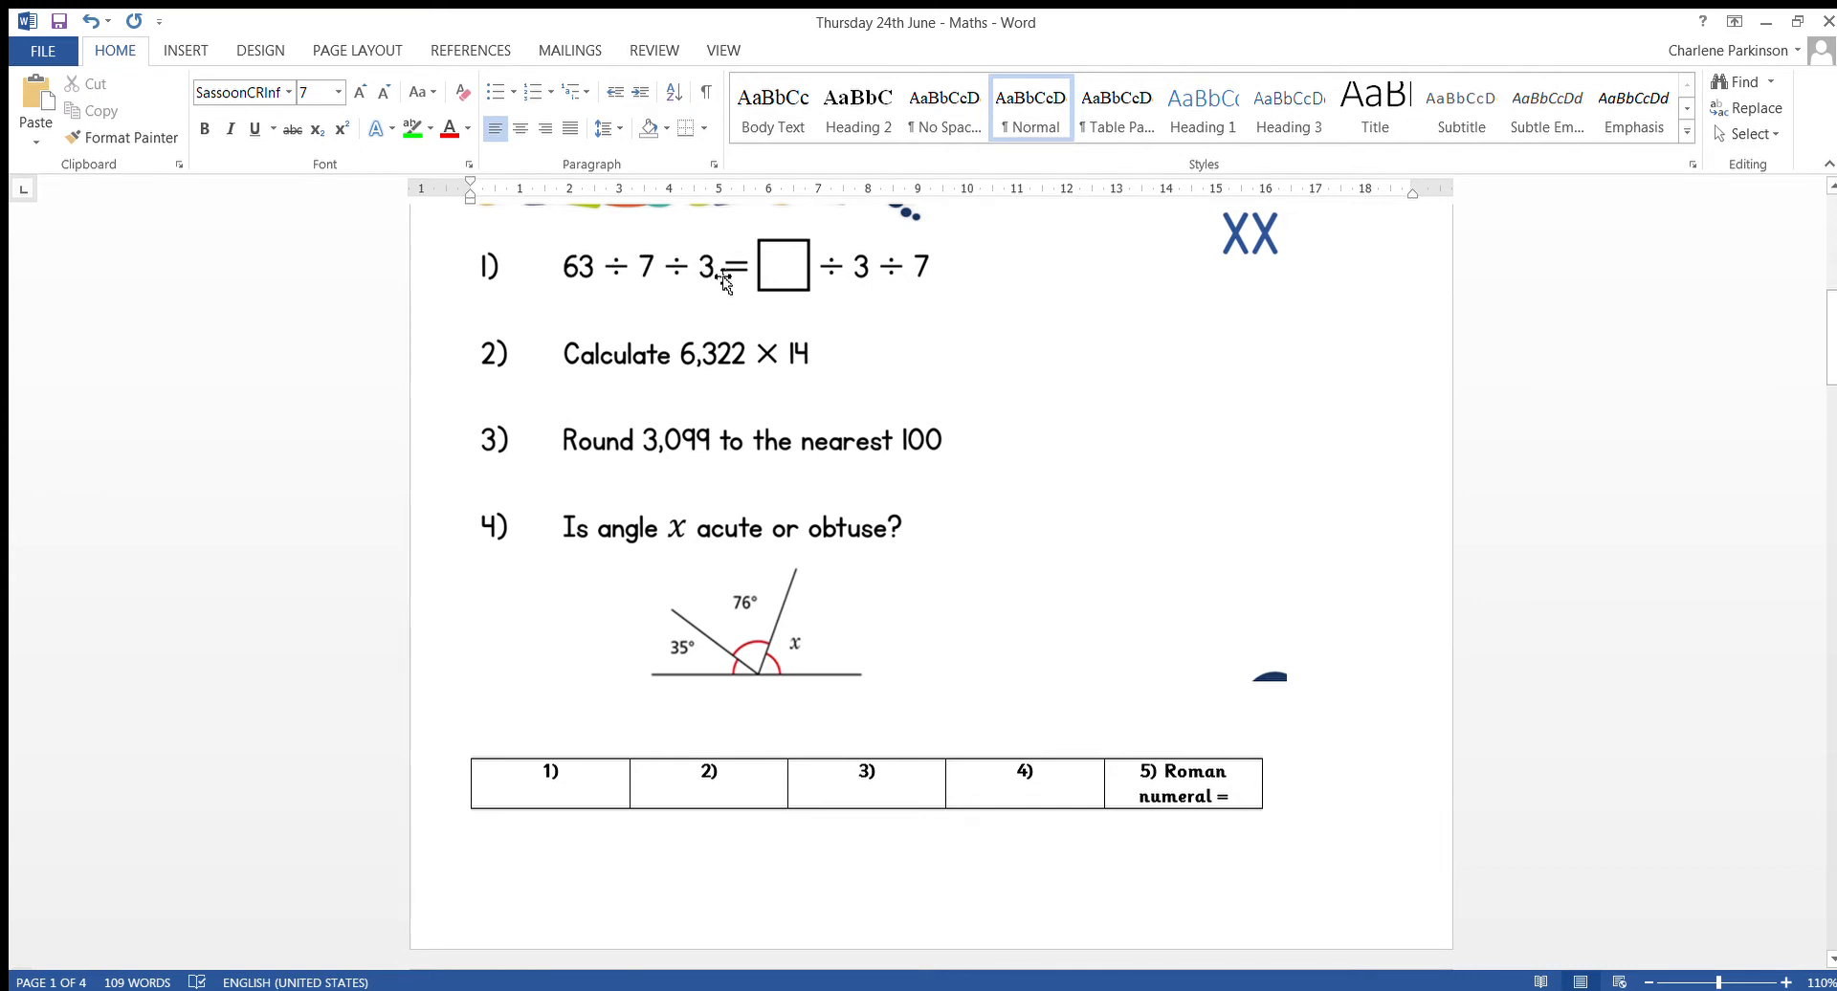
mouse_move(797, 302)
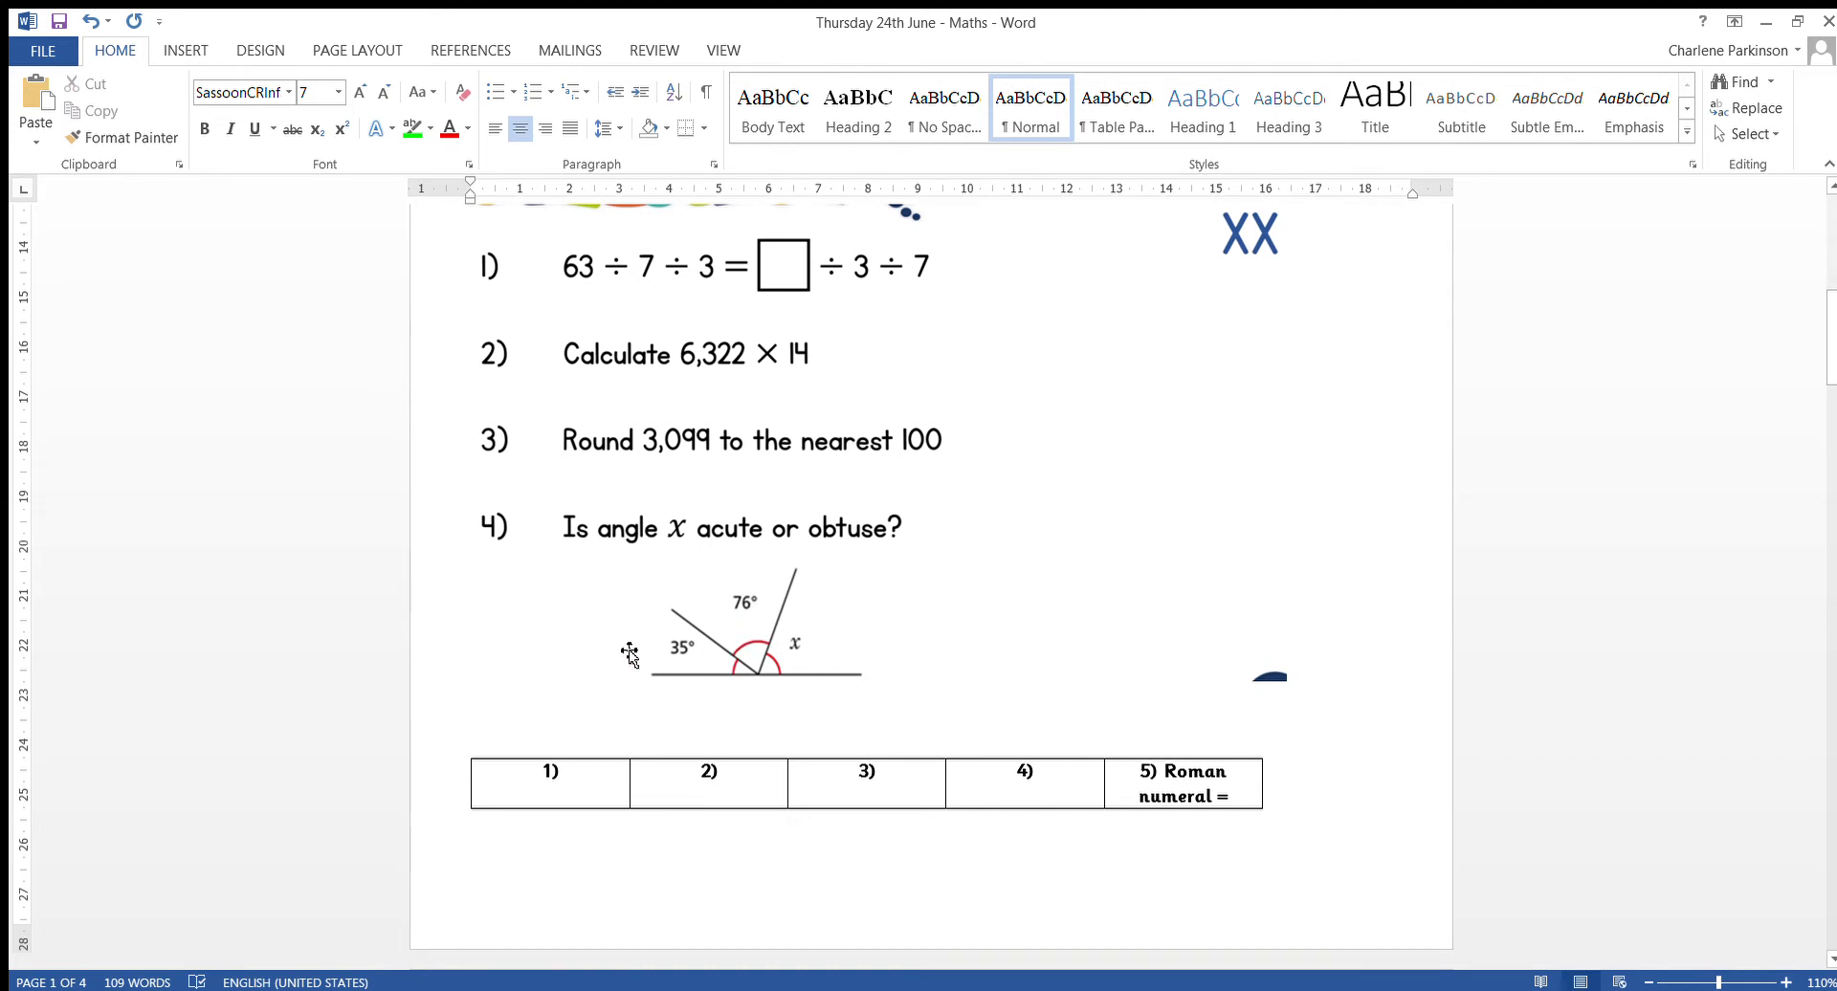
mouse_move(820, 683)
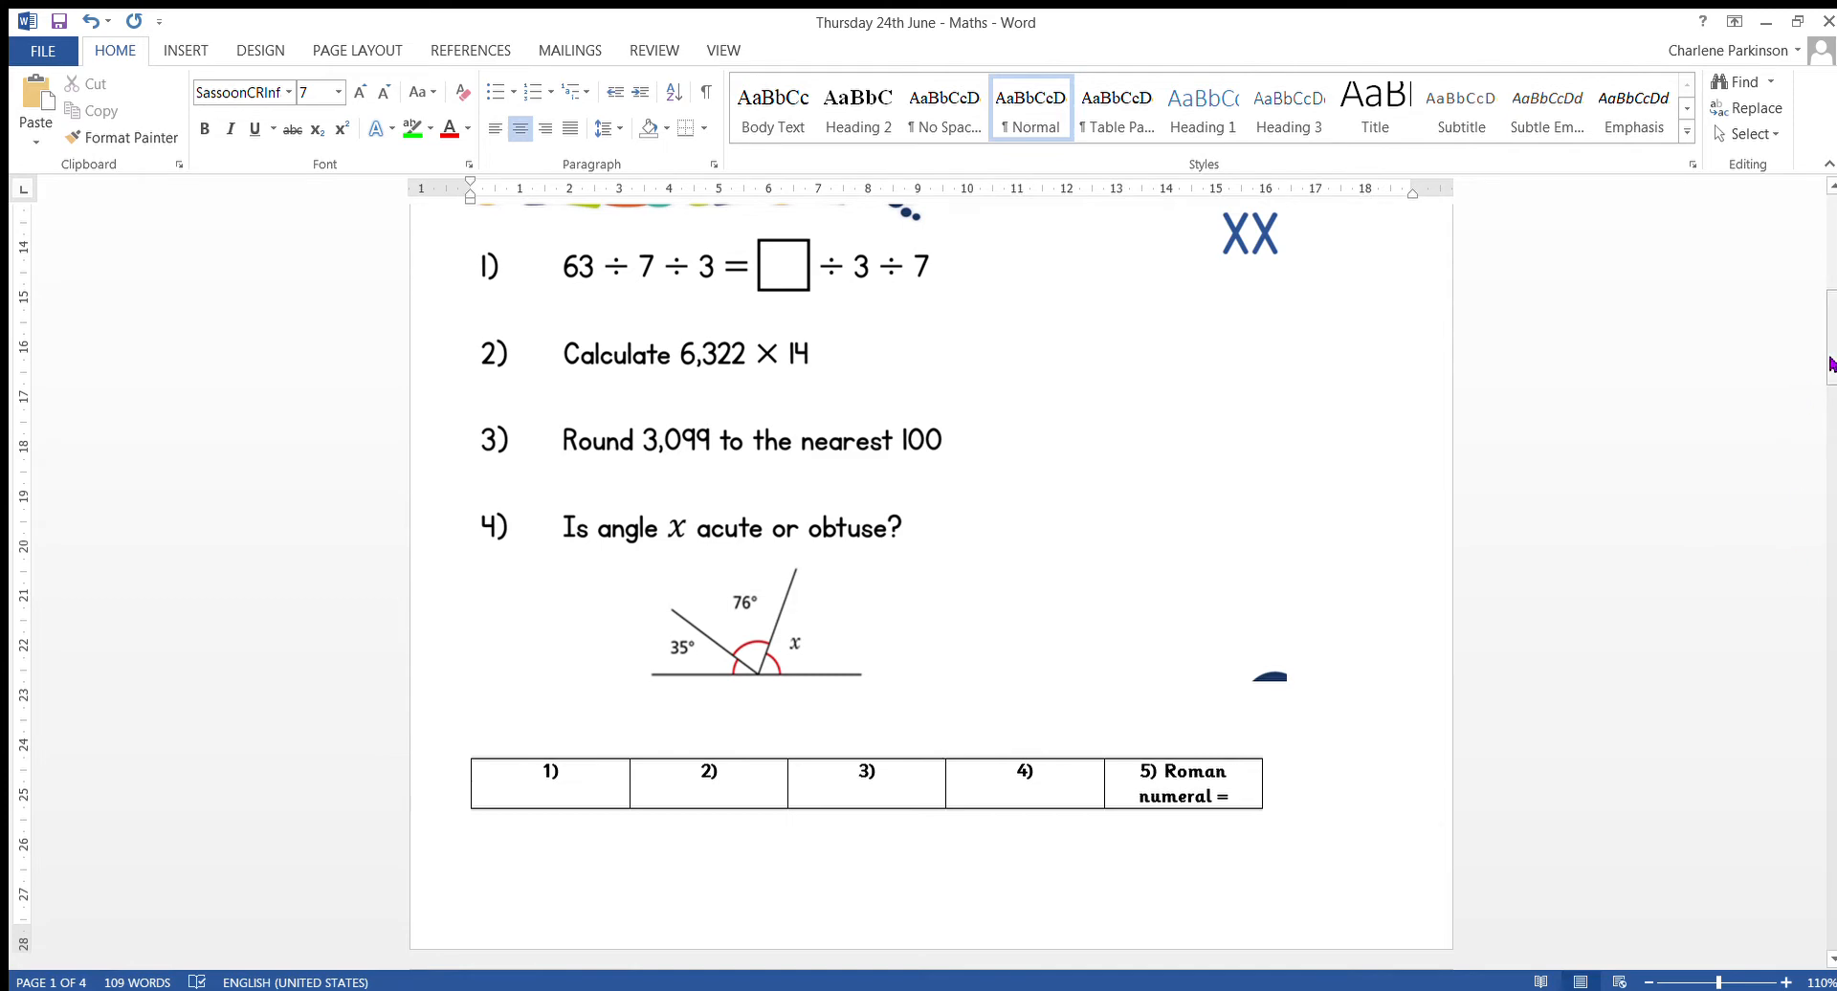
Step: Scroll to the Locked Cupboard story and its pupil table, showing pupils through Fredrik
scroll("down", 3)
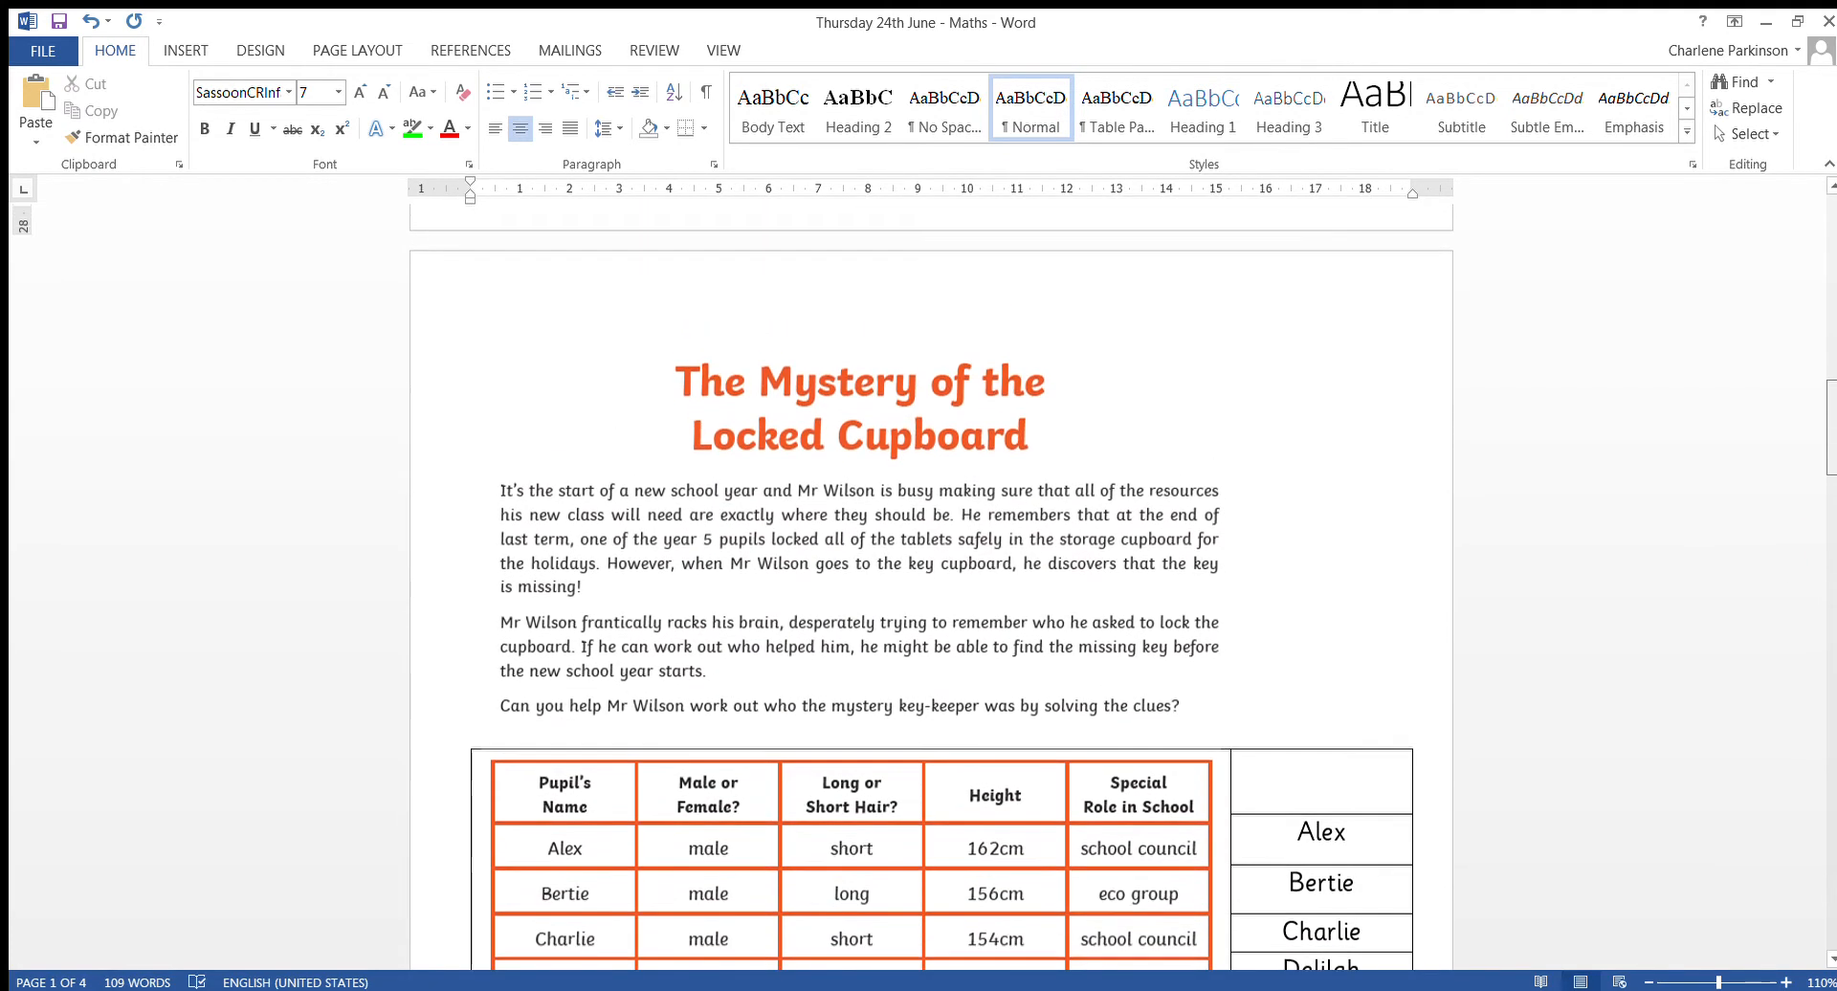
scroll("down", 3)
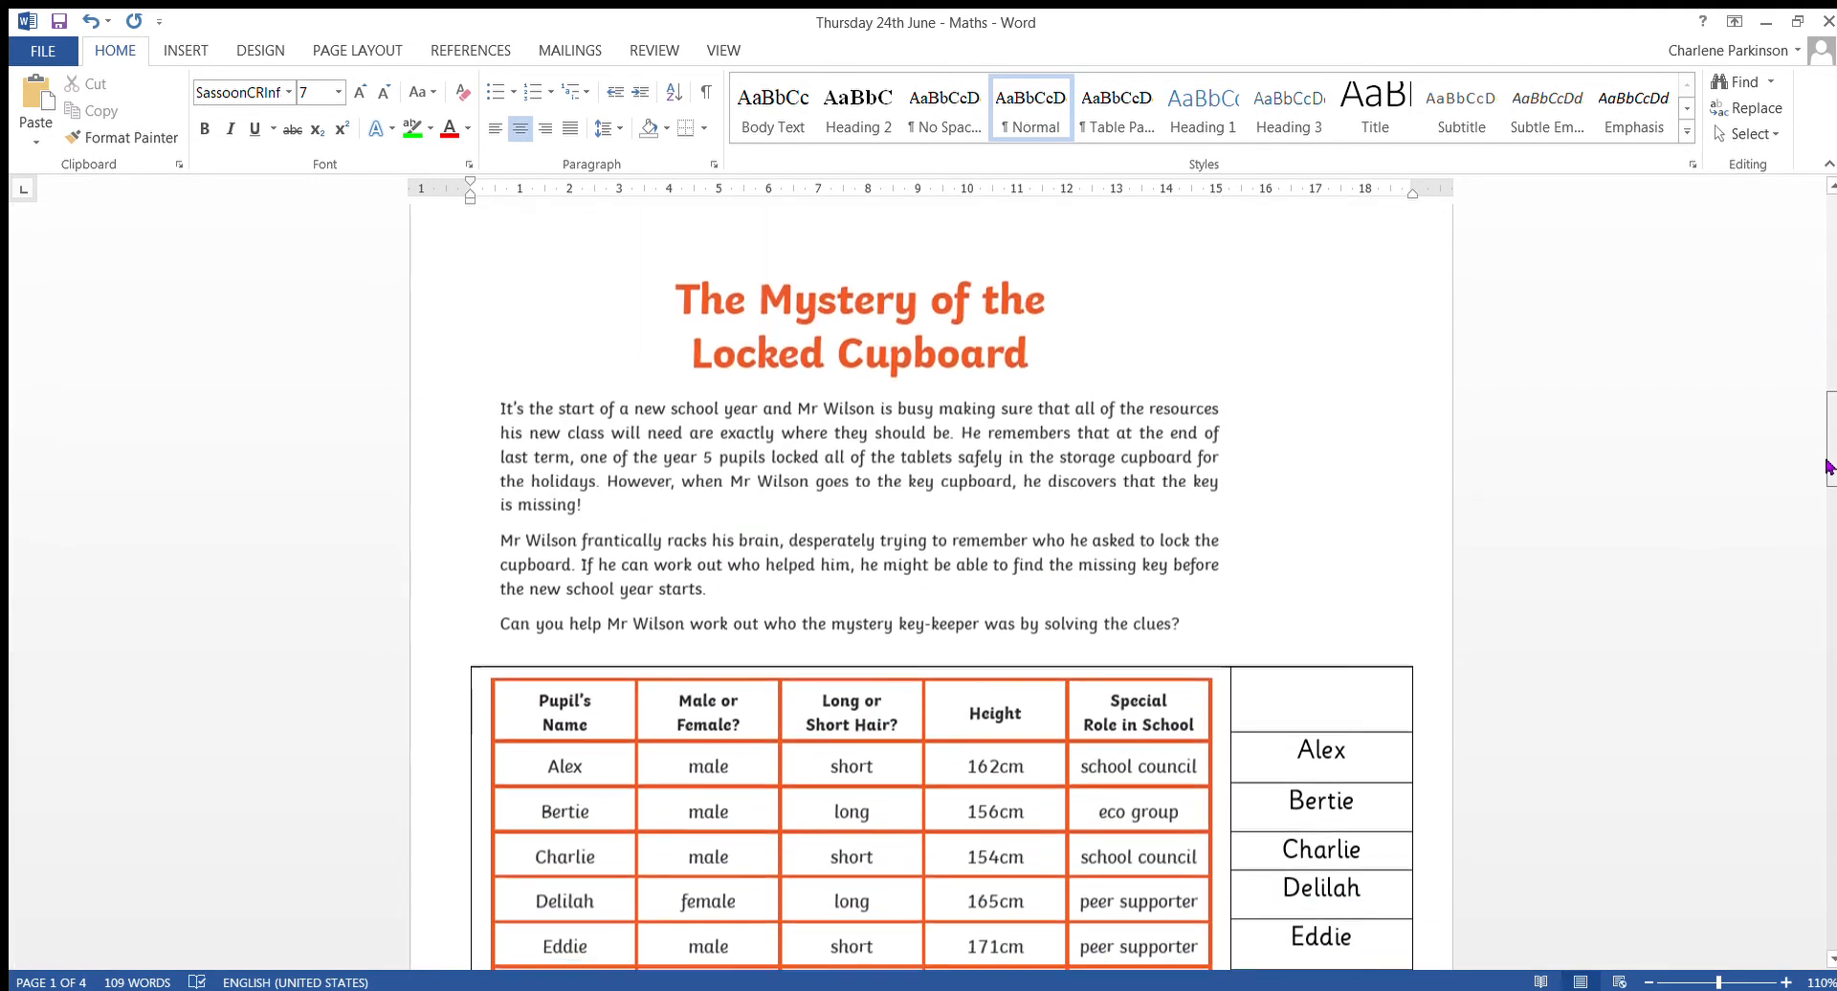
scroll("down", 3)
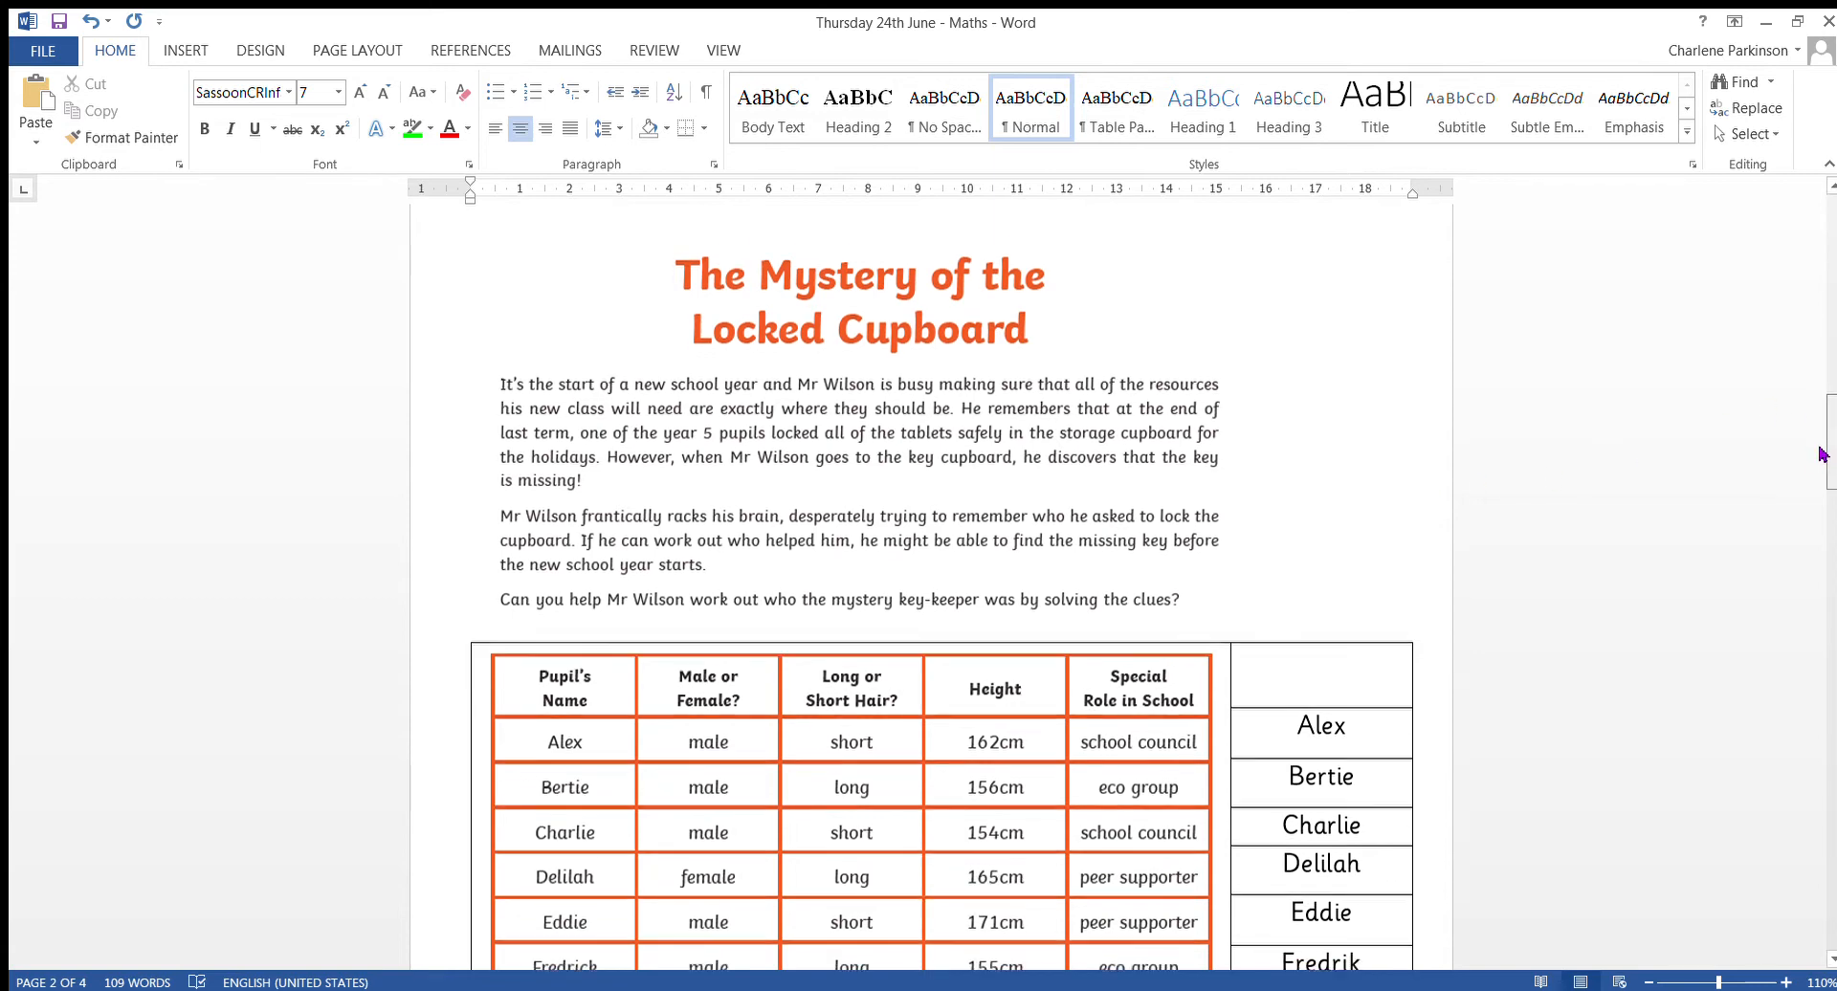
Step: Scroll the suspect table down to Ulrika so nearly all pupils and traits show
scroll("down", 3)
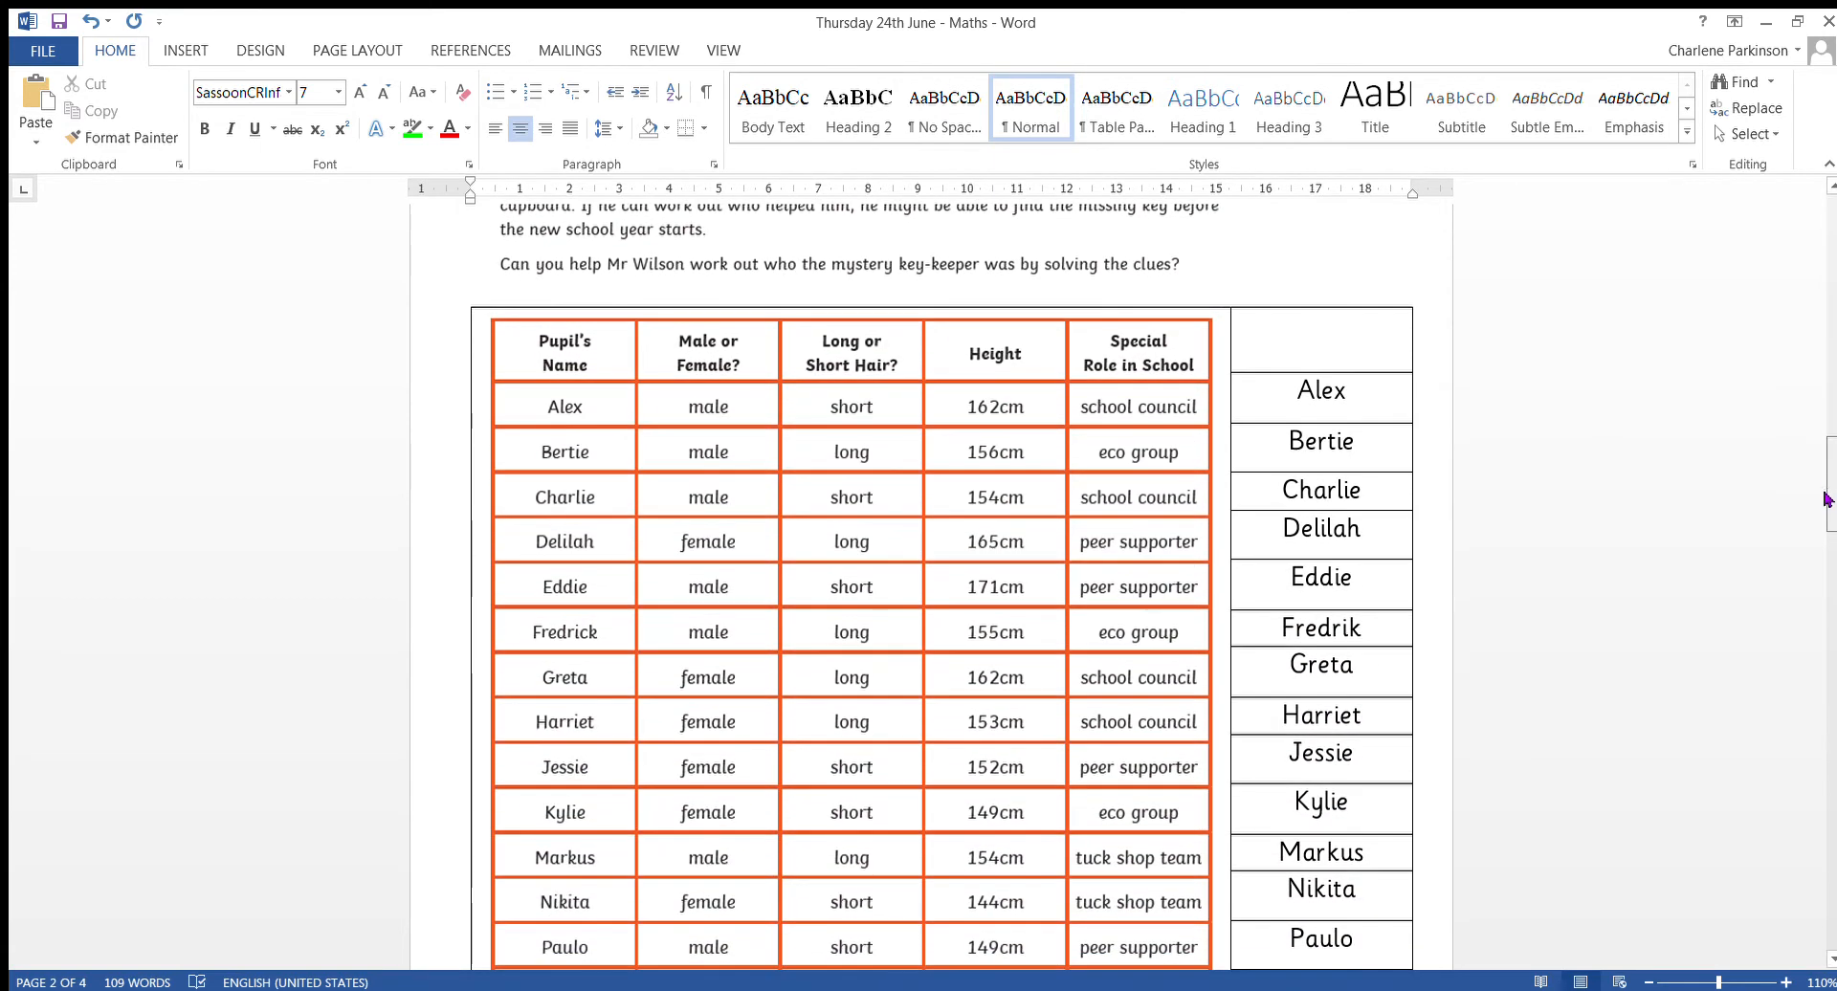
scroll("down", 3)
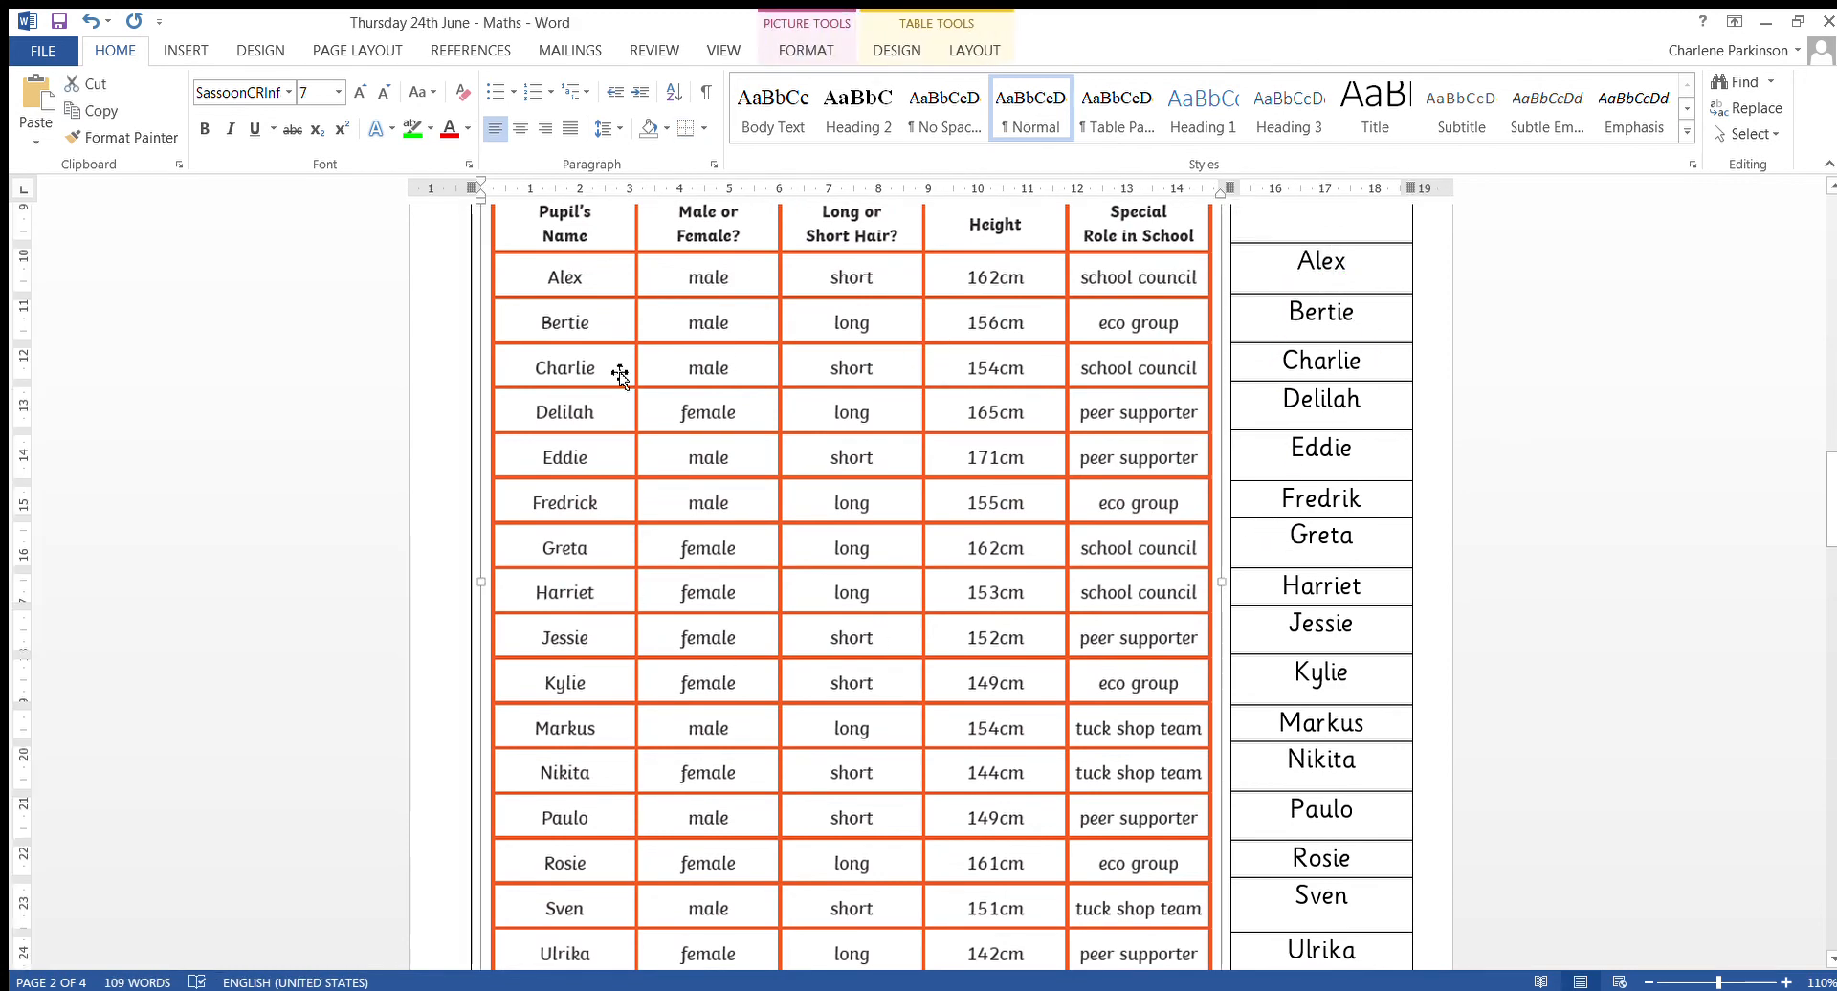
left_click(805, 50)
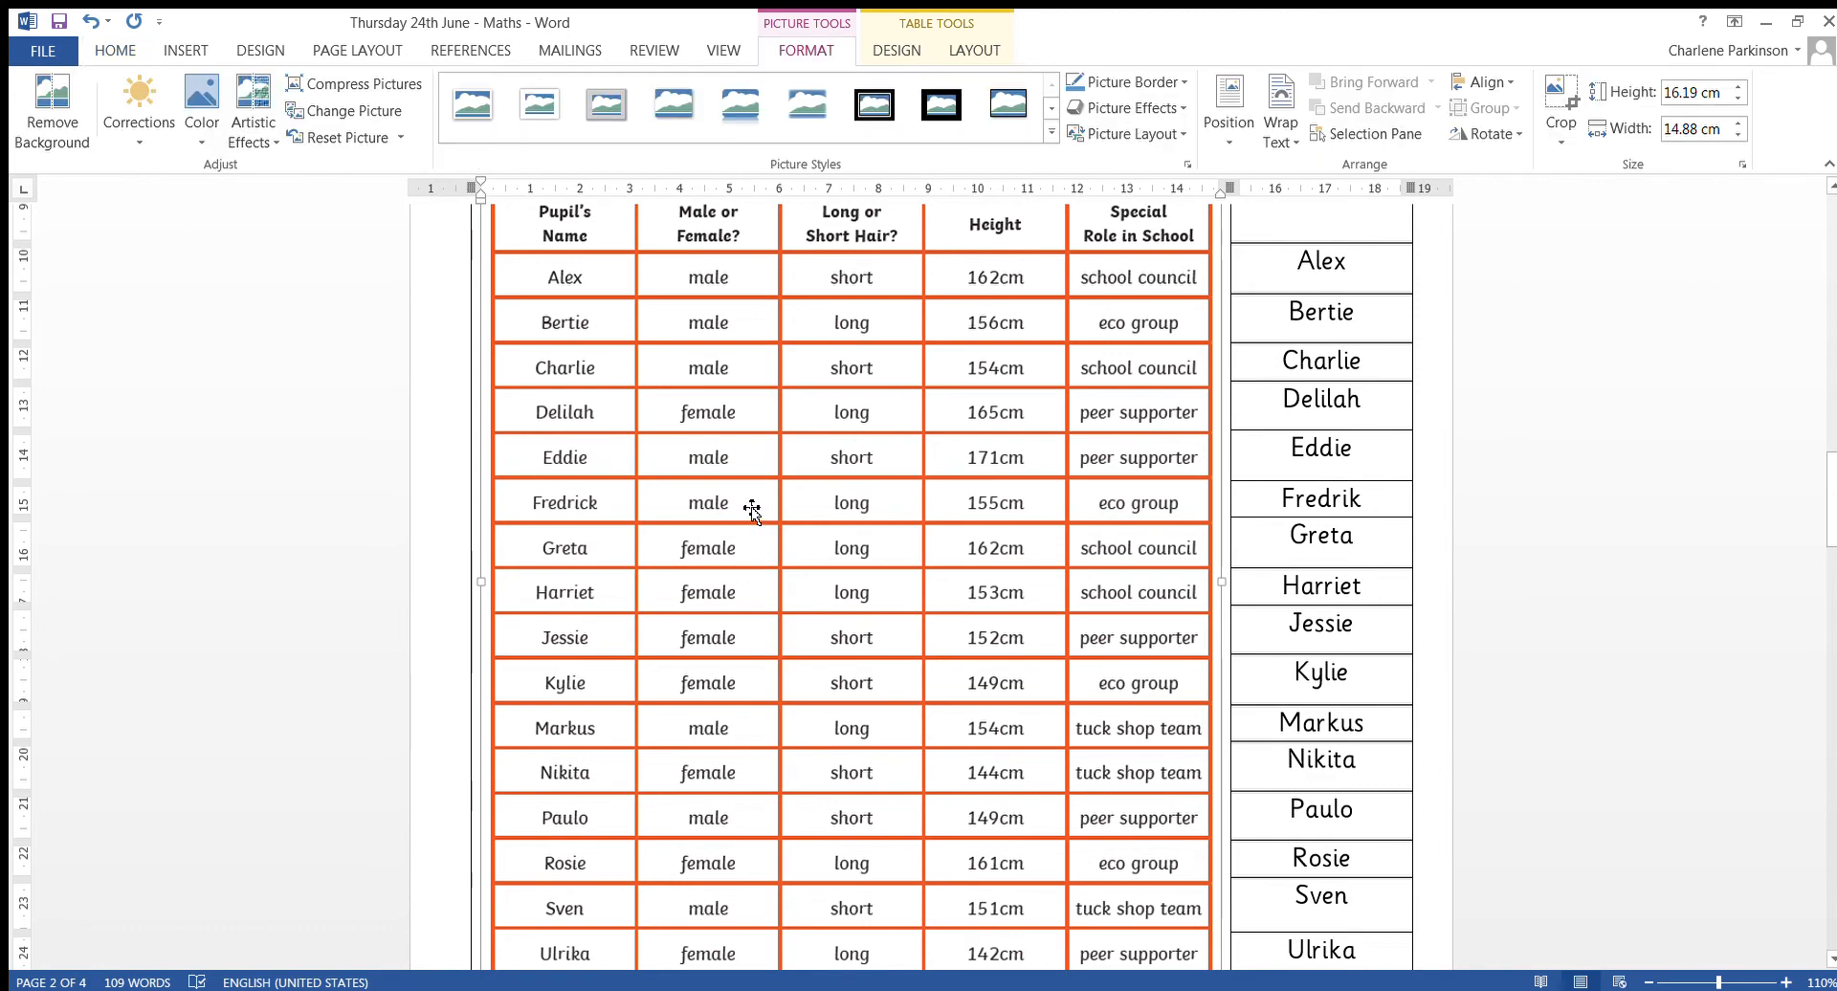
mouse_move(782, 662)
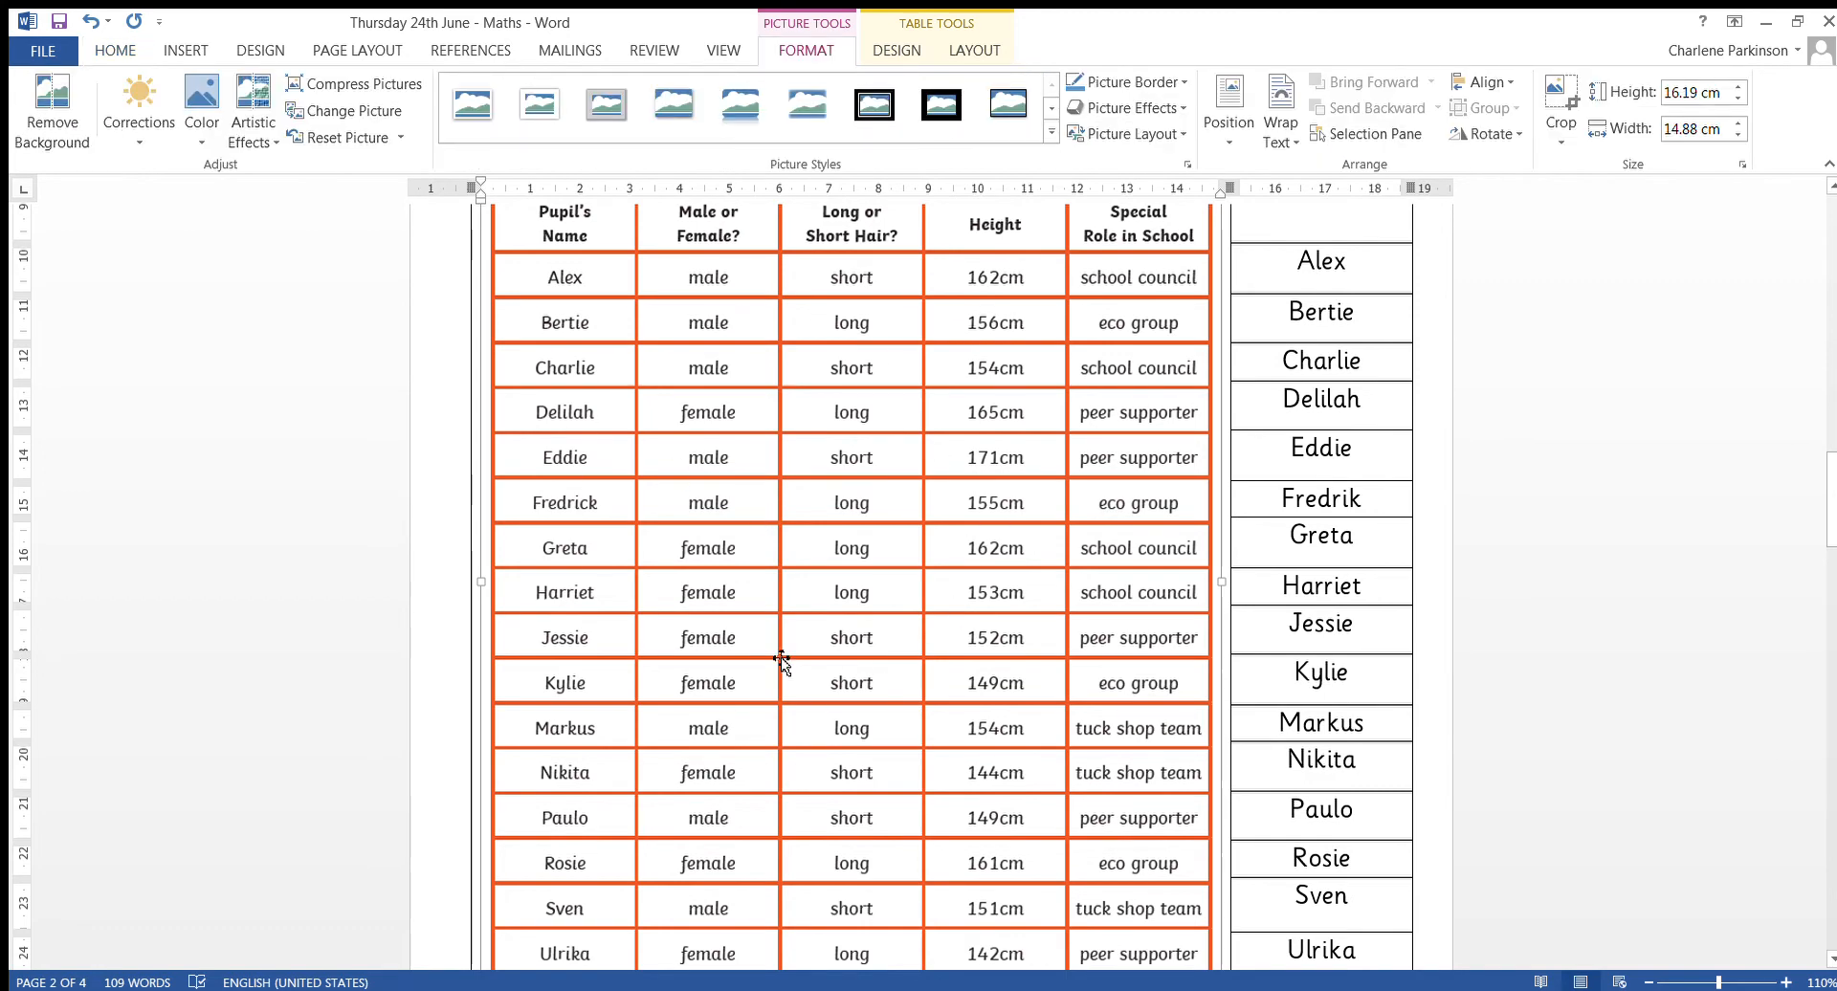
mouse_move(732, 412)
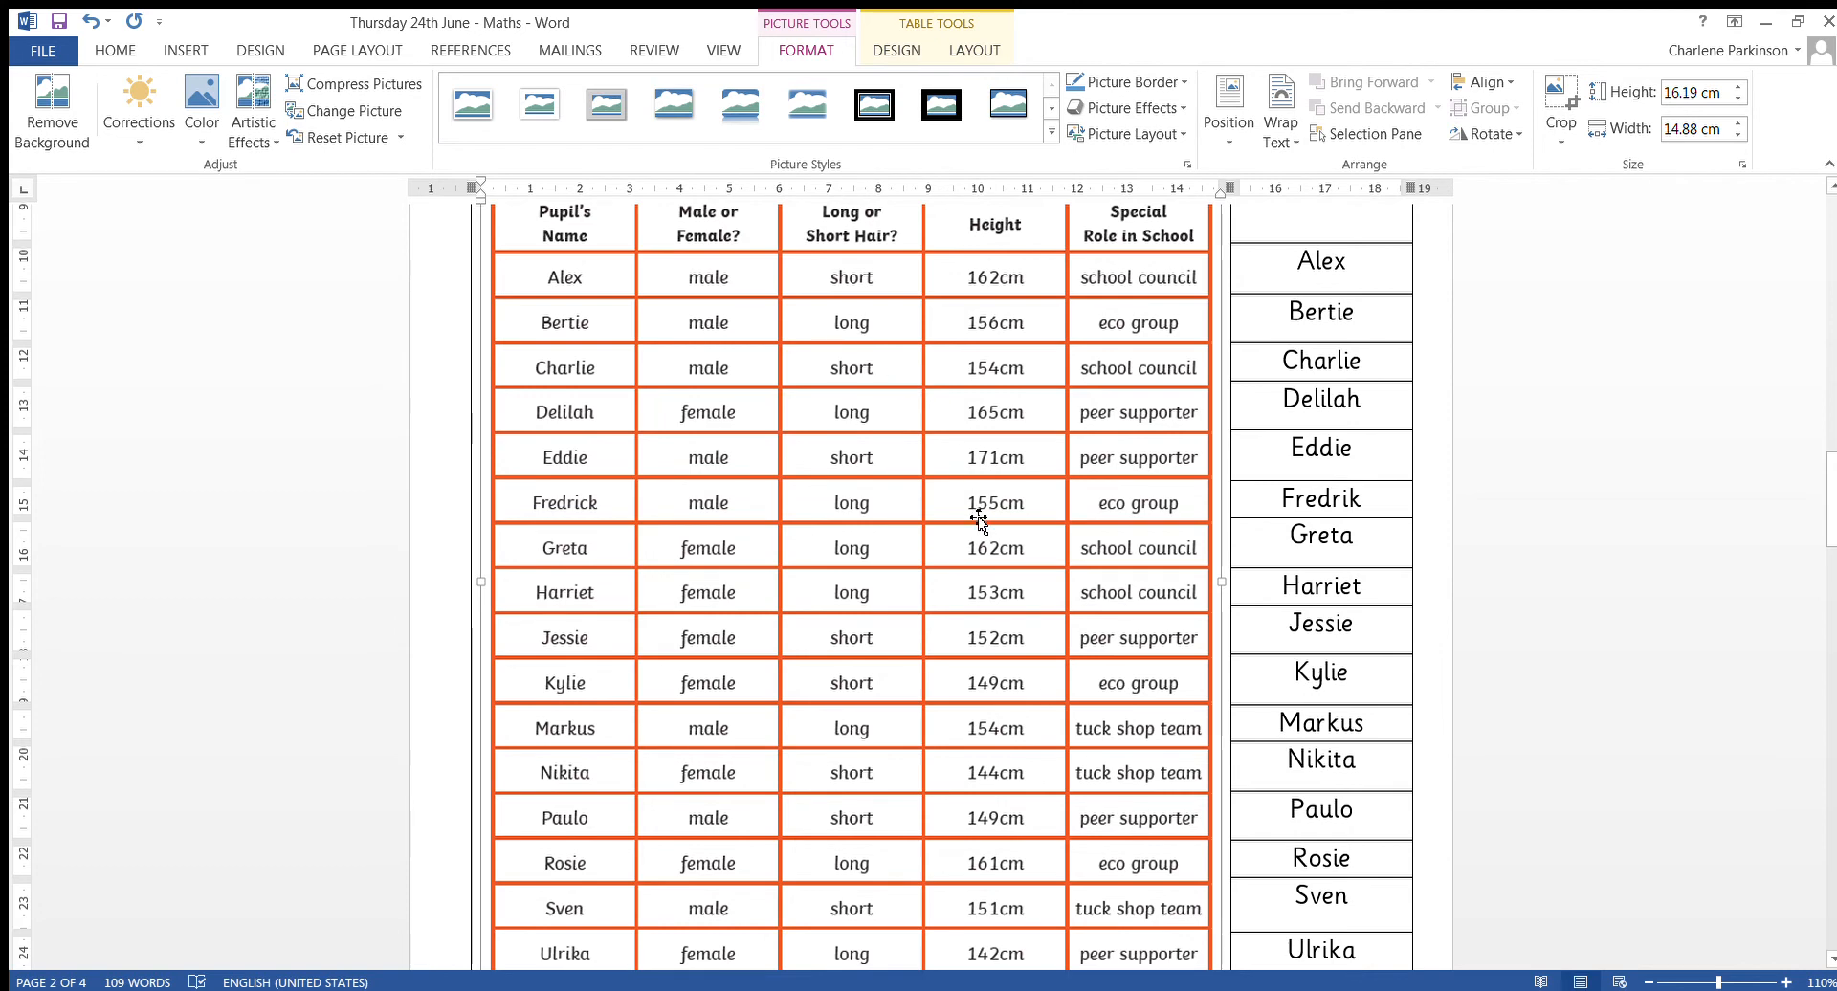
mouse_move(993, 590)
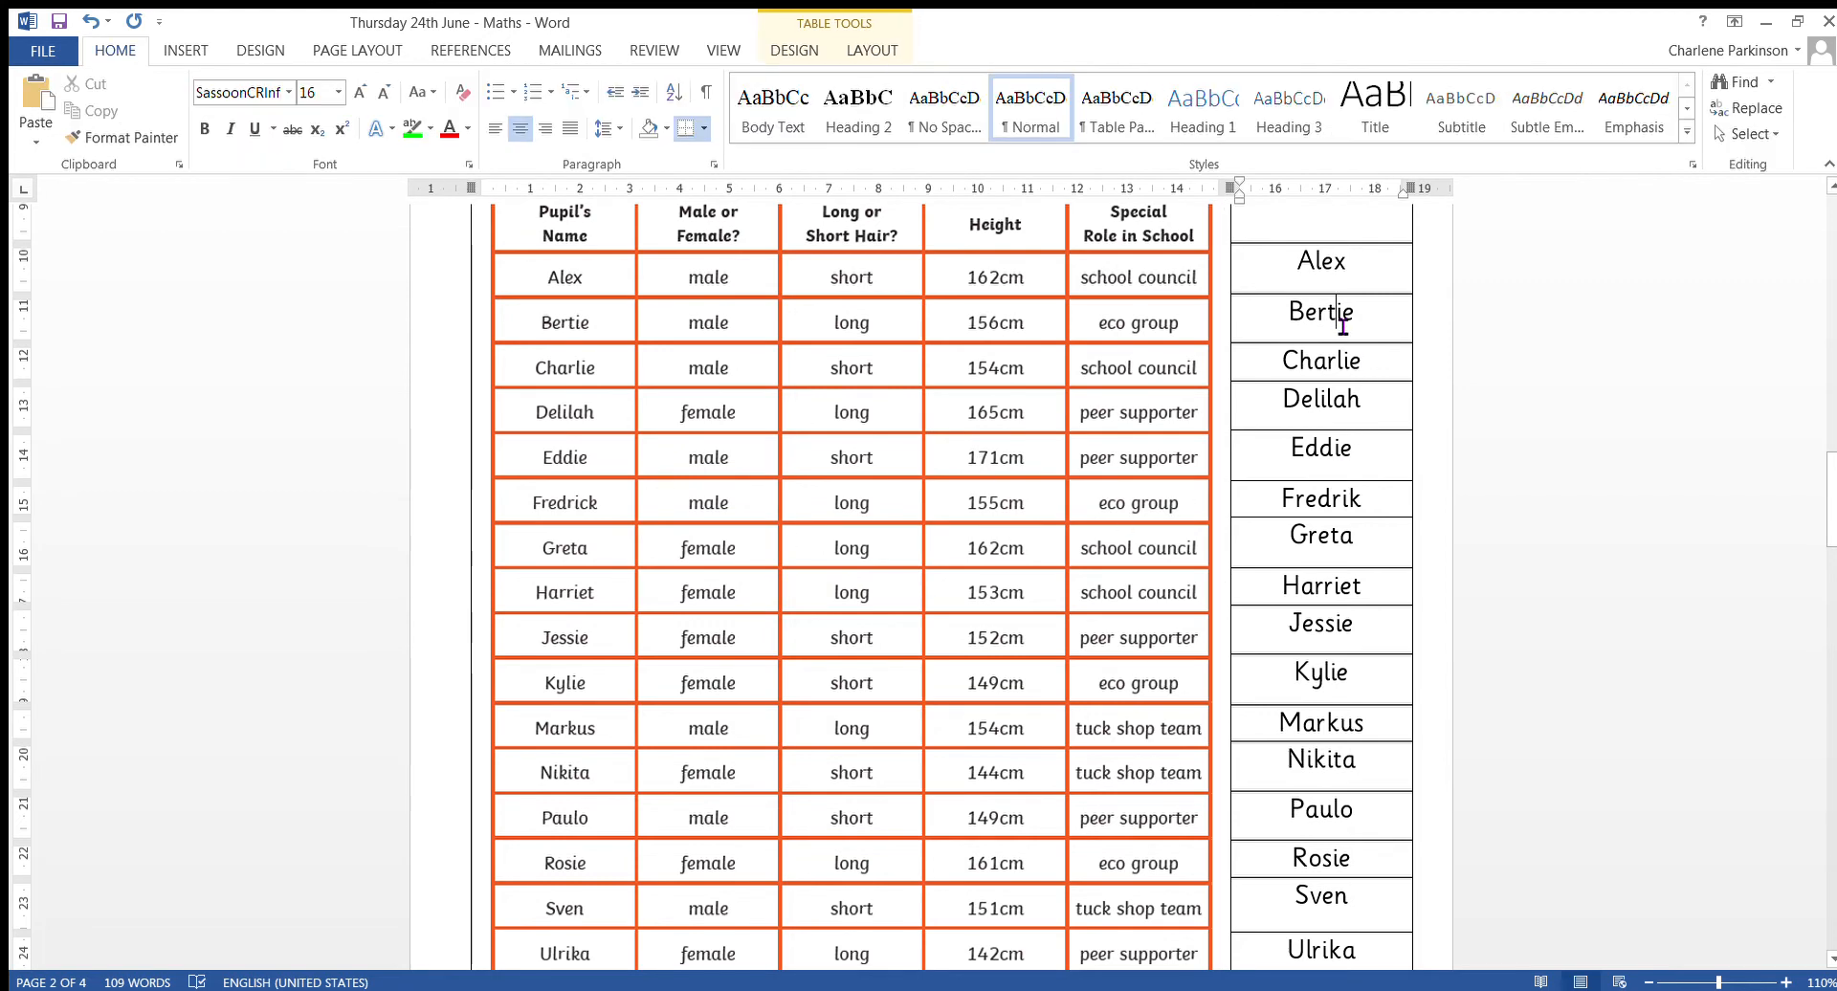
double_click(1320, 261)
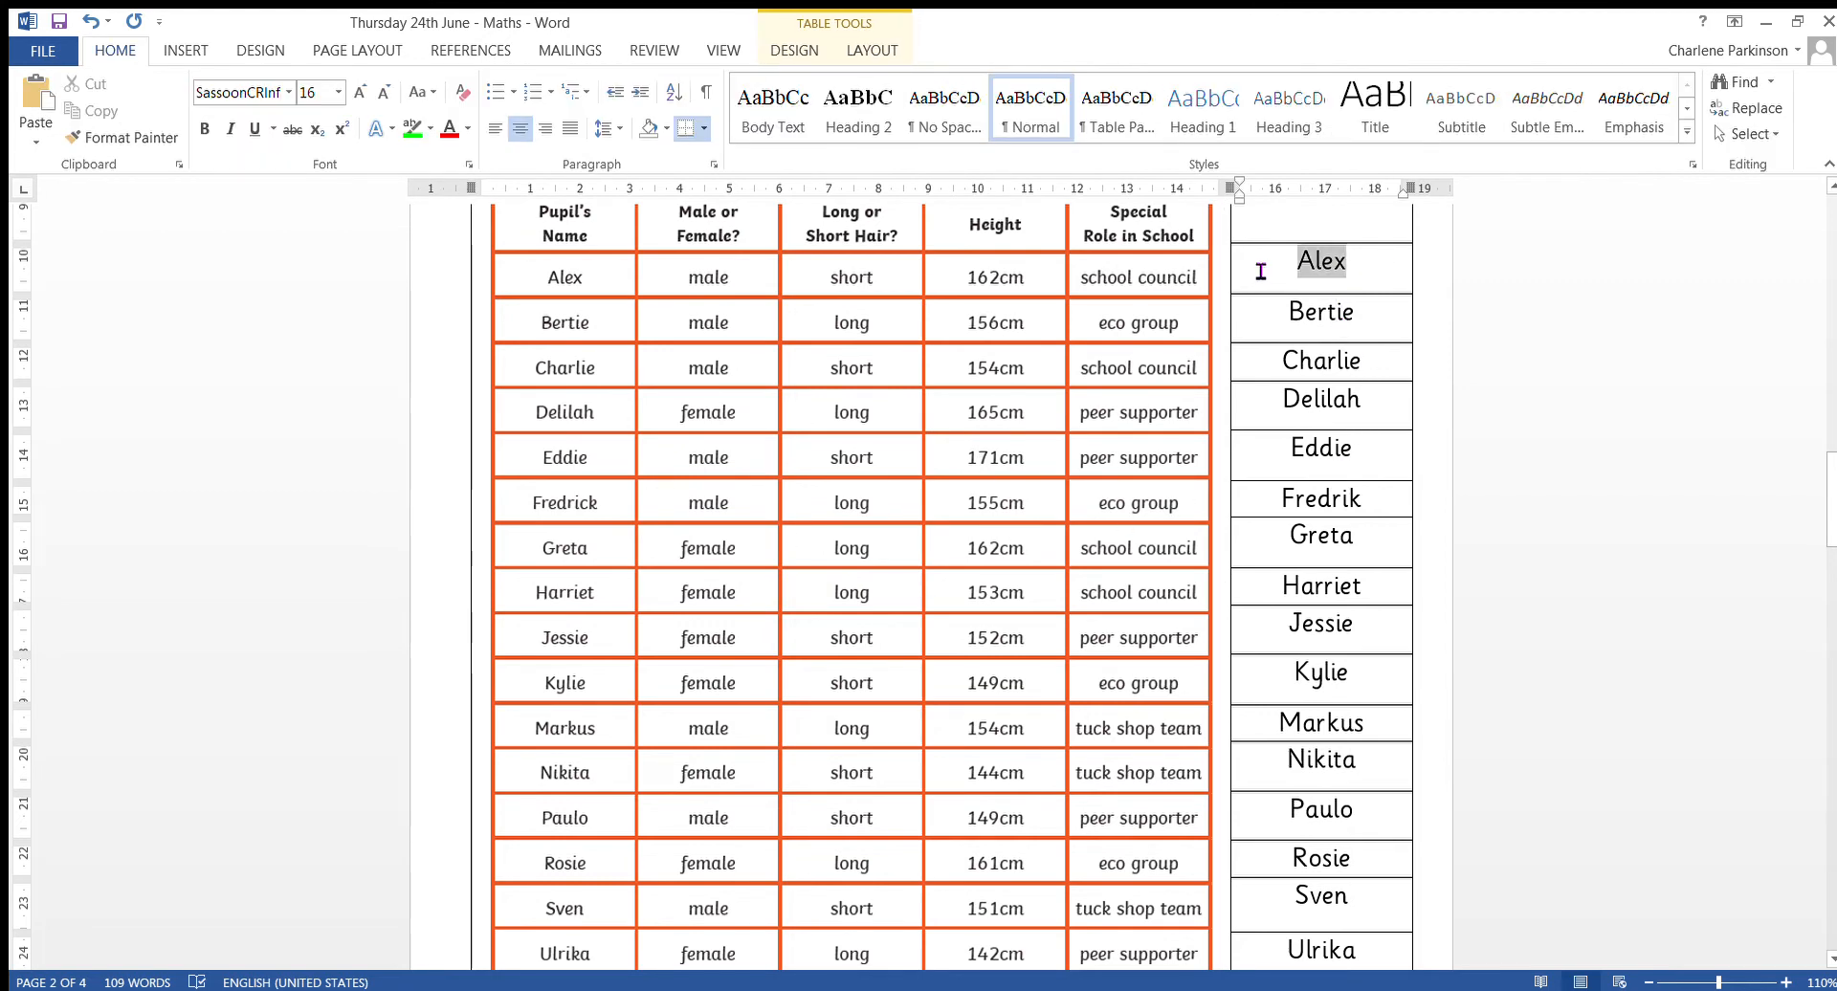
double_click(1318, 262)
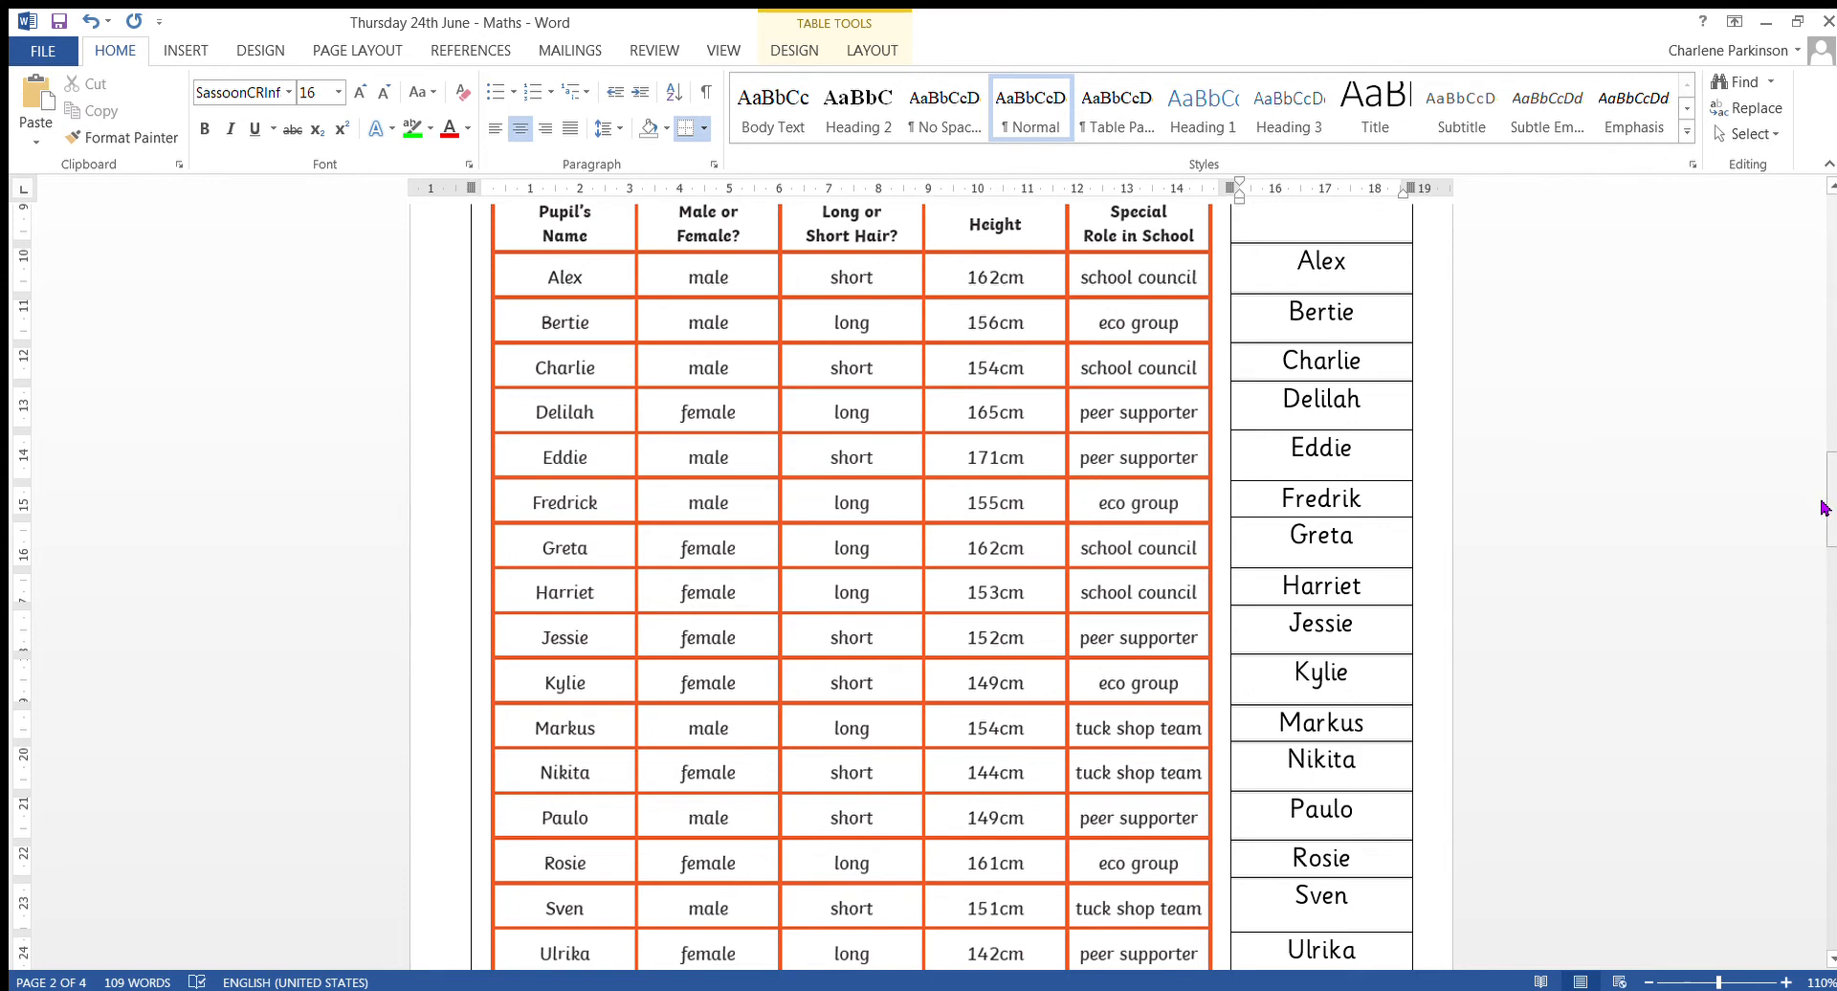
scroll("down", 3)
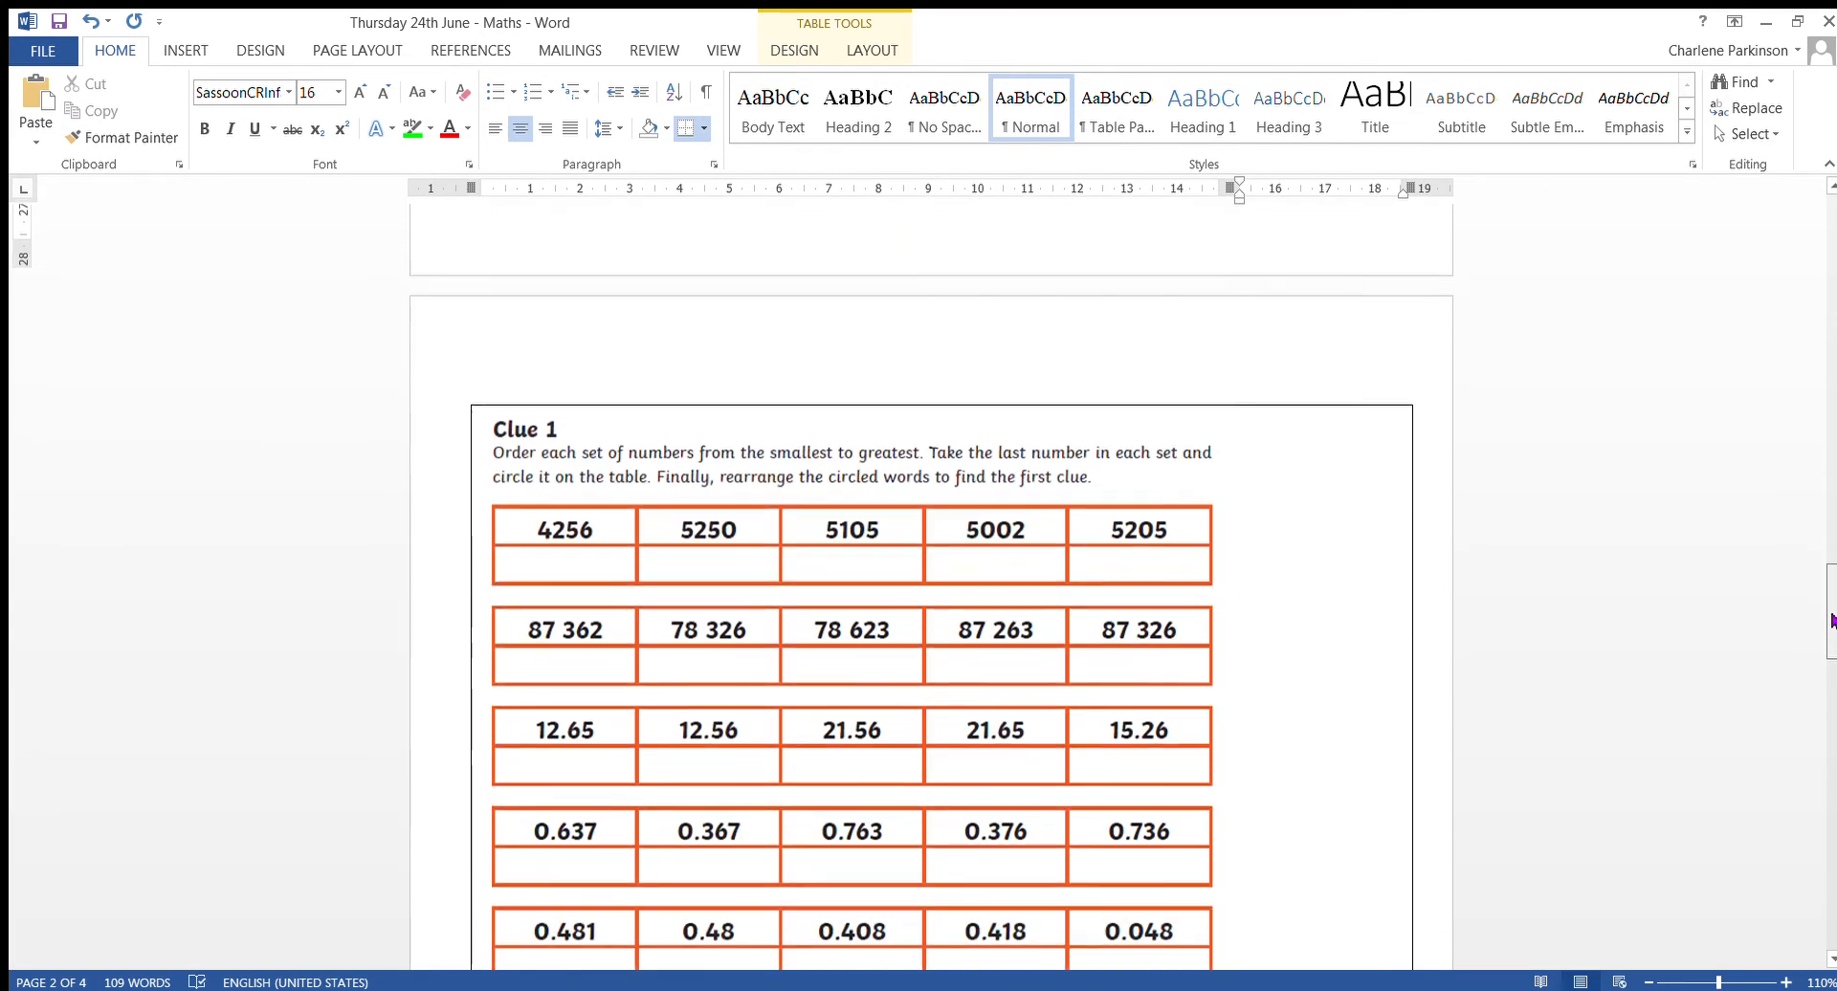
scroll("down", 3)
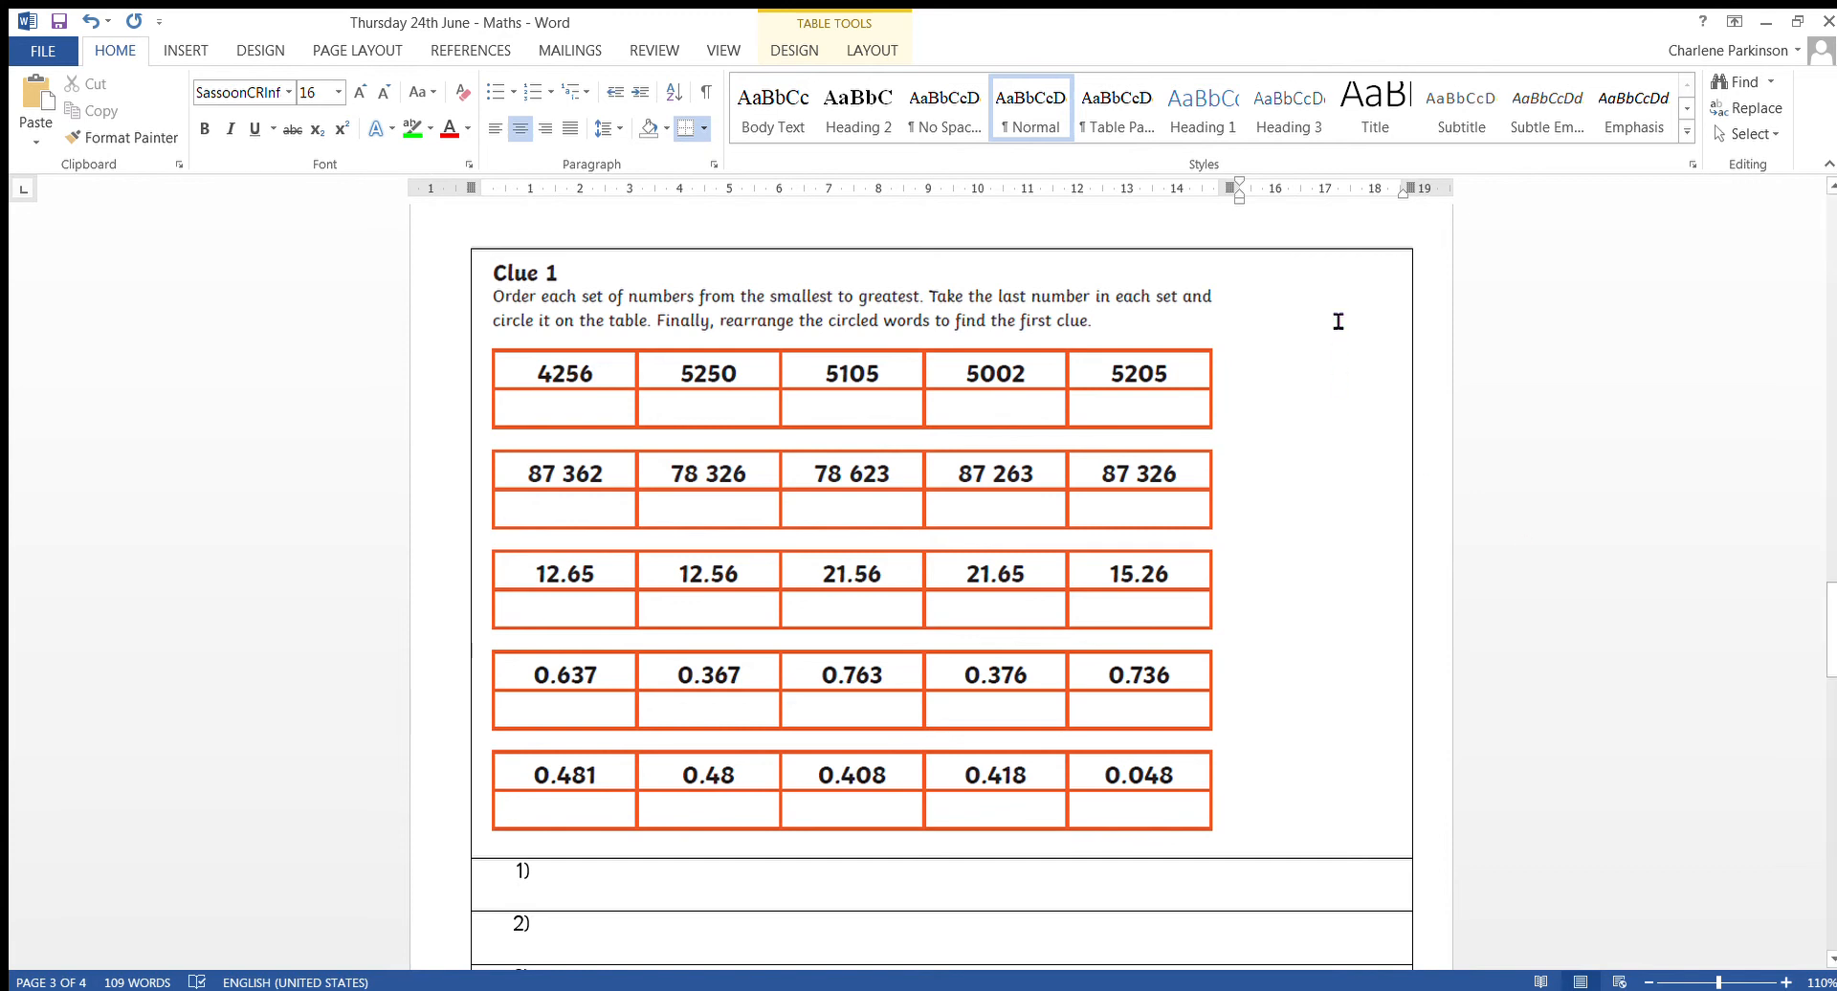
mouse_move(1171, 413)
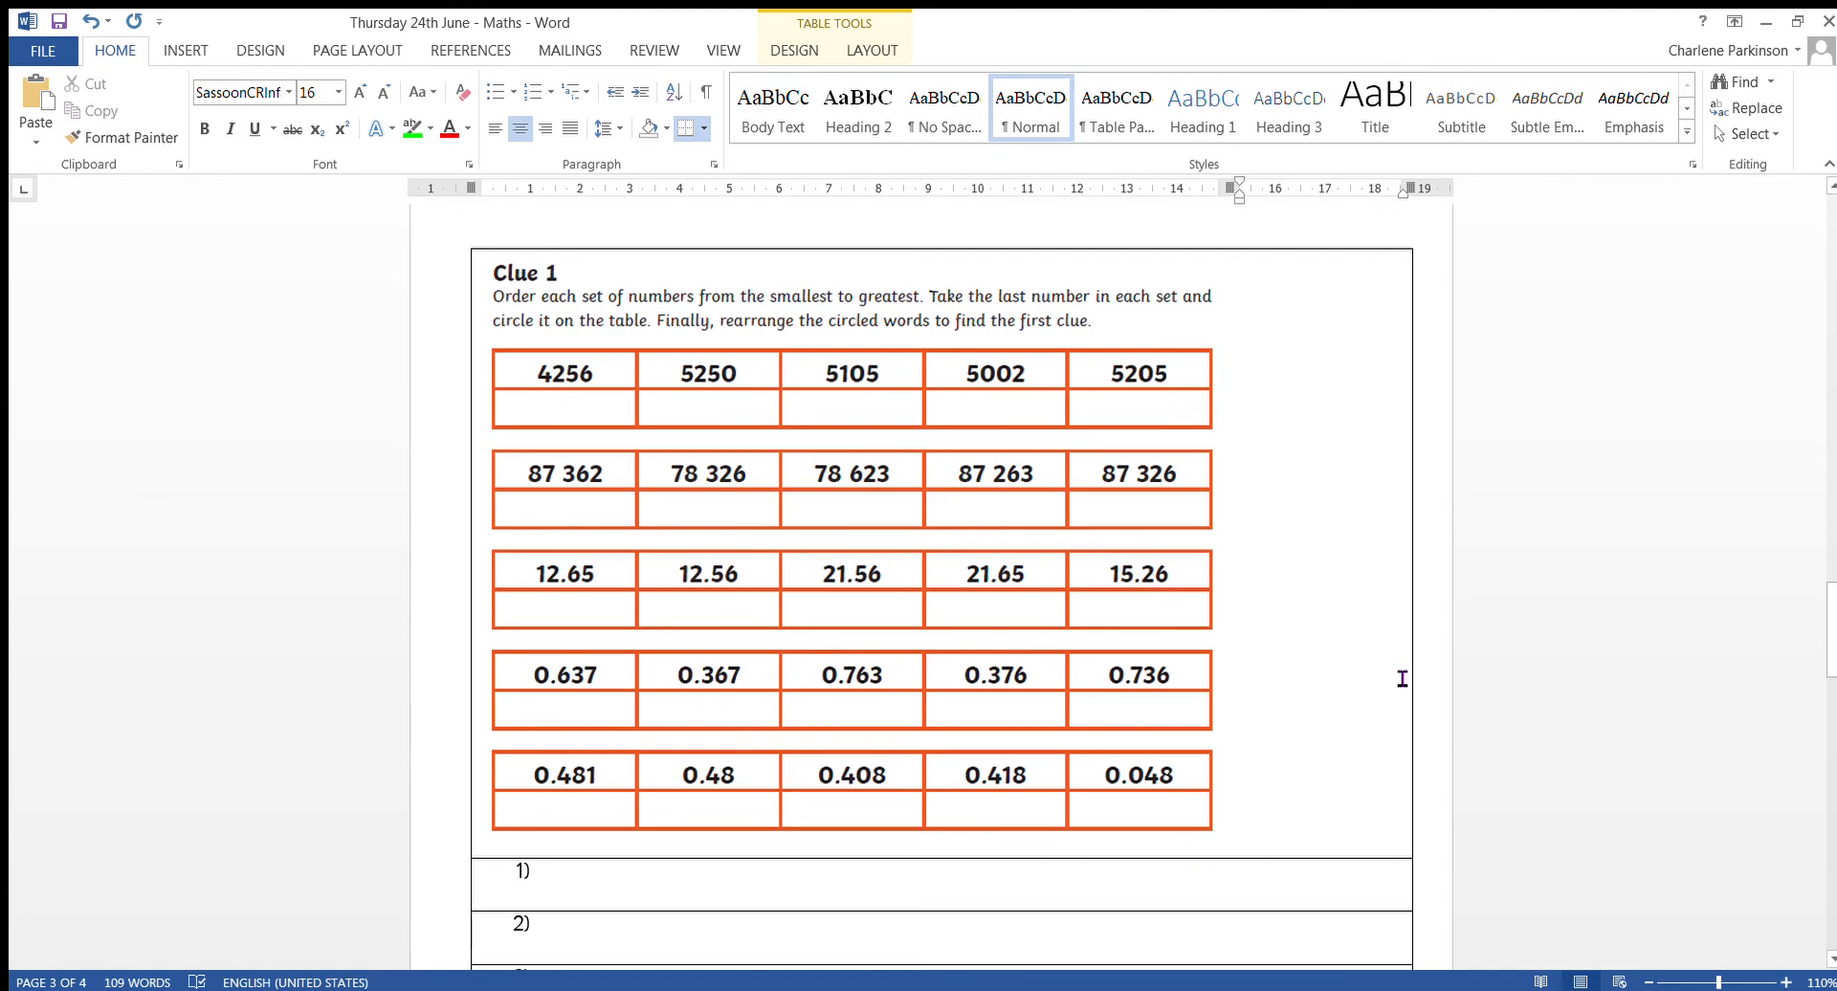
Step: Enter "4256," as the smallest number in Clue 1 answer row 1)
scroll("down", 3)
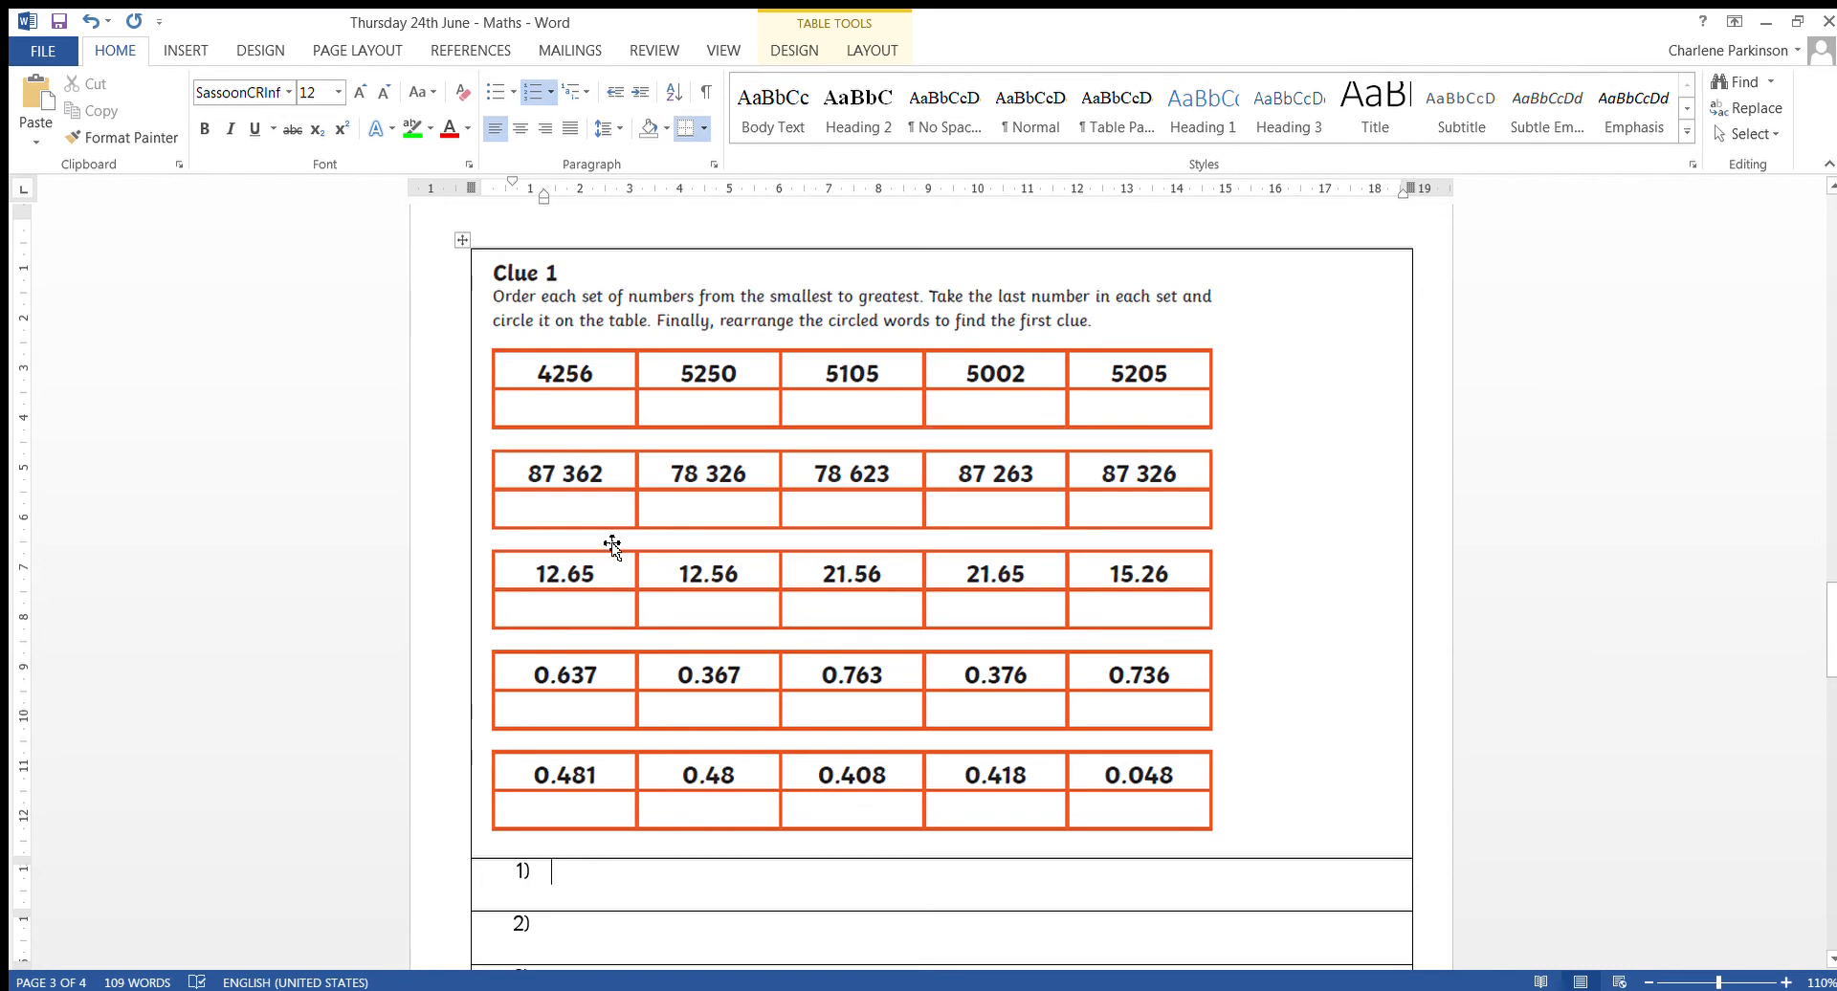
type("4256,")
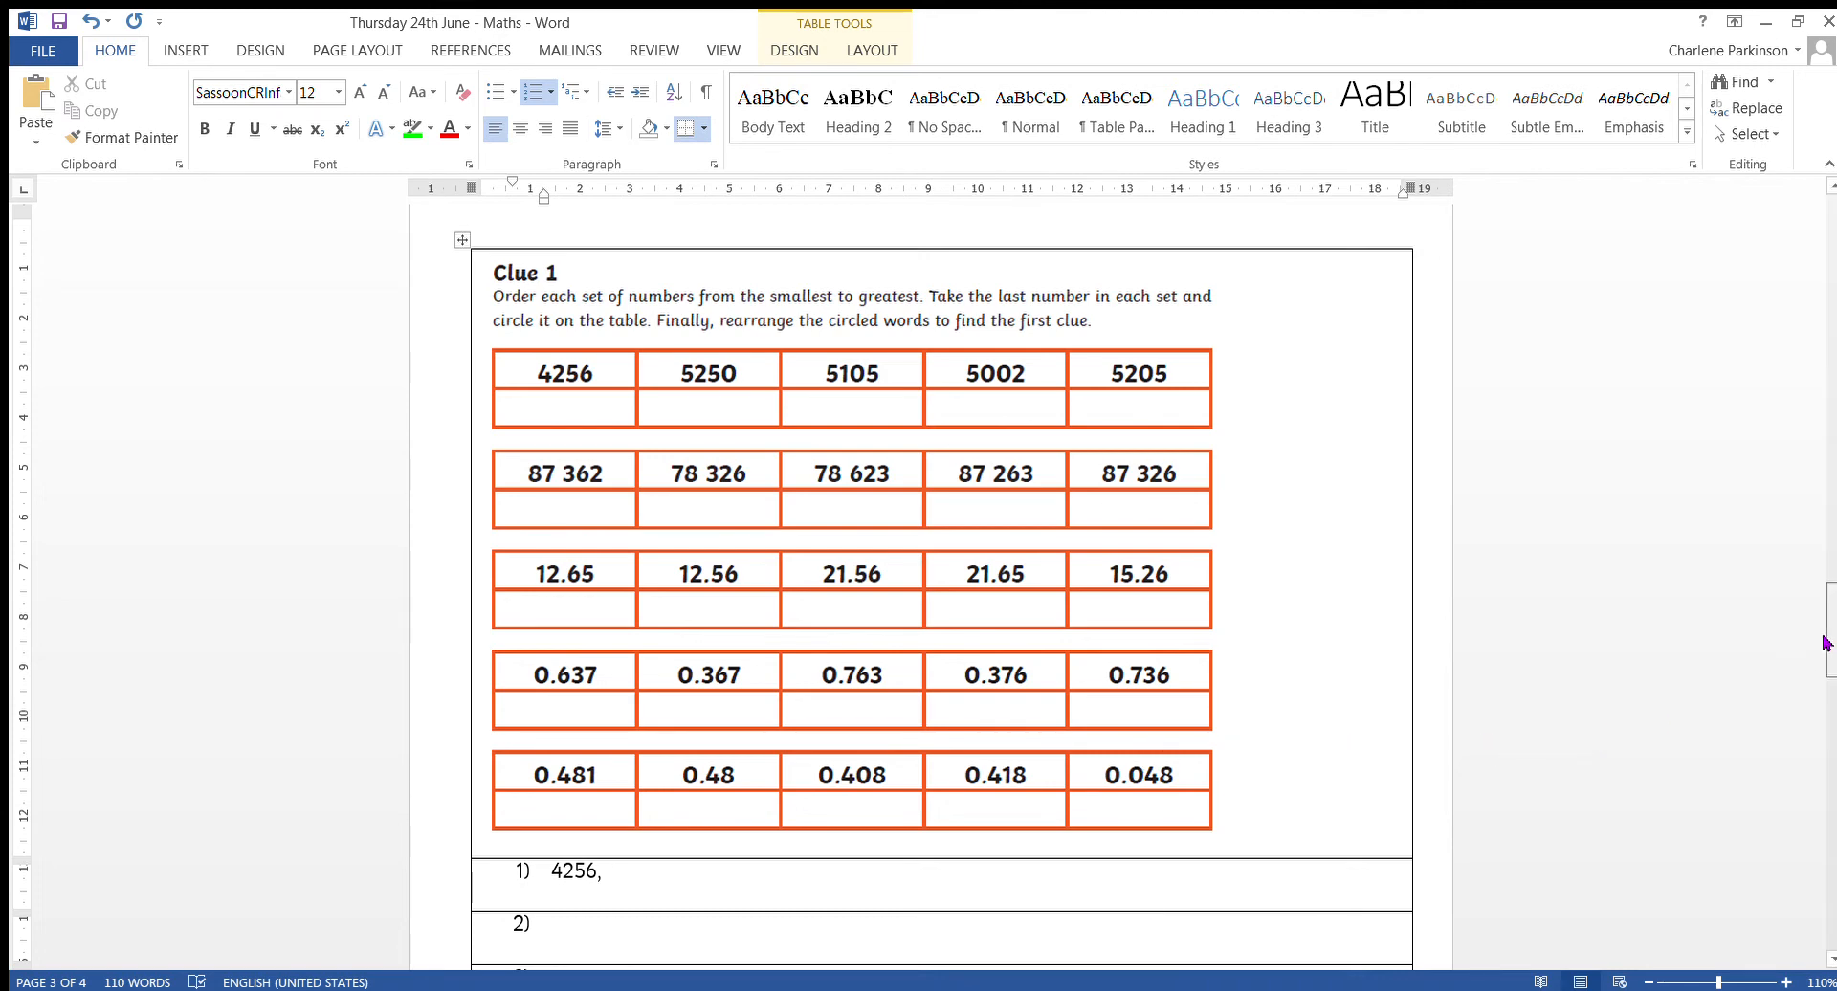
scroll("down", 3)
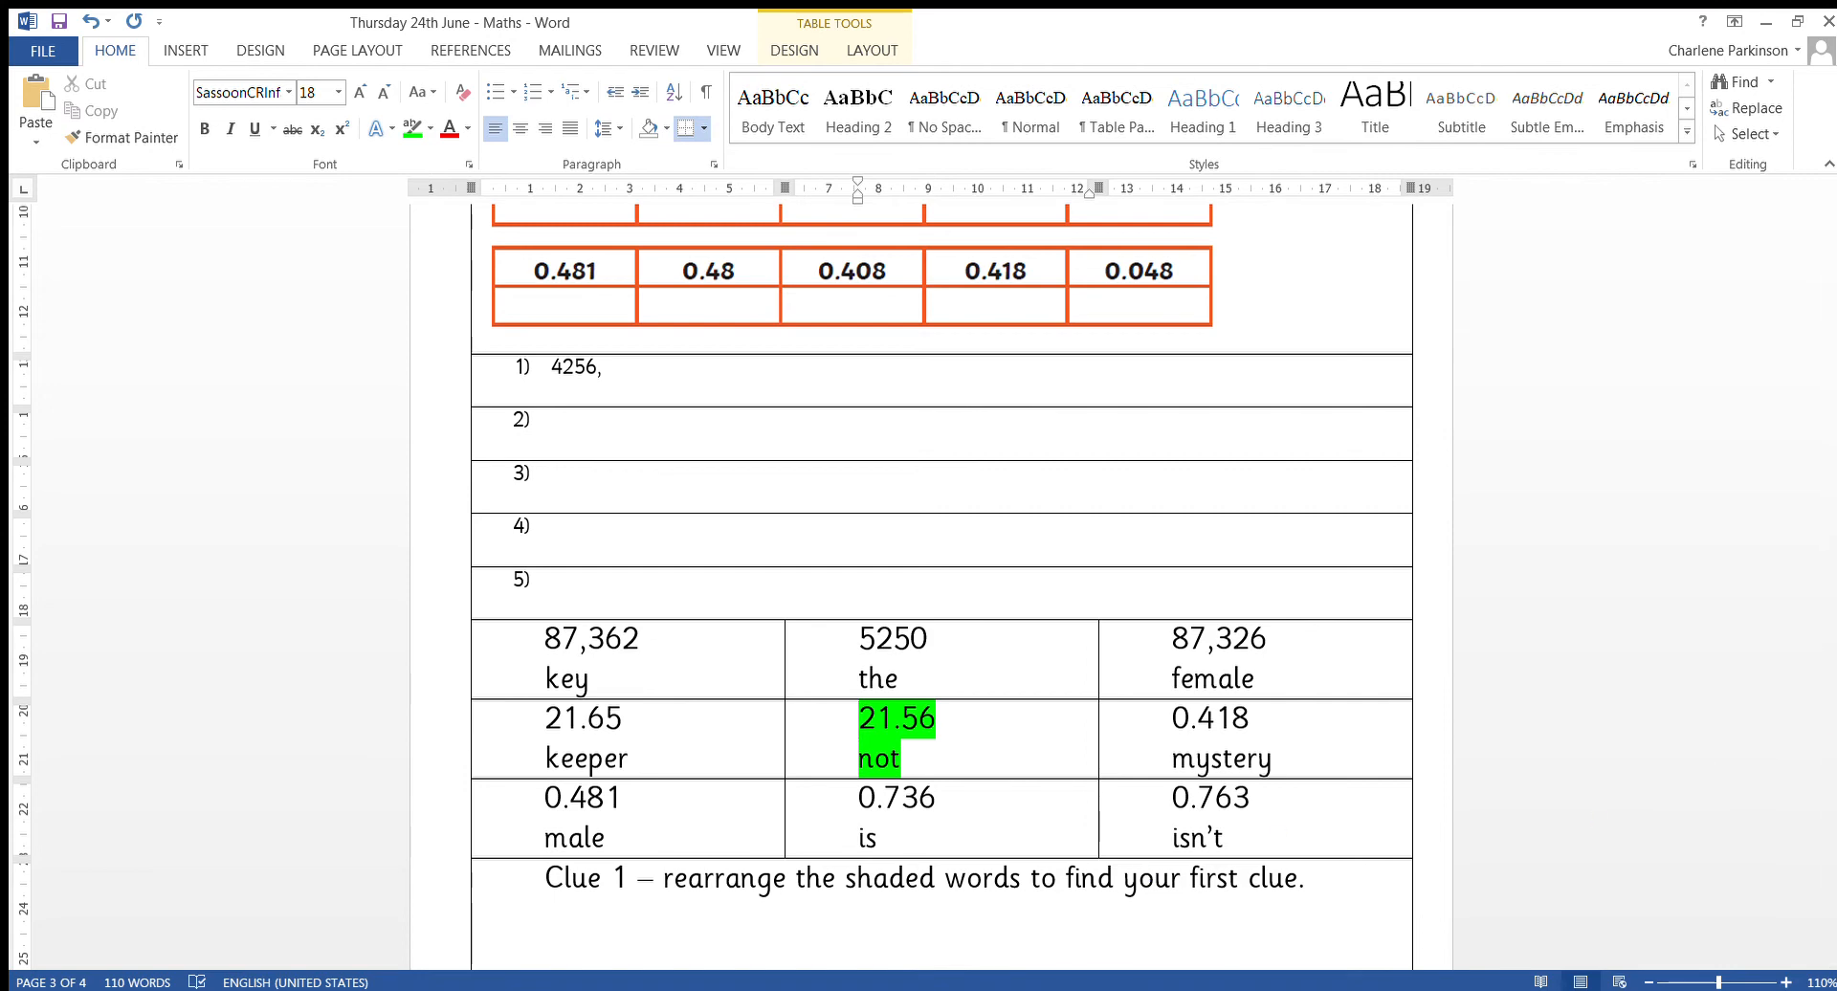
scroll("down", 3)
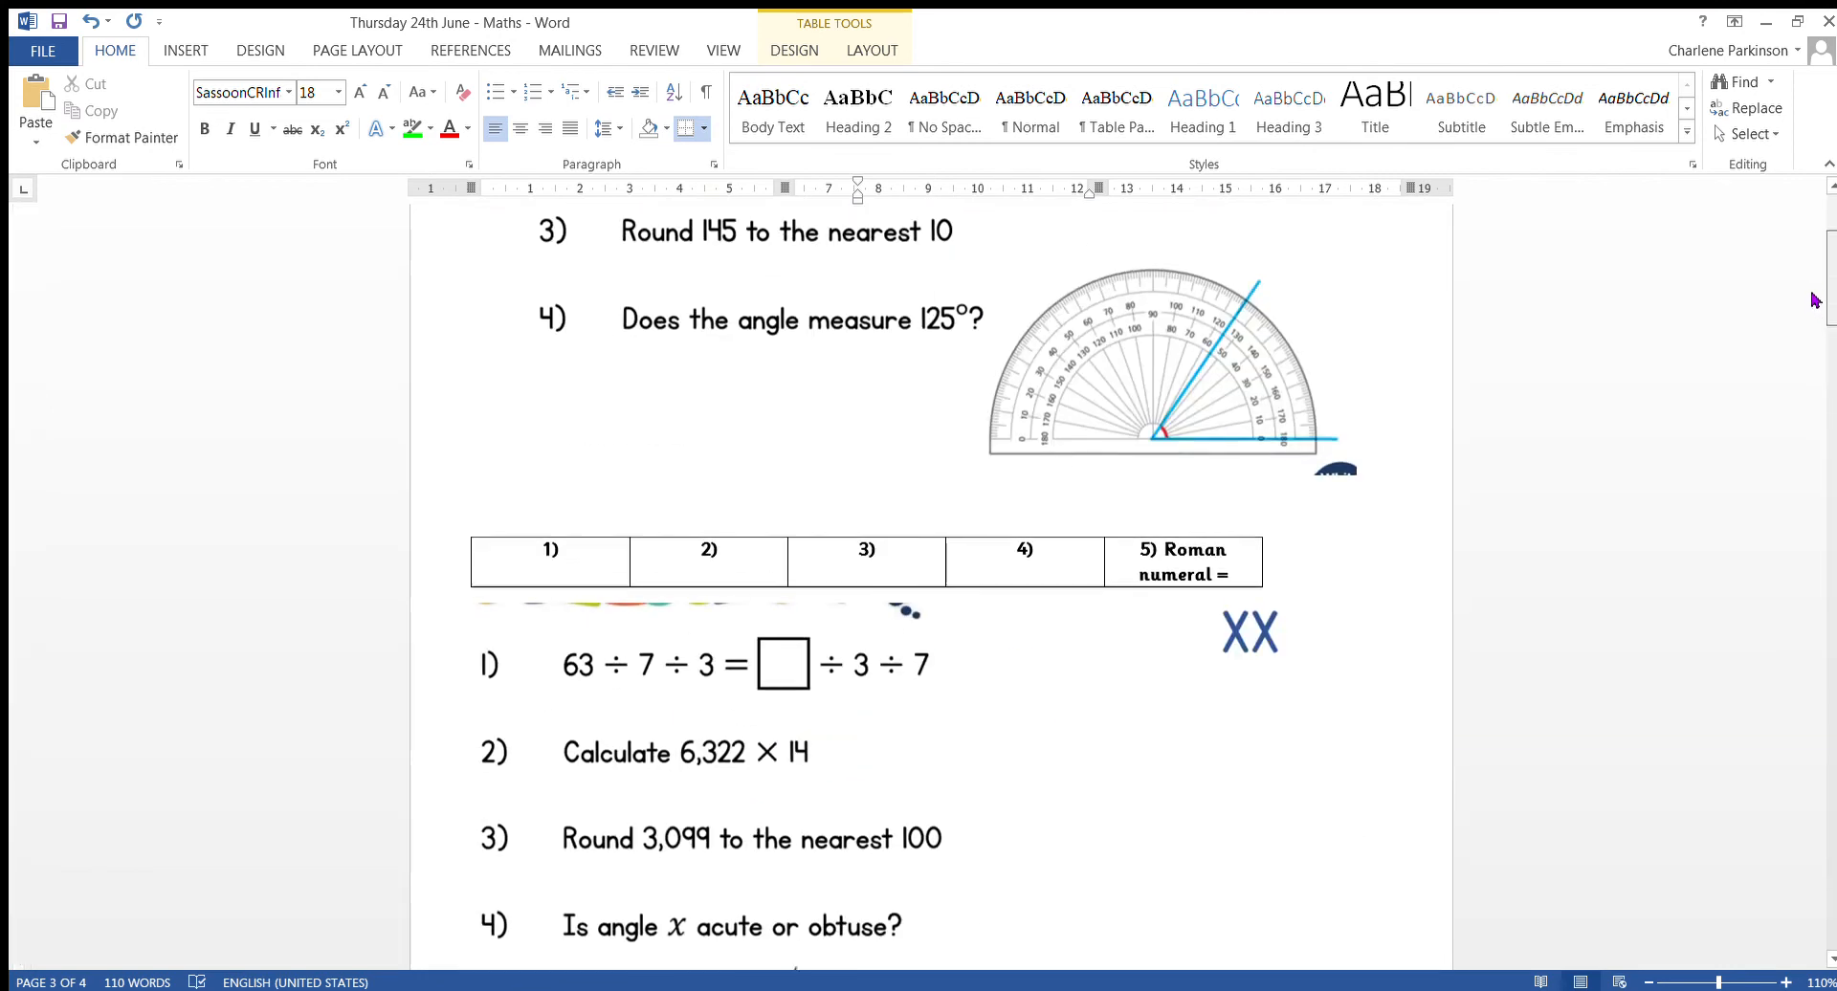
scroll("down", 3)
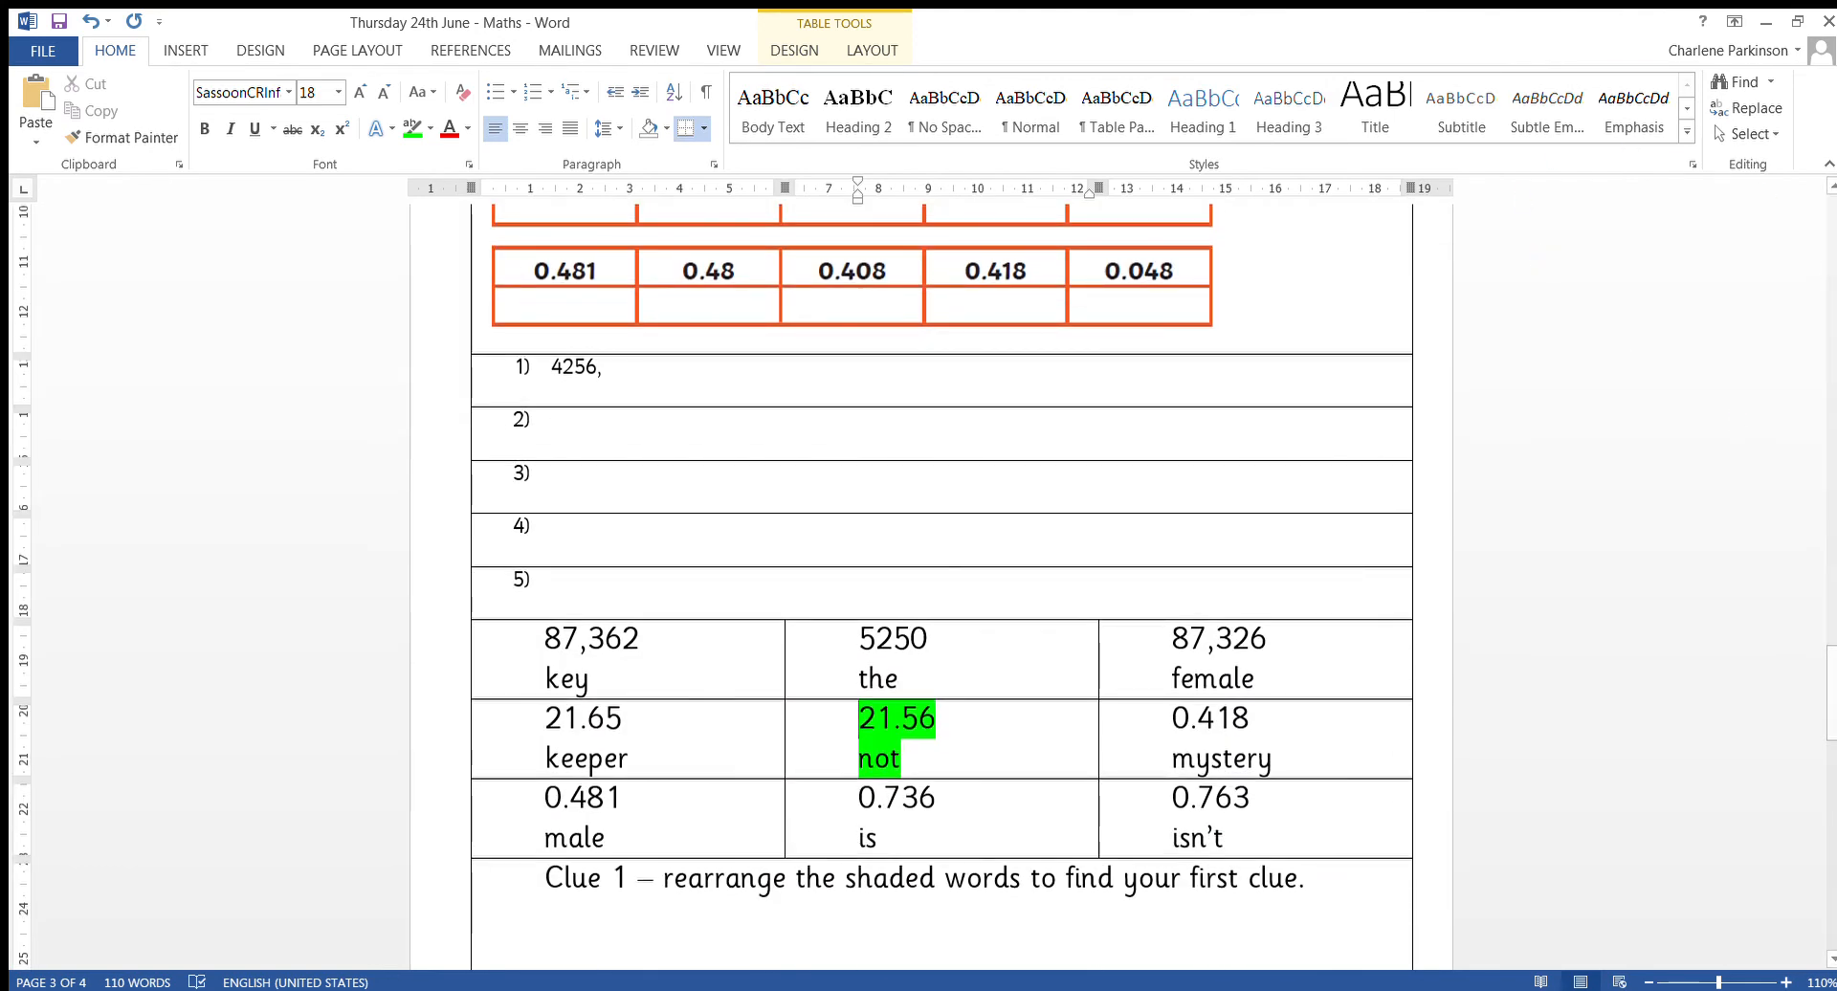
scroll("down", 3)
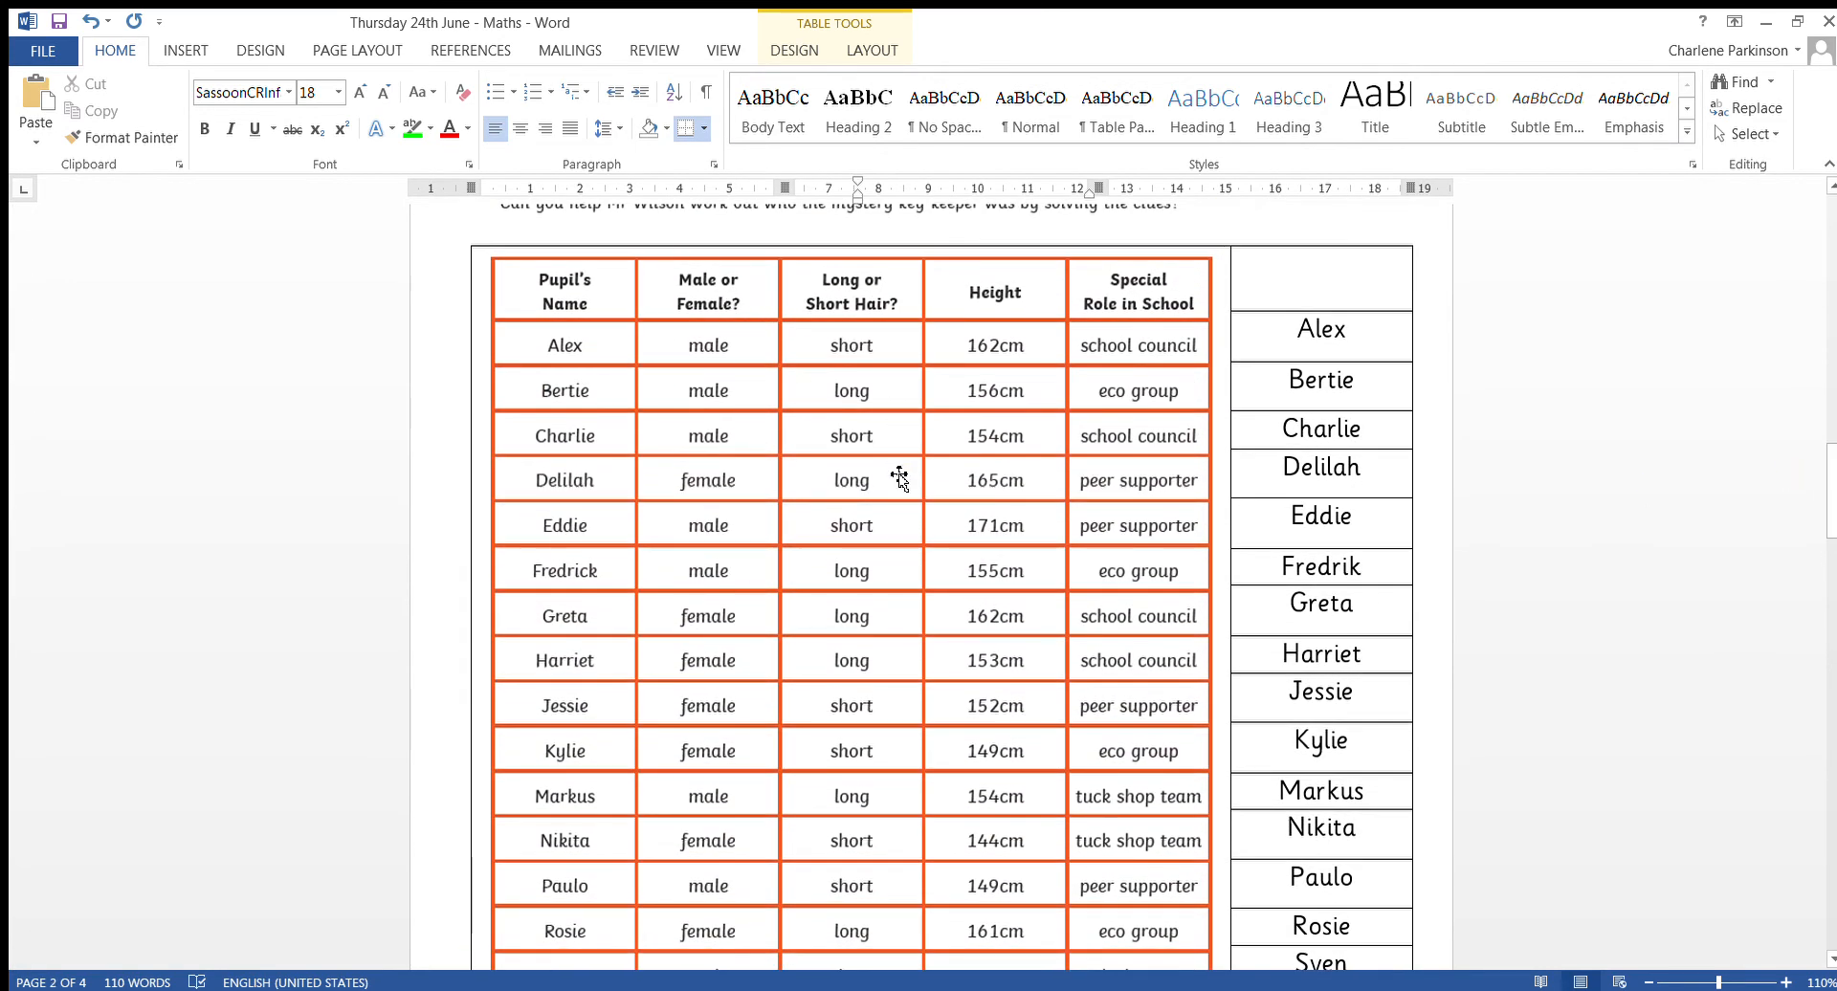
mouse_move(709, 679)
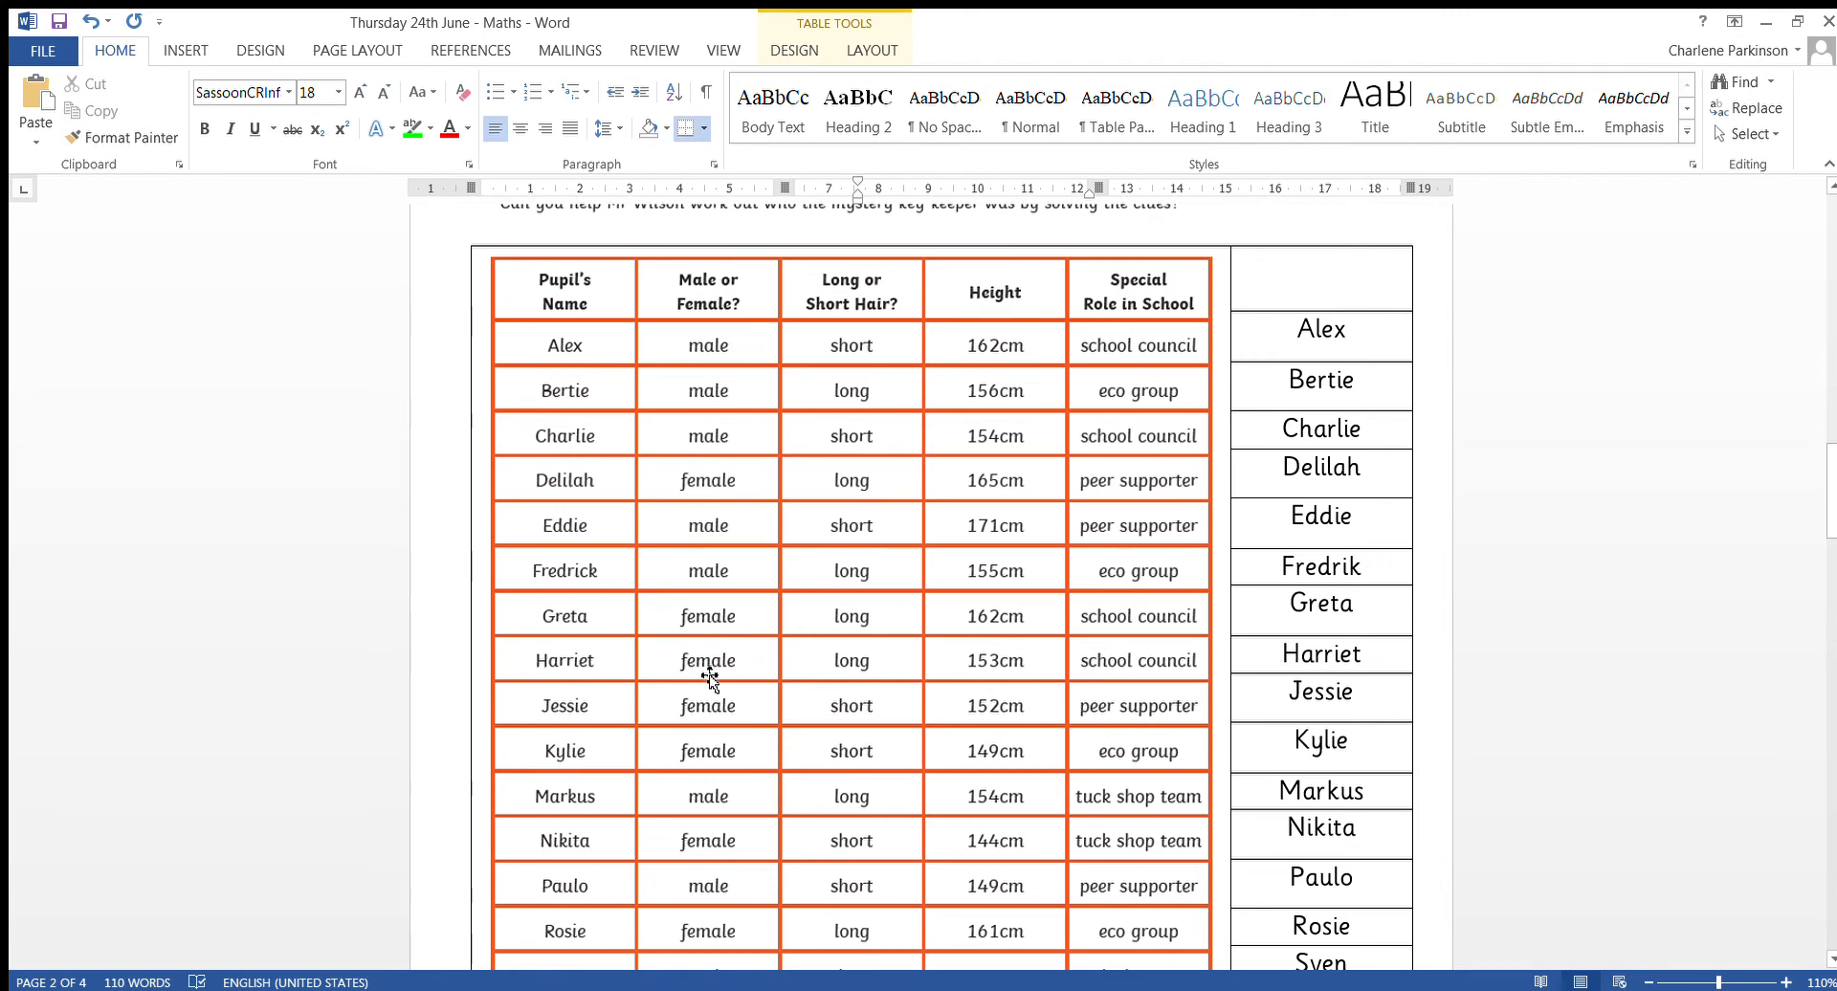
mouse_move(1826, 506)
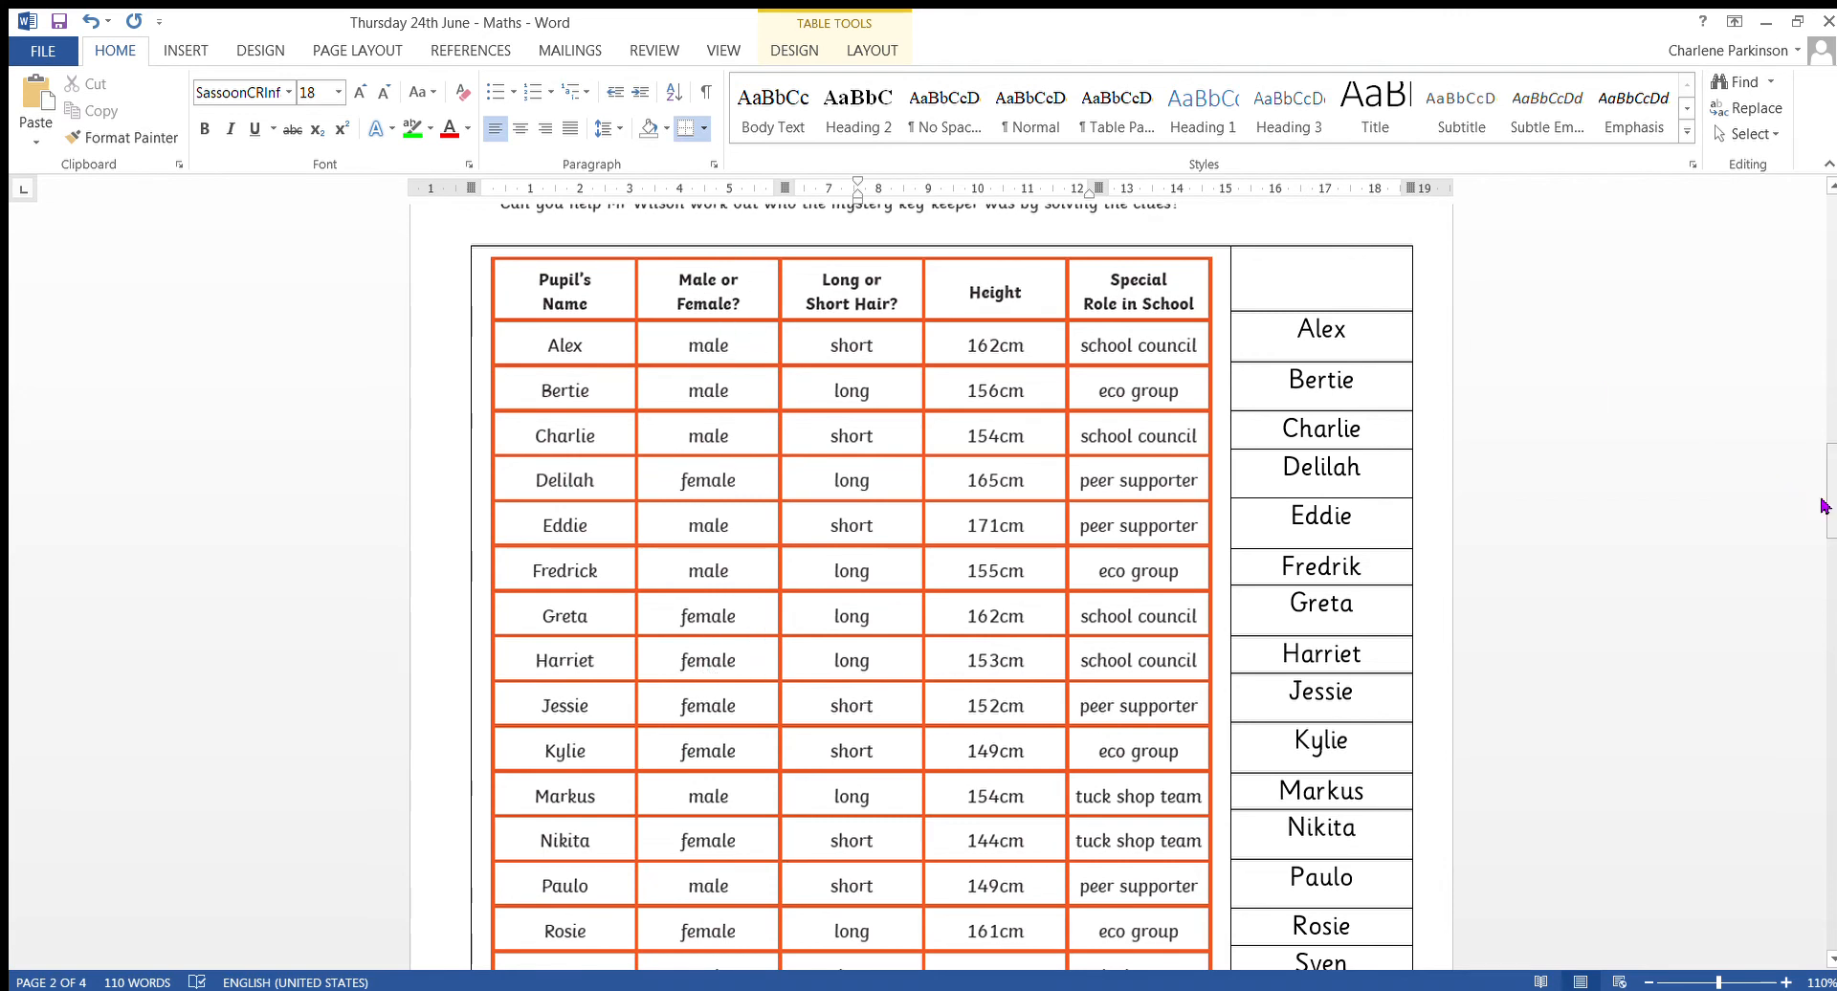
scroll("down", 3)
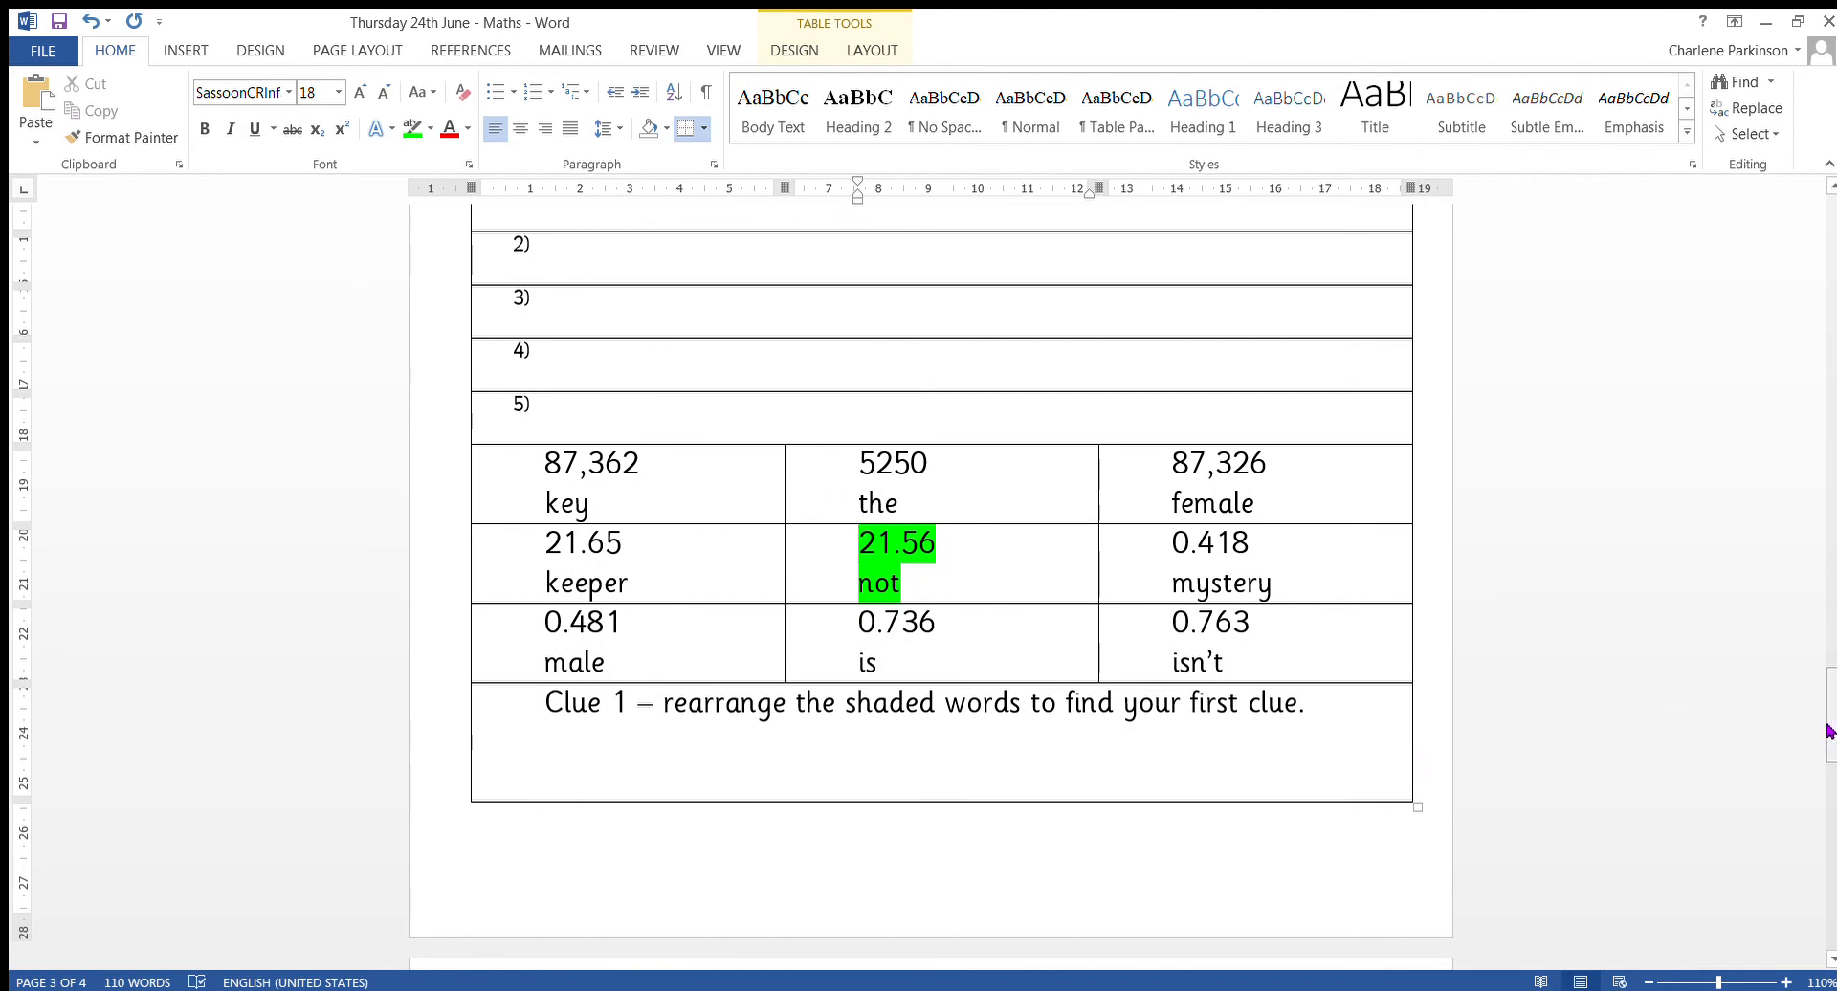
scroll("down", 3)
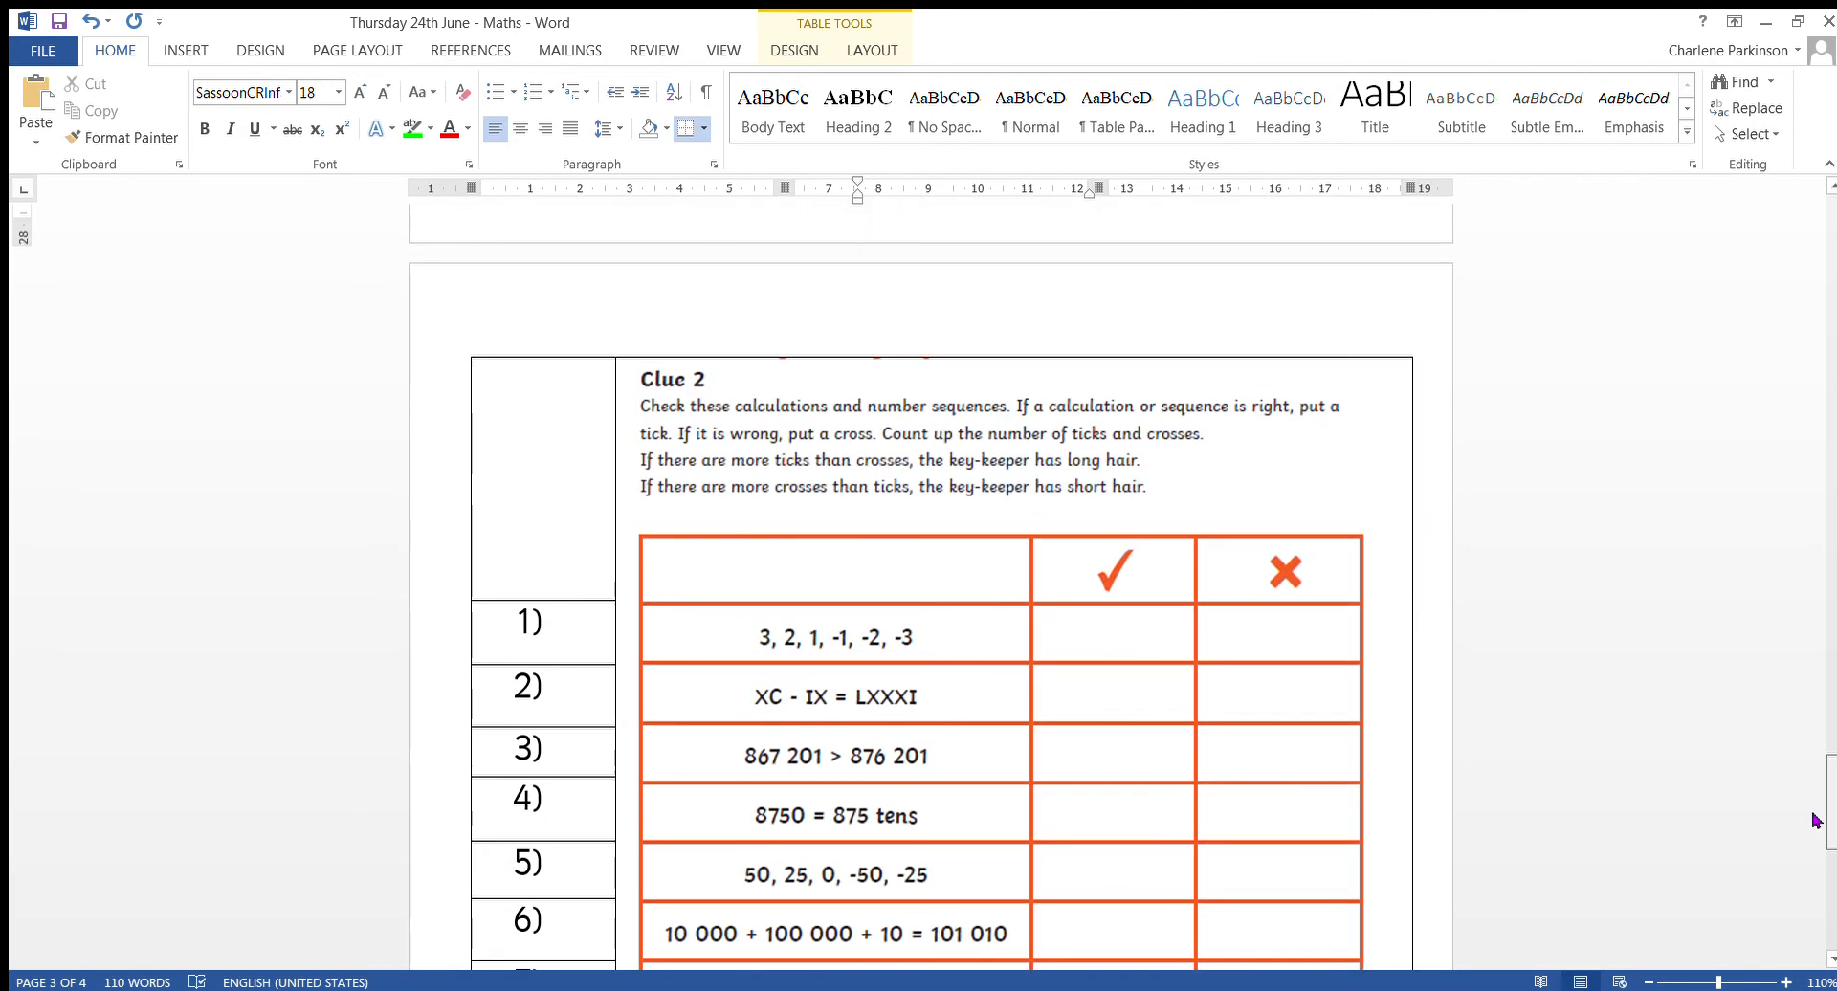
scroll("down", 3)
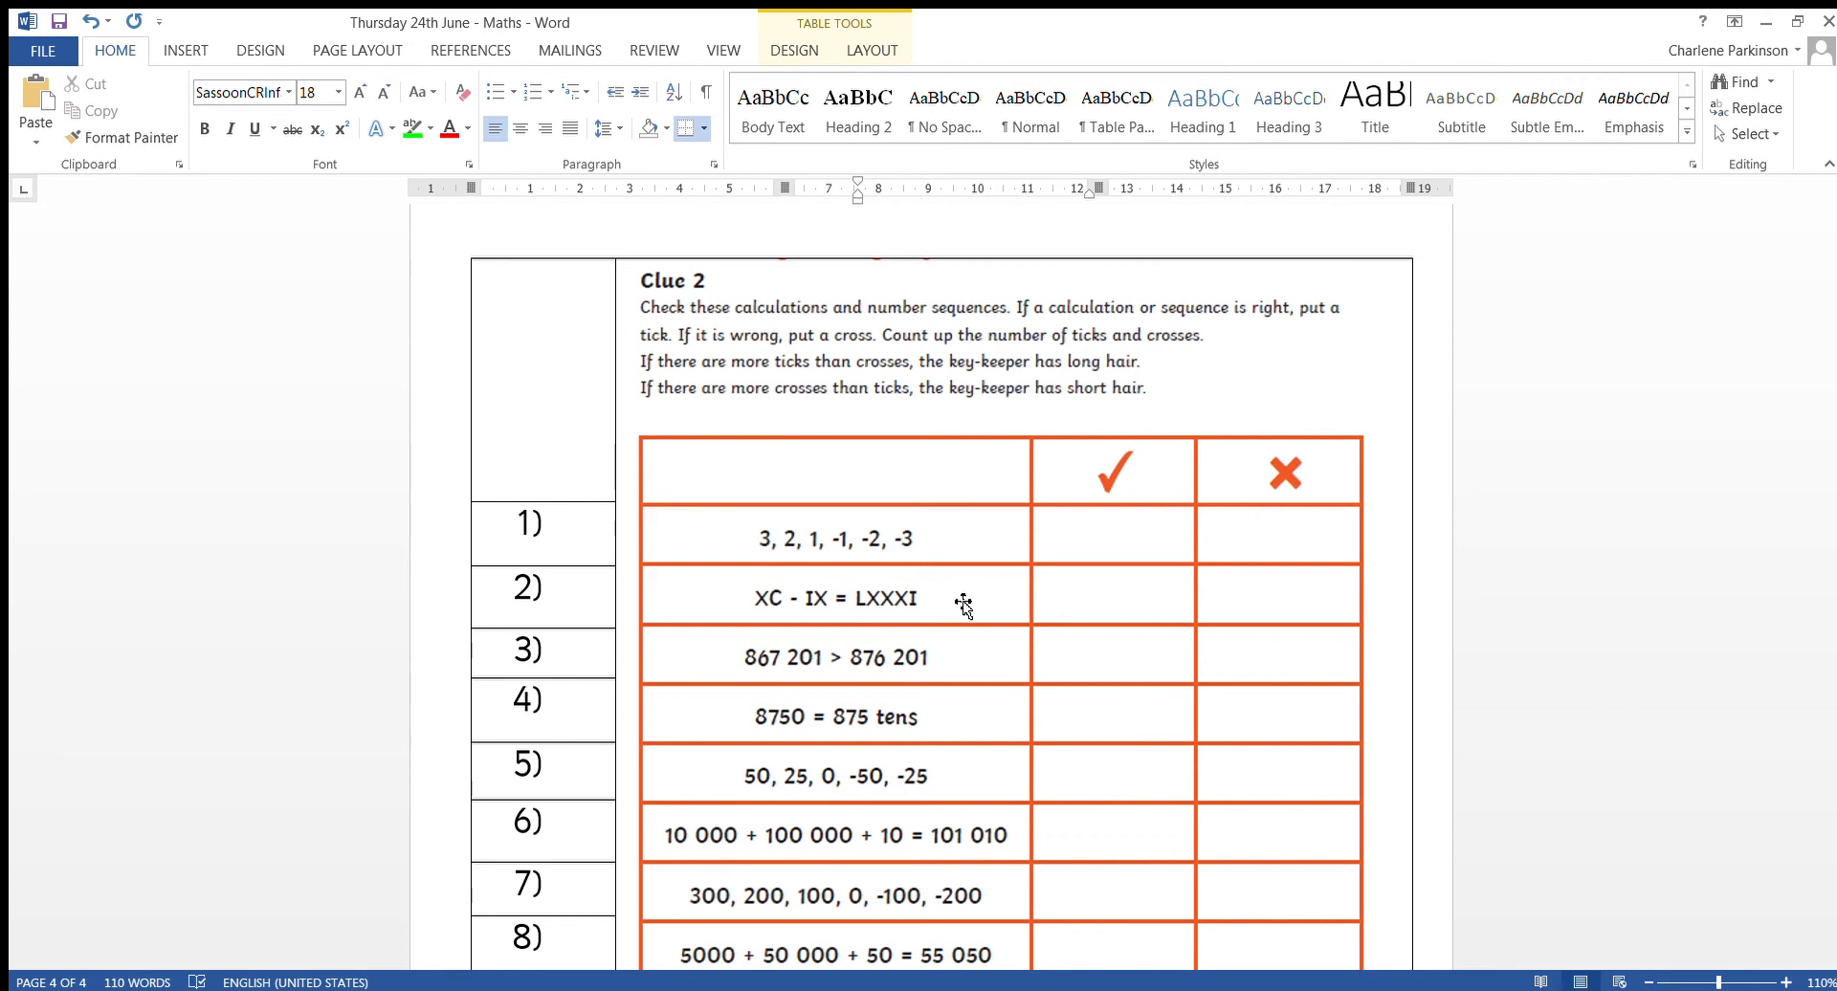
mouse_move(802, 578)
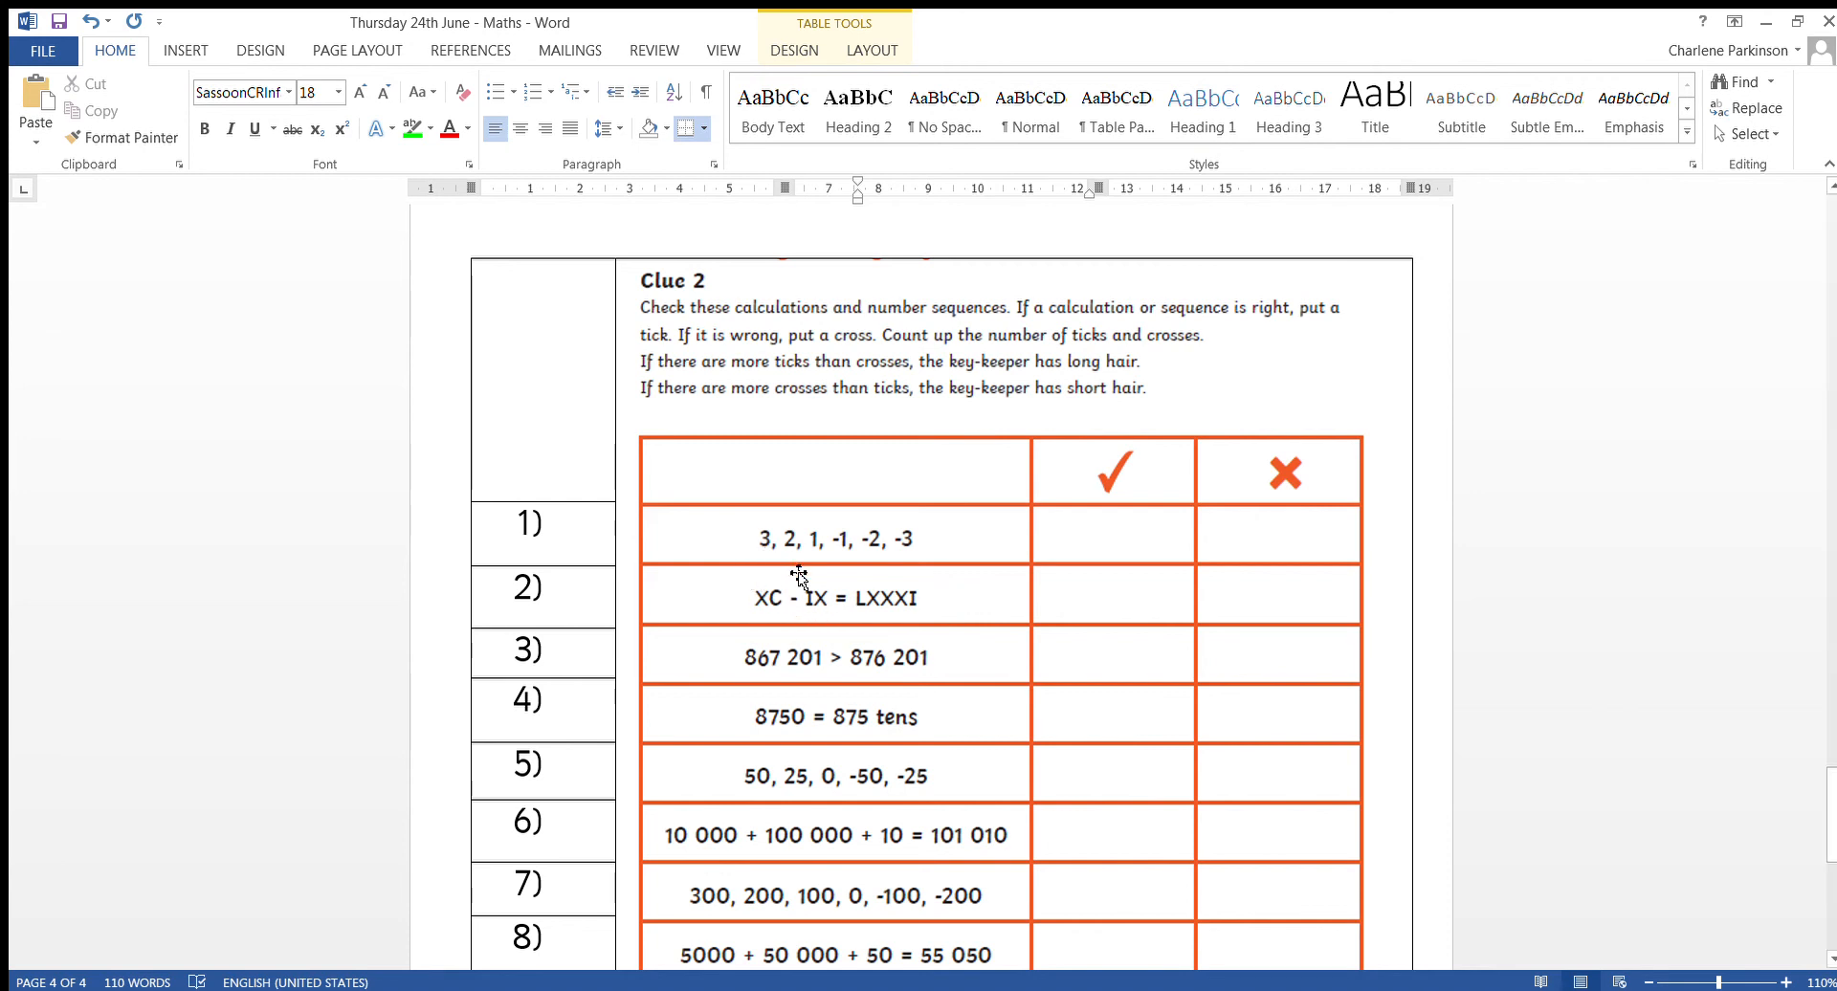
mouse_move(849, 604)
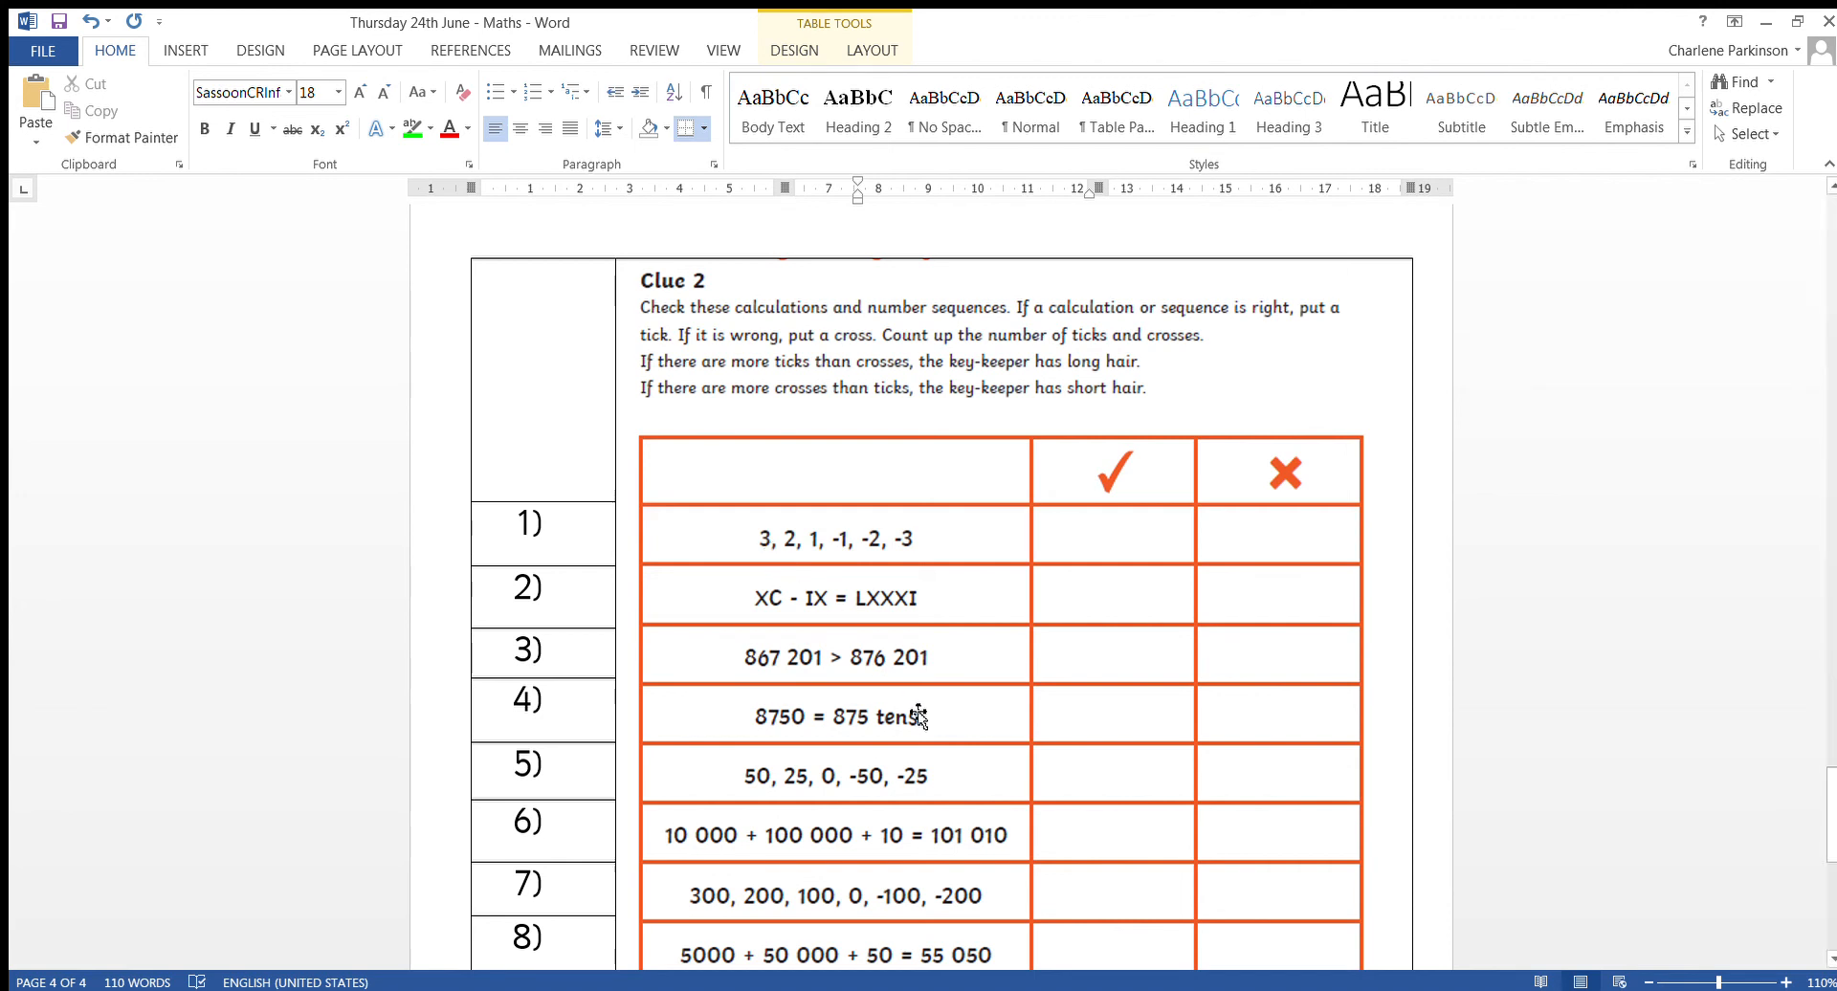
mouse_move(826, 665)
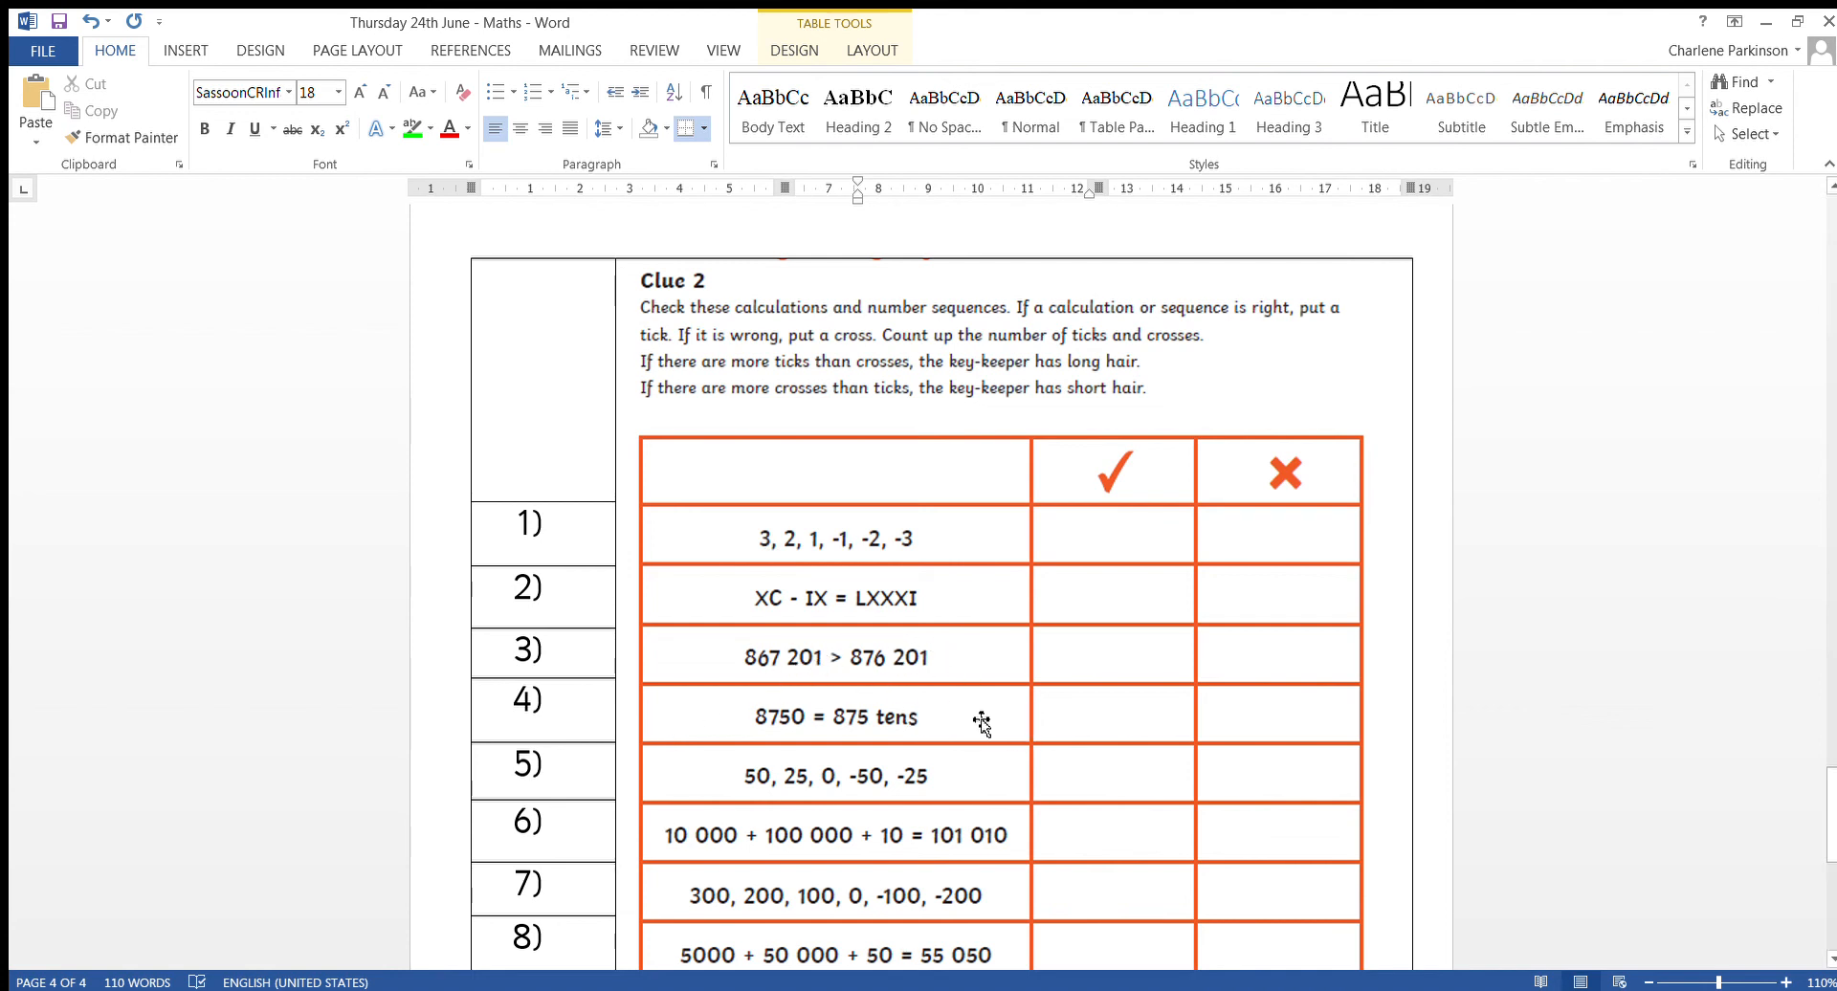
mouse_move(756, 689)
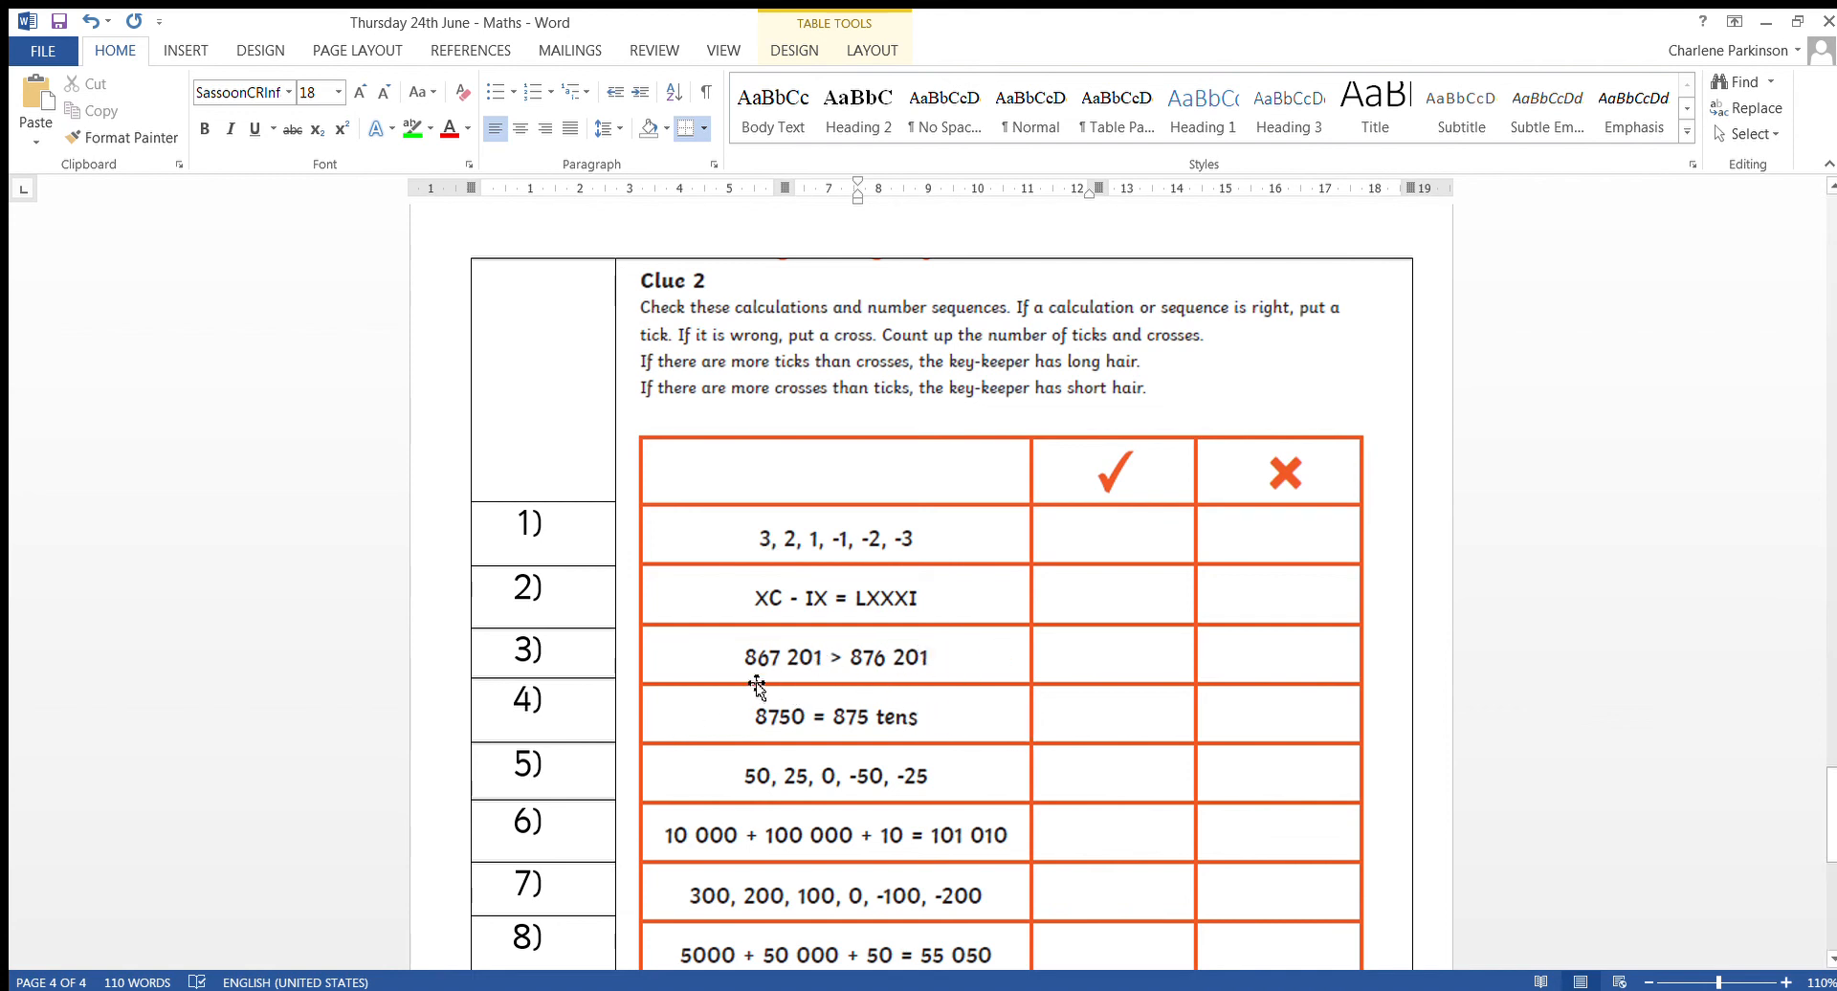
mouse_move(770, 680)
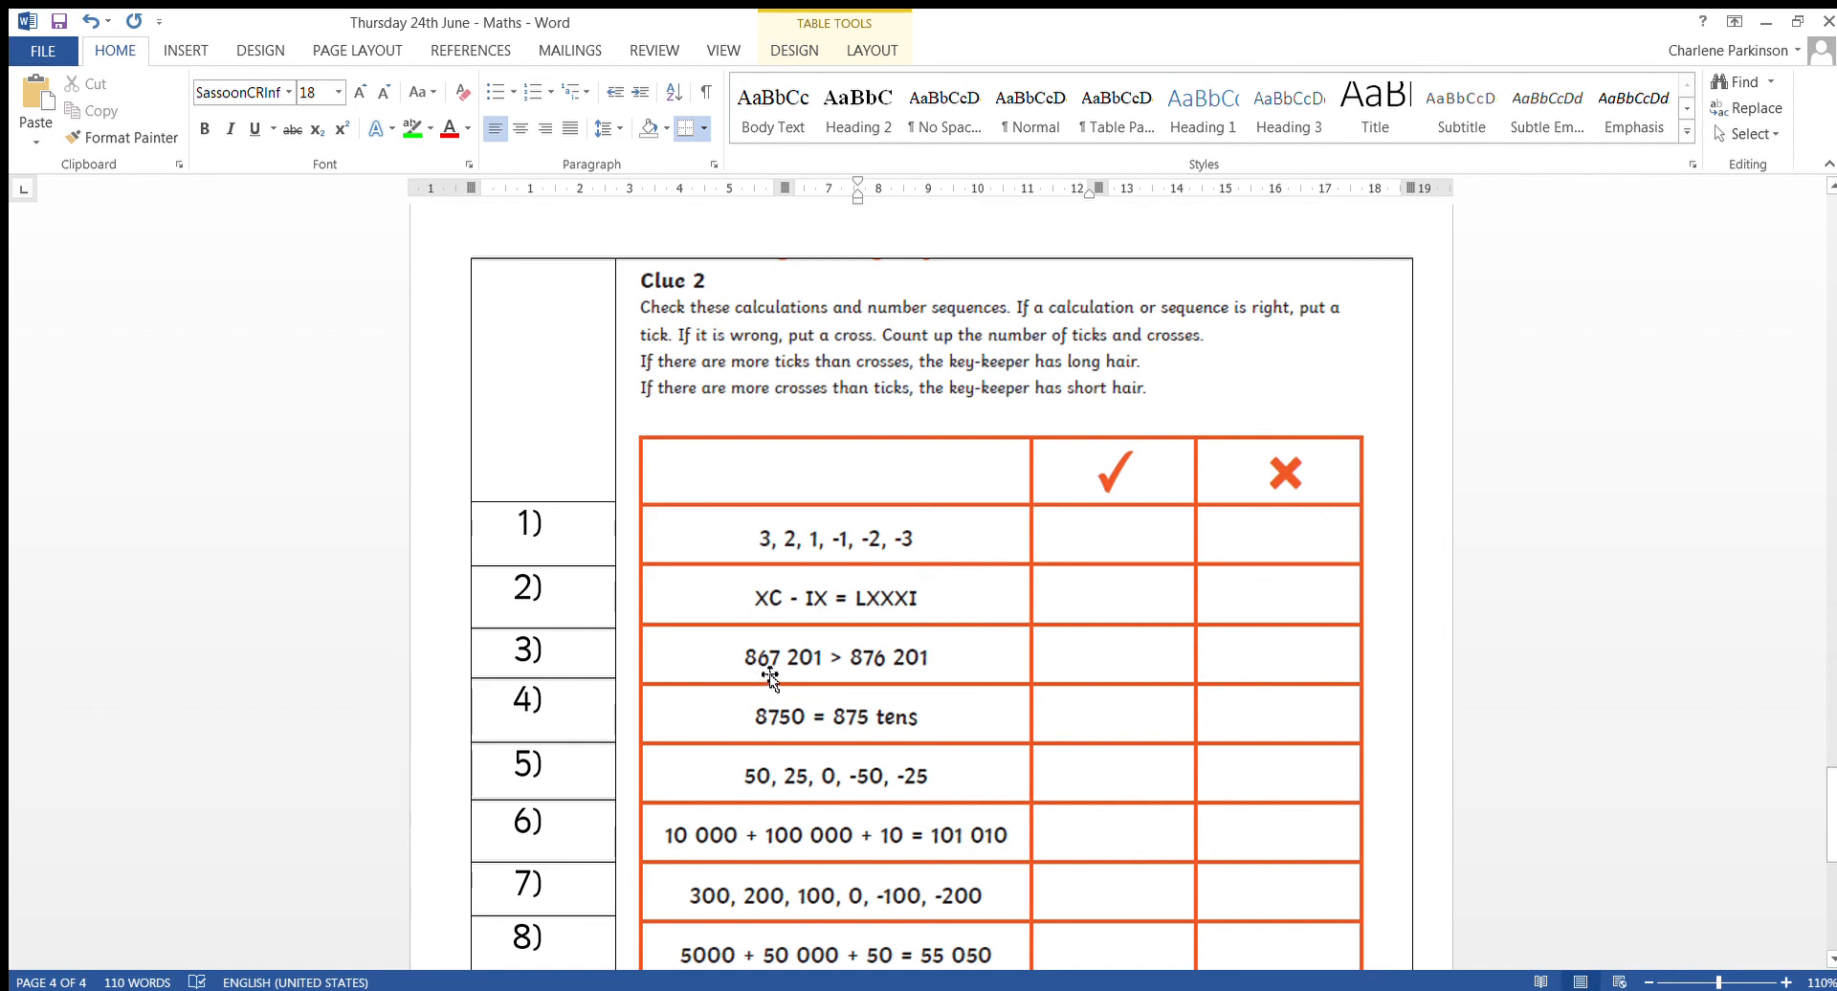
mouse_move(816, 676)
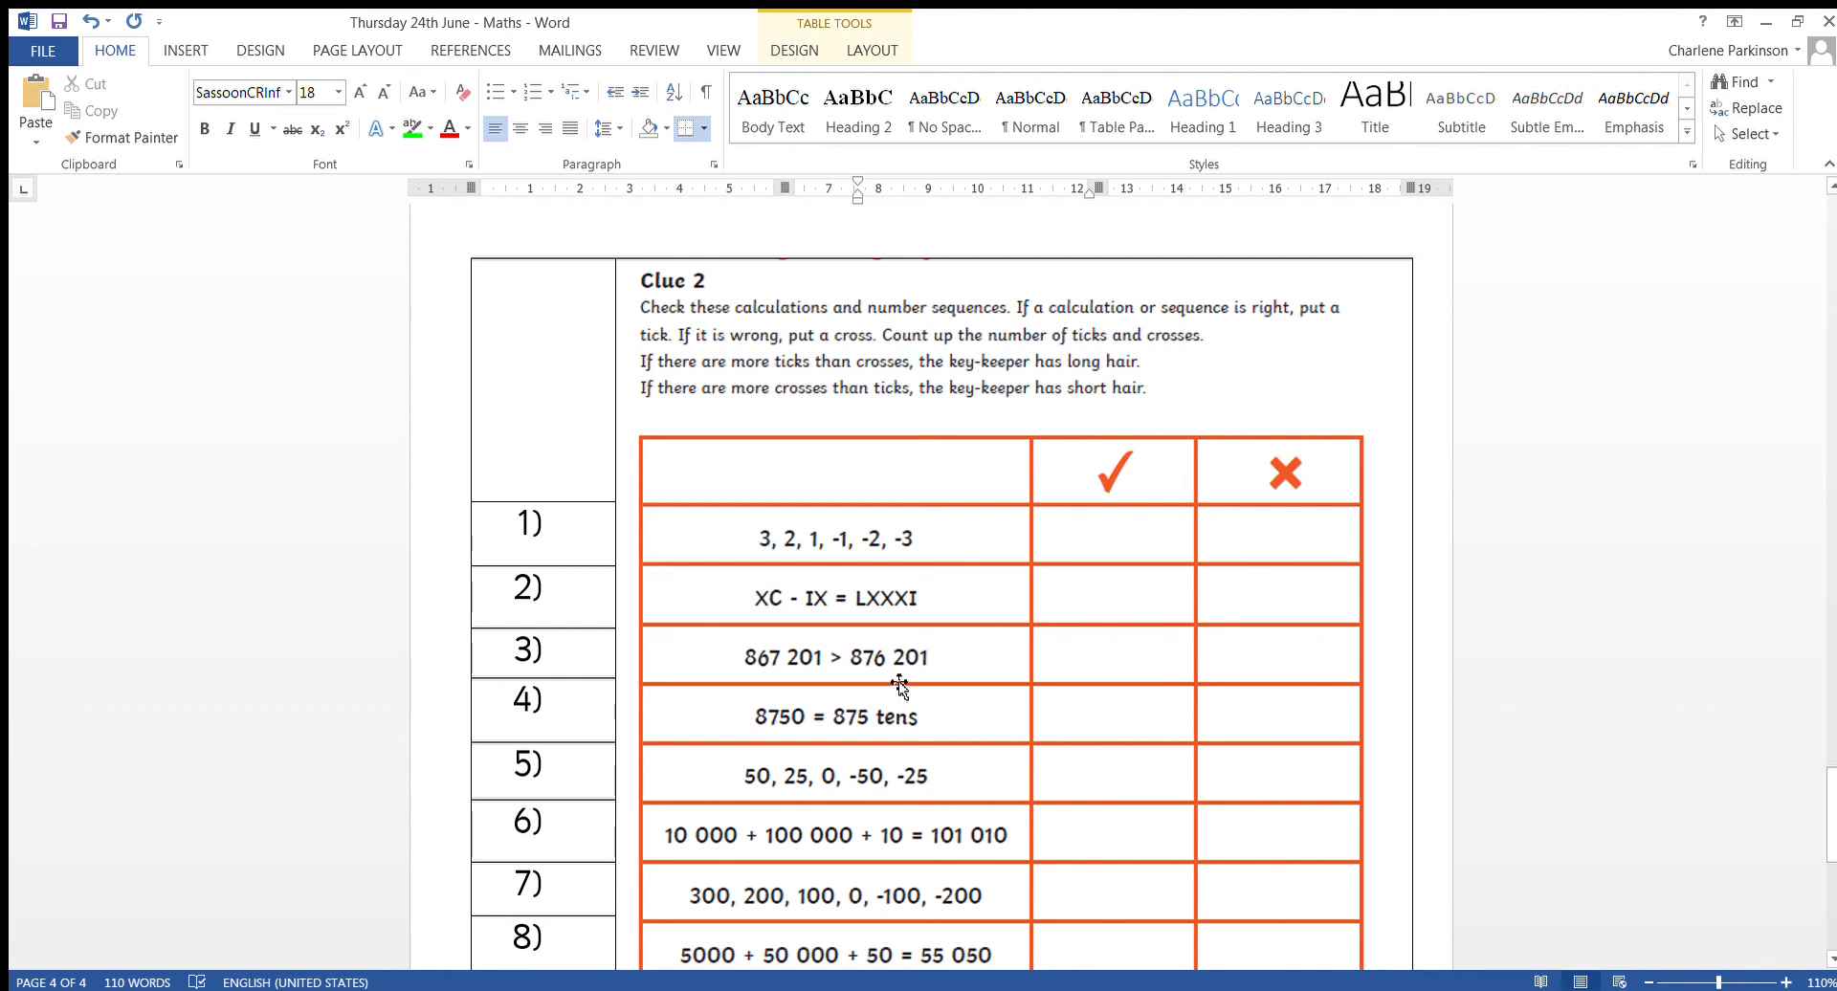
mouse_move(1048, 677)
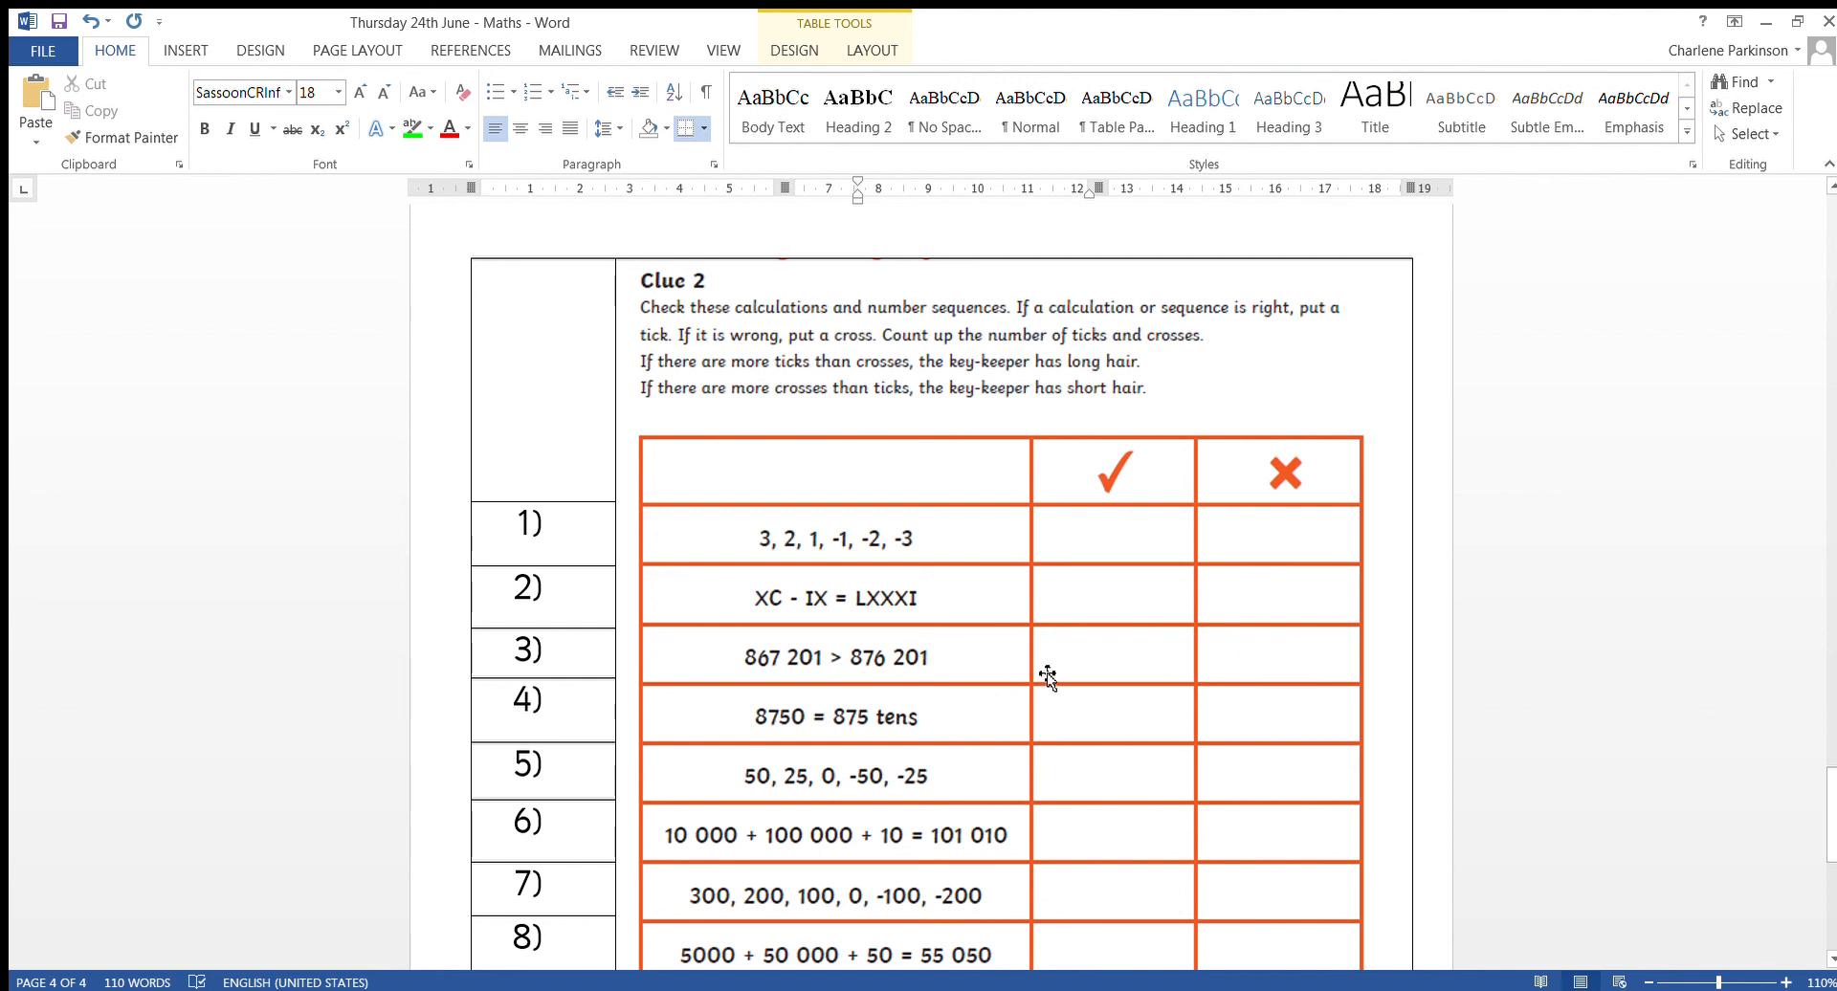
mouse_move(1611, 669)
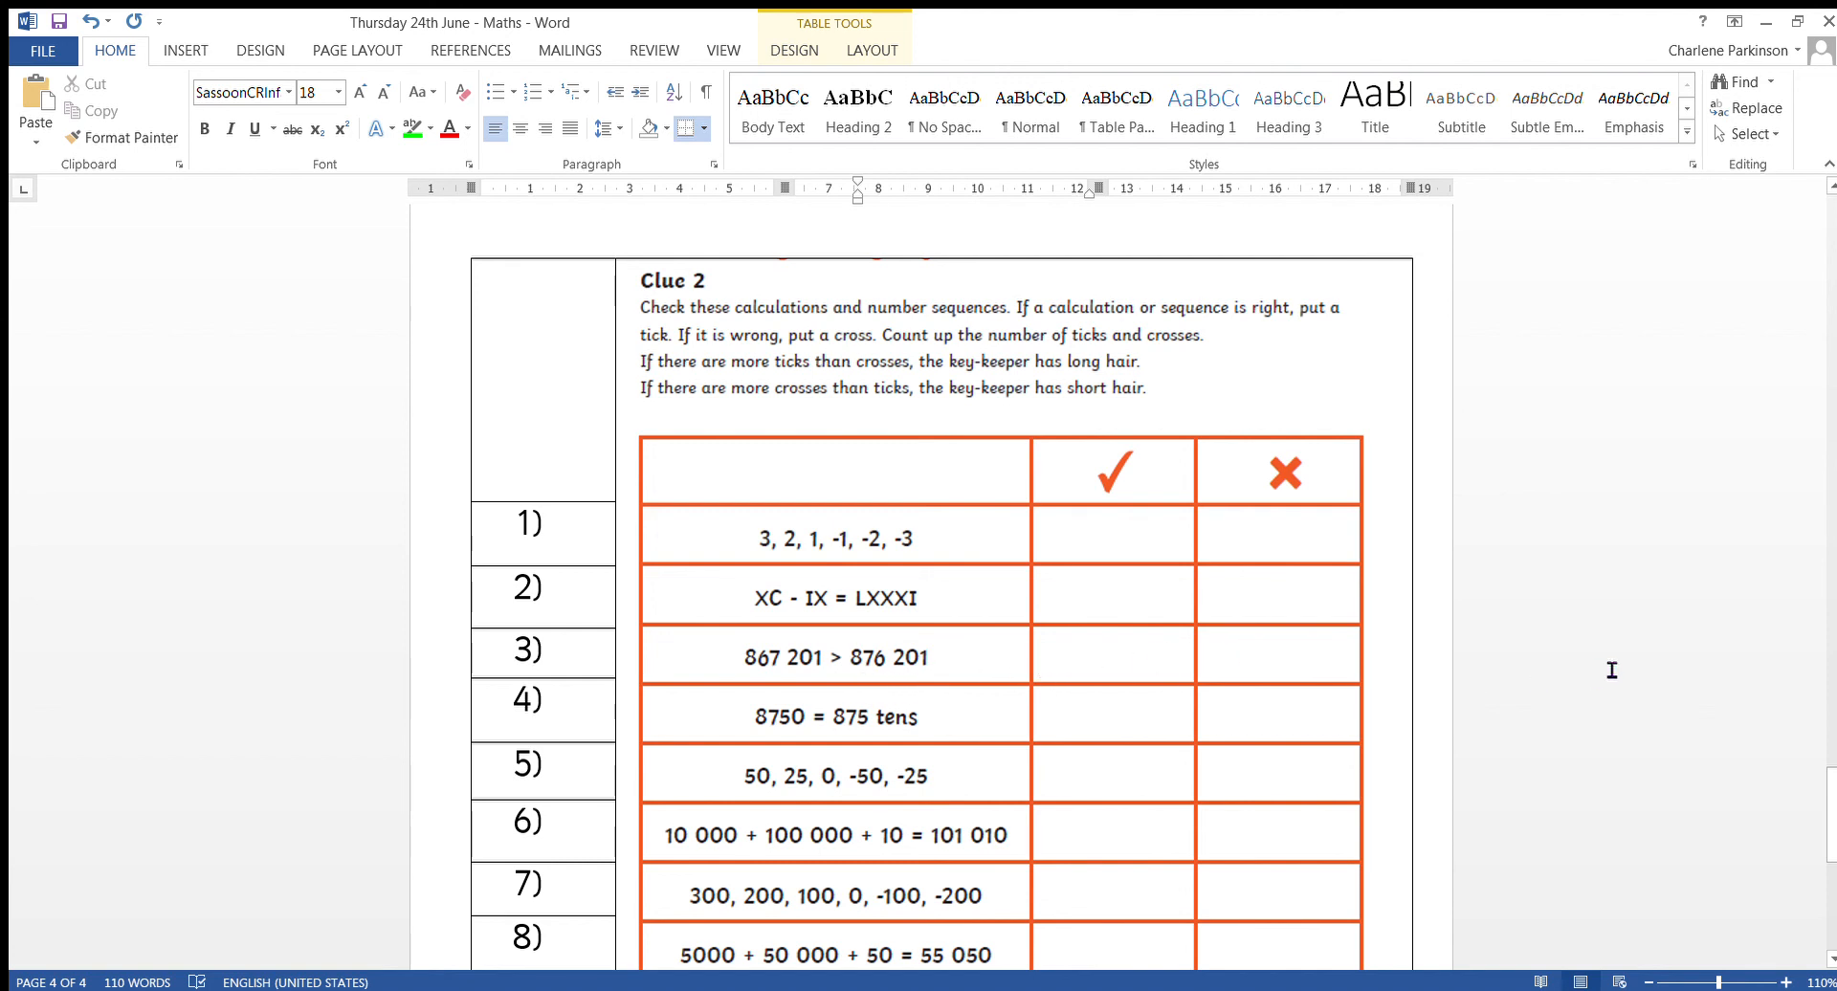
scroll("down", 3)
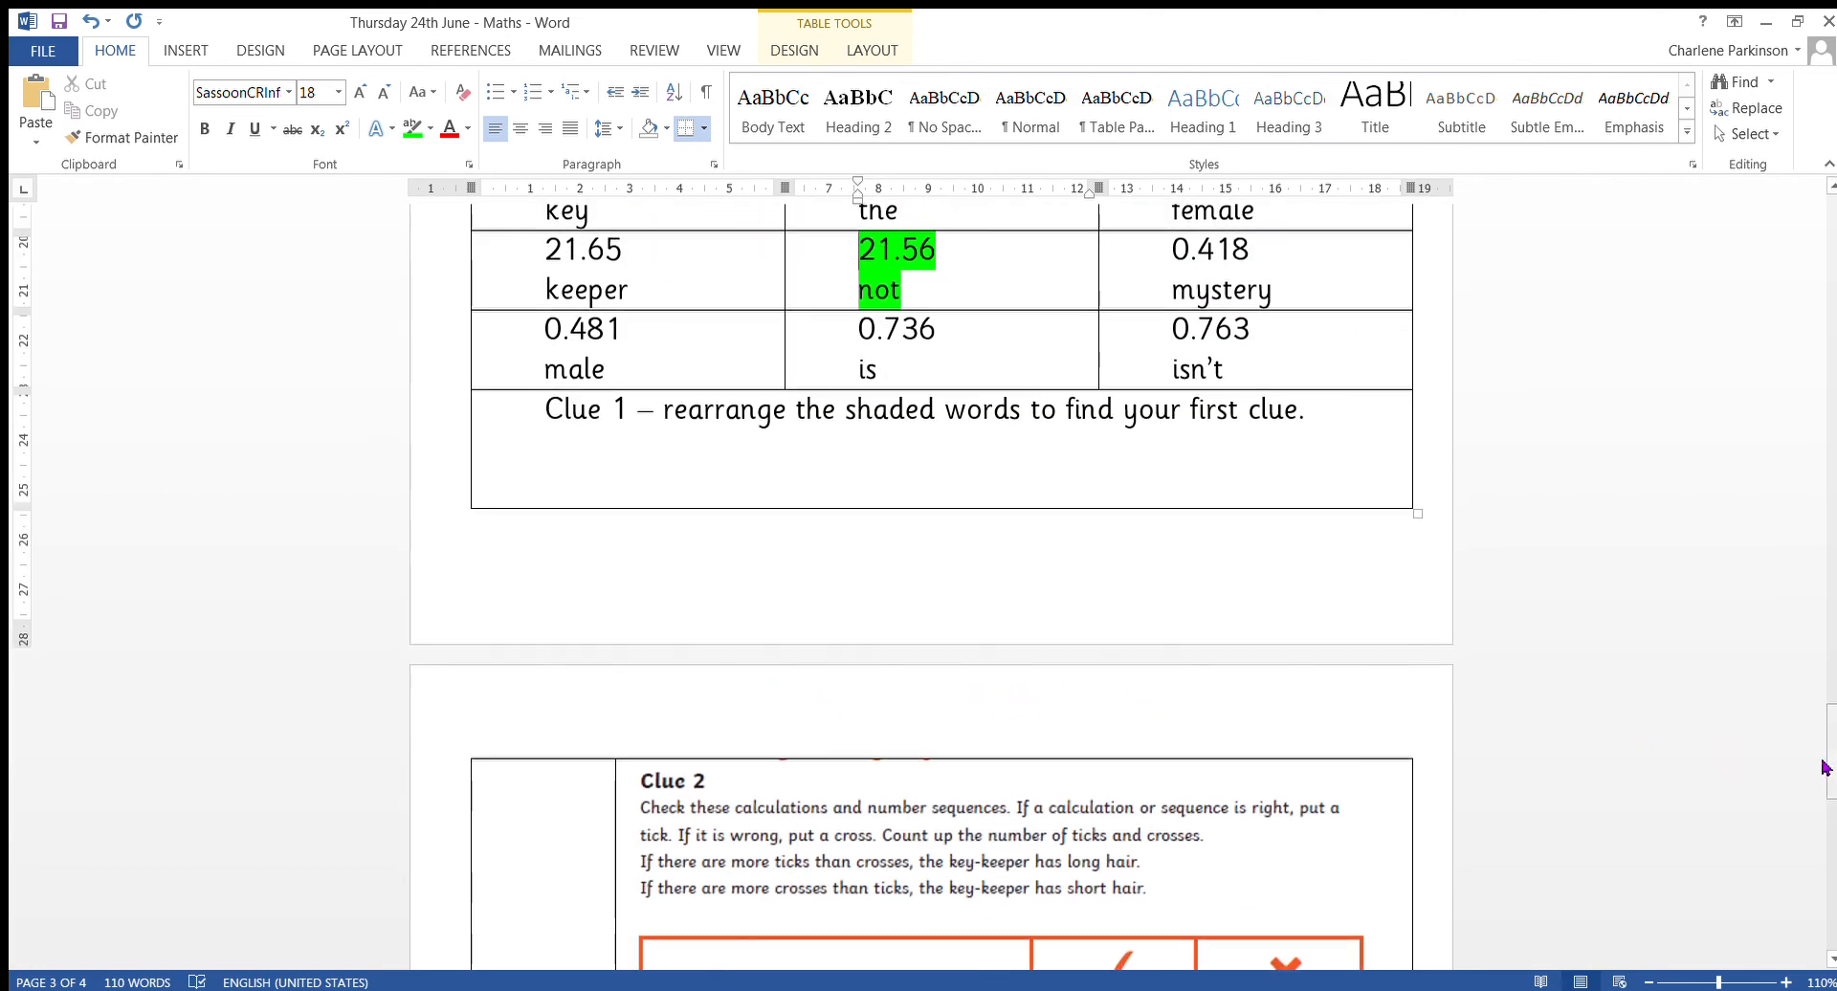
scroll("down", 3)
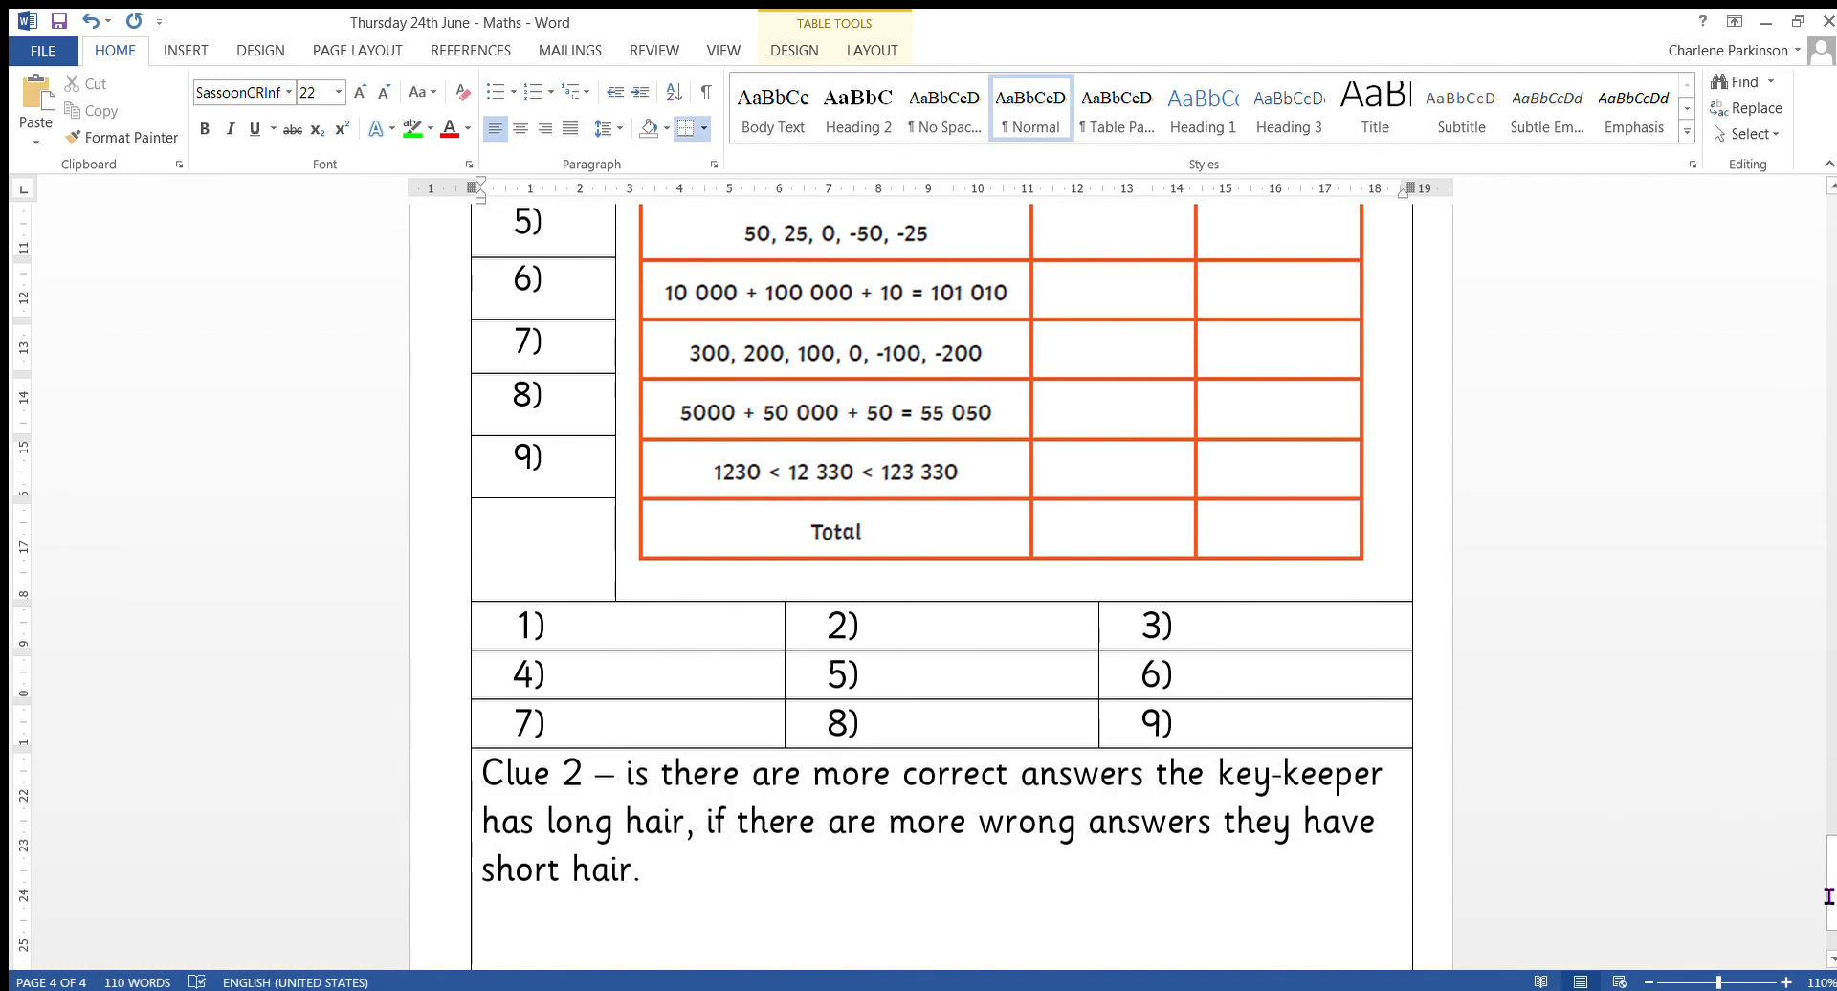
left_click(654, 870)
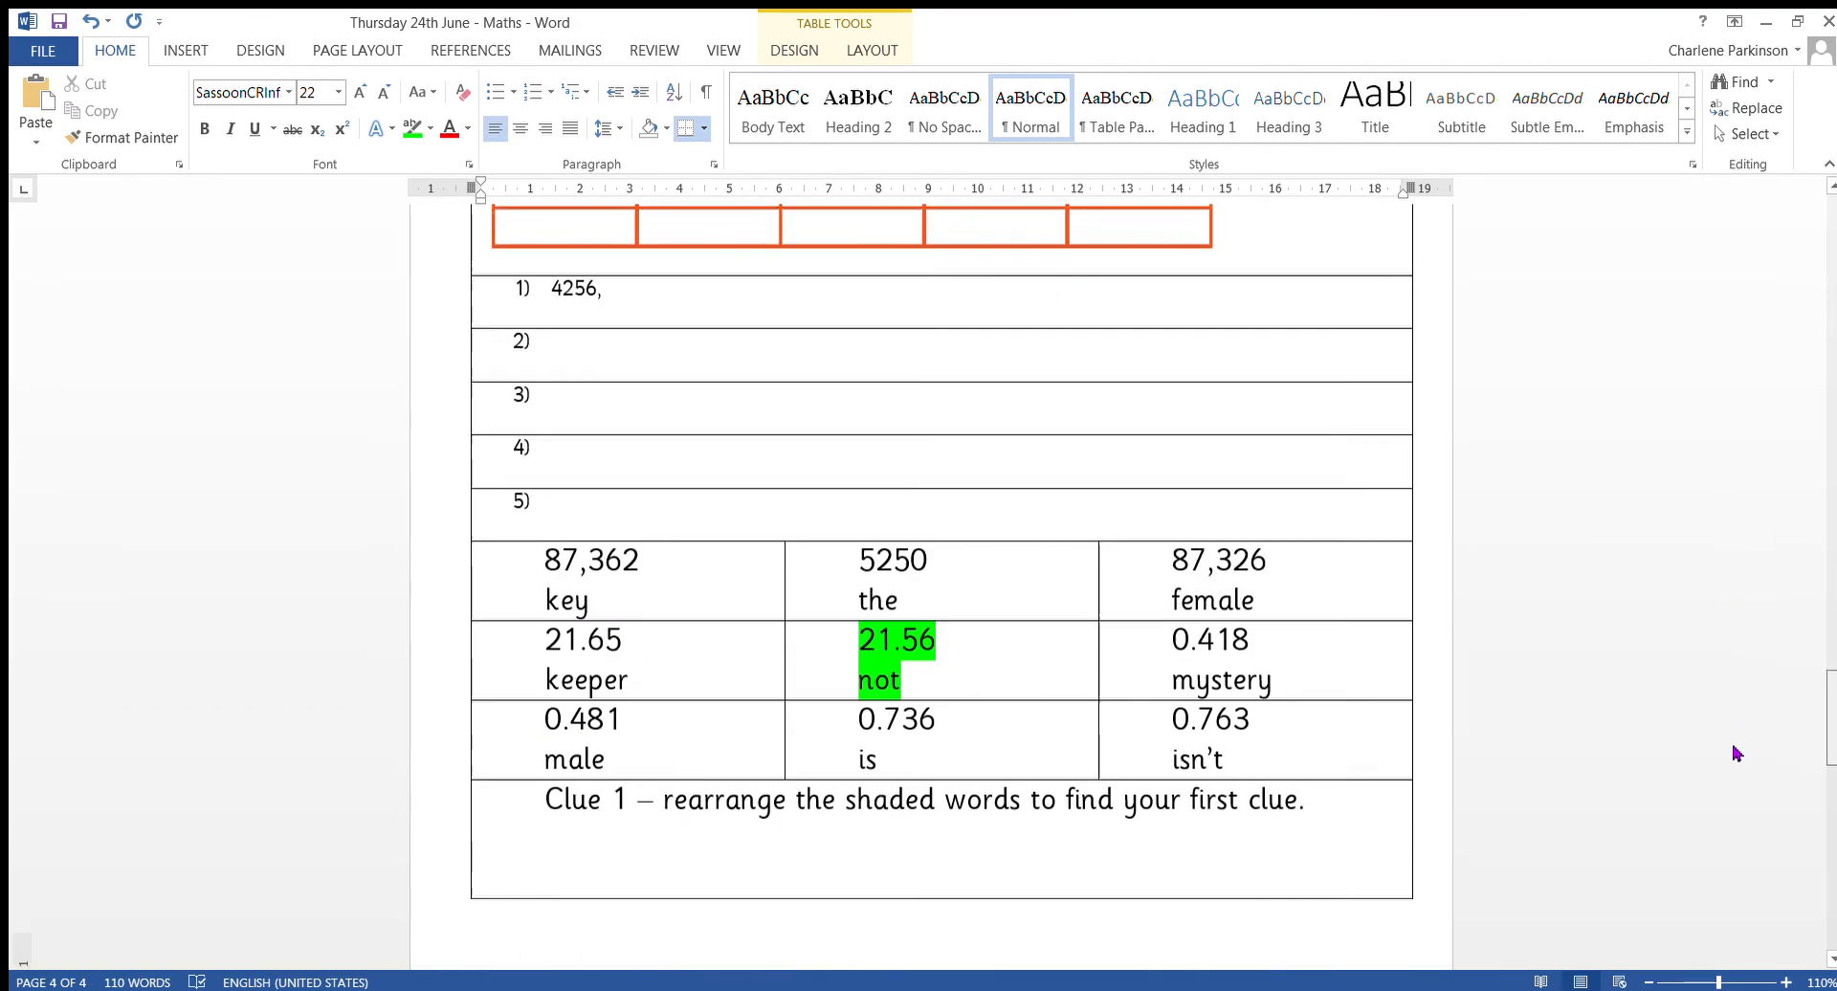
scroll("down", 3)
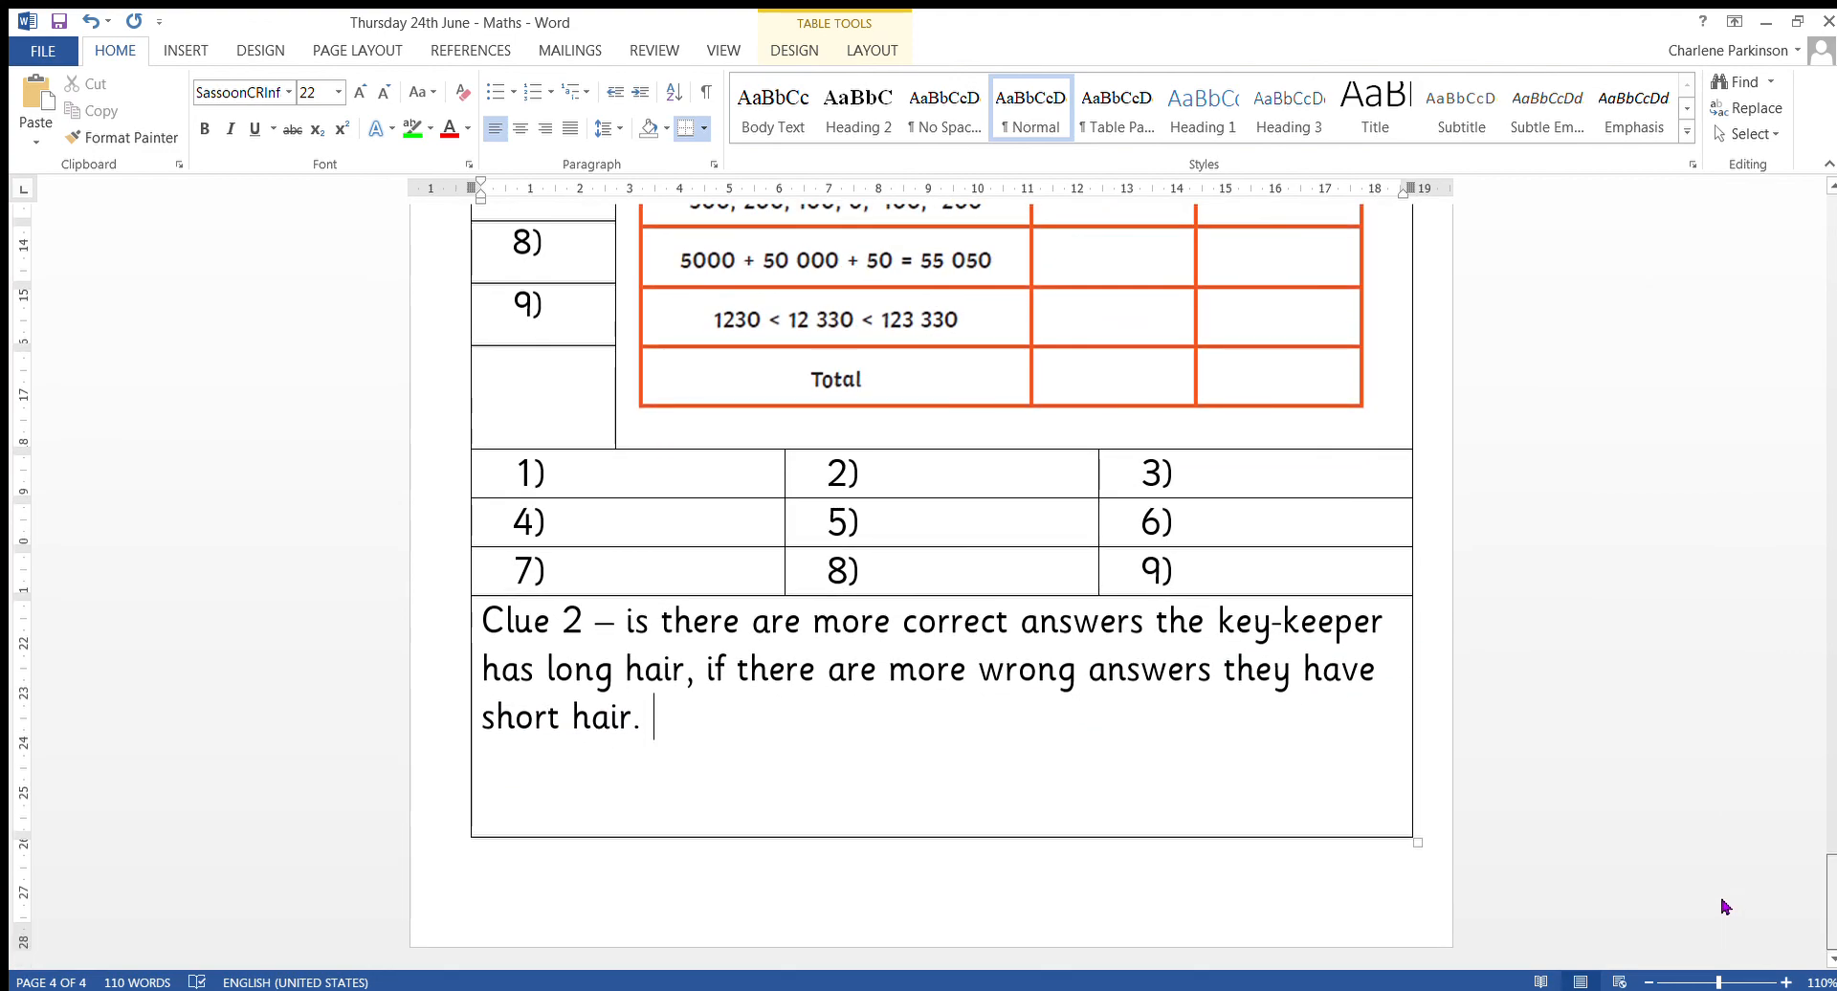